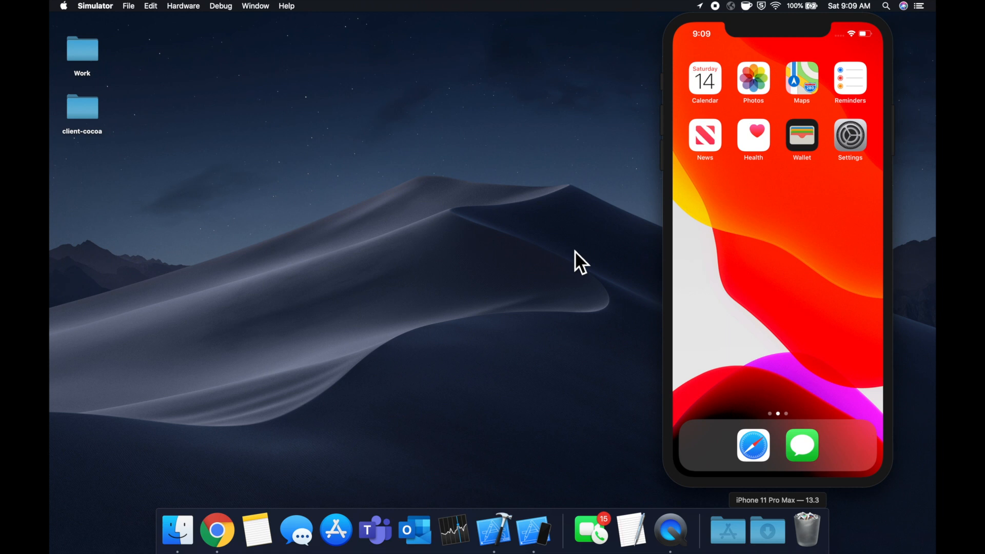
pyautogui.moveTo(587, 265)
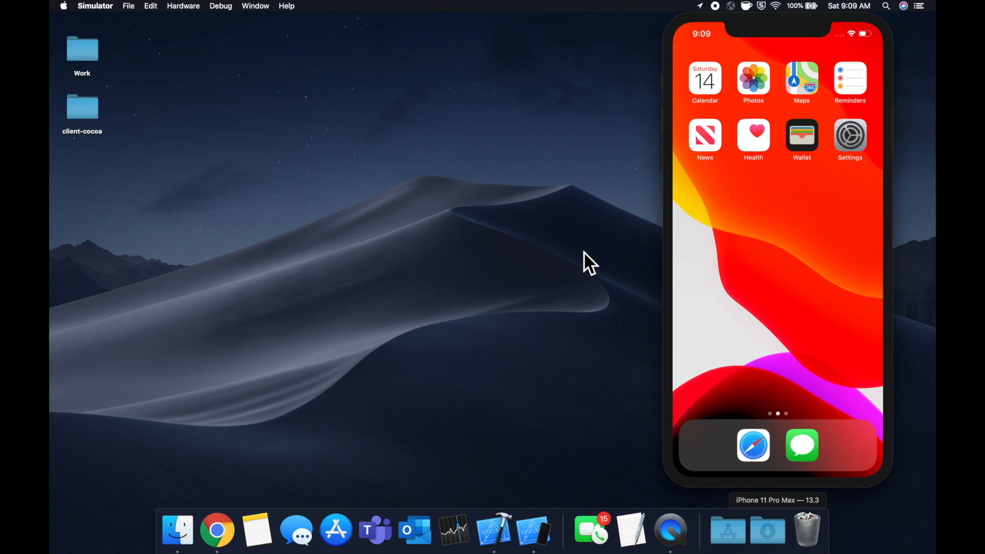
pyautogui.moveTo(731, 256)
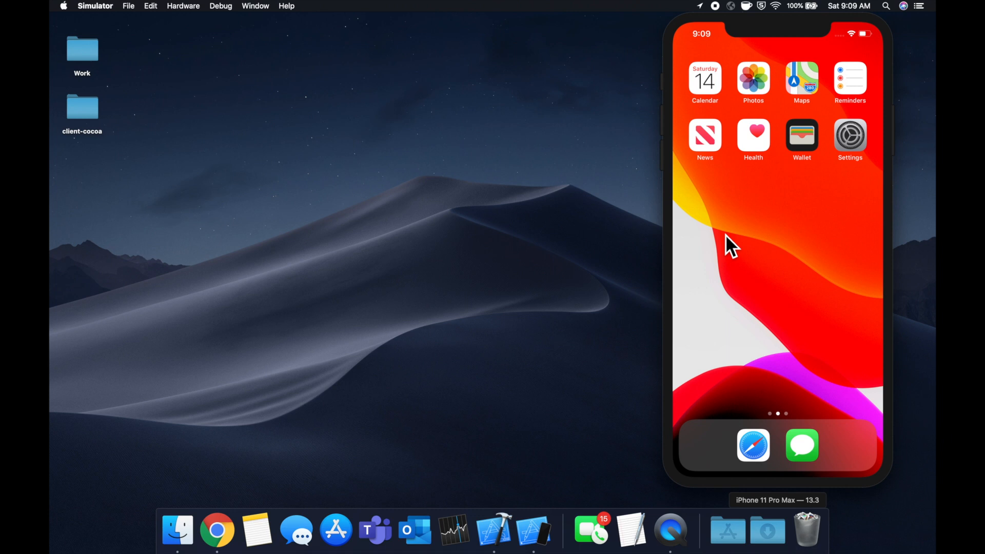
pyautogui.moveTo(572, 281)
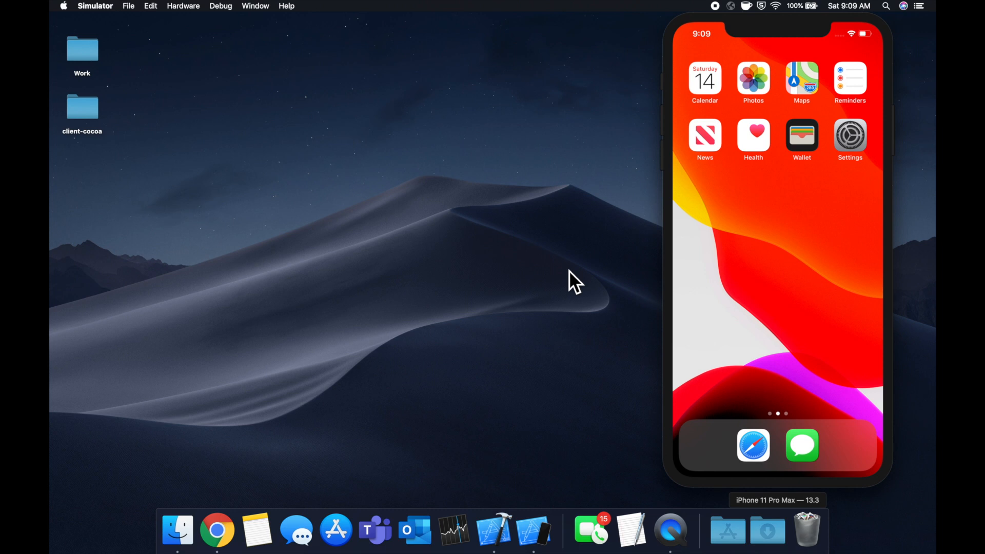
# Launch Xcode and create a Single View App project named RealmDemo on the Desktop
pyautogui.click(889, 7)
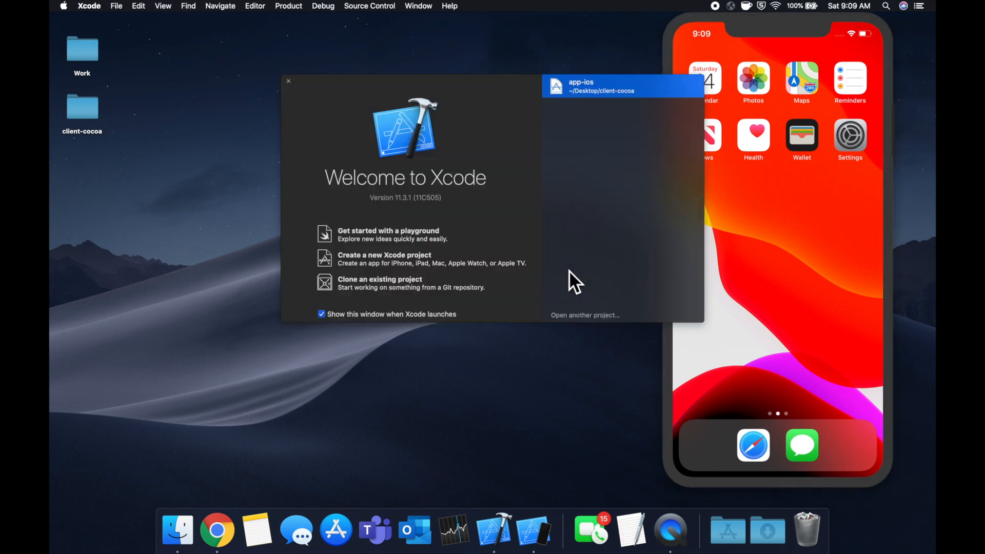
pyautogui.click(386, 255)
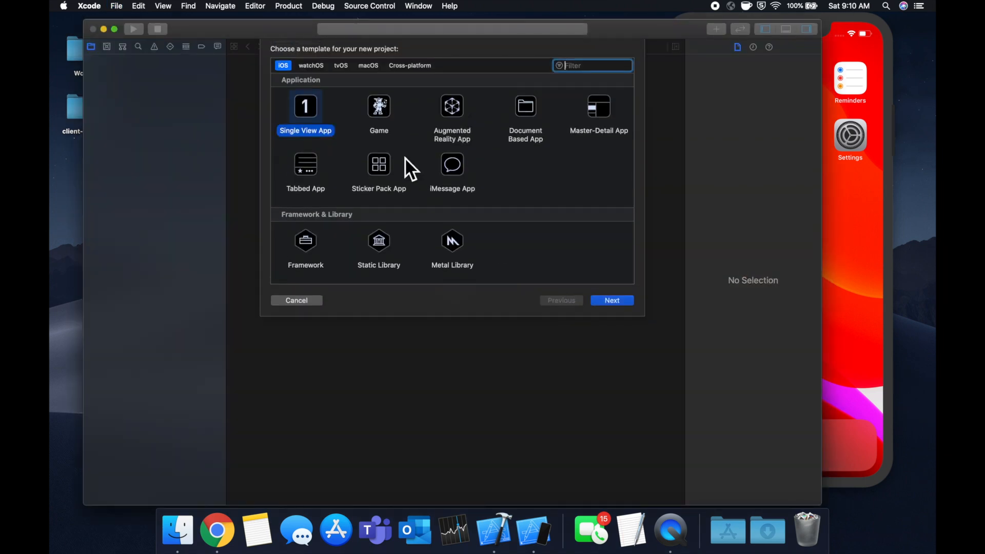
pyautogui.click(612, 300)
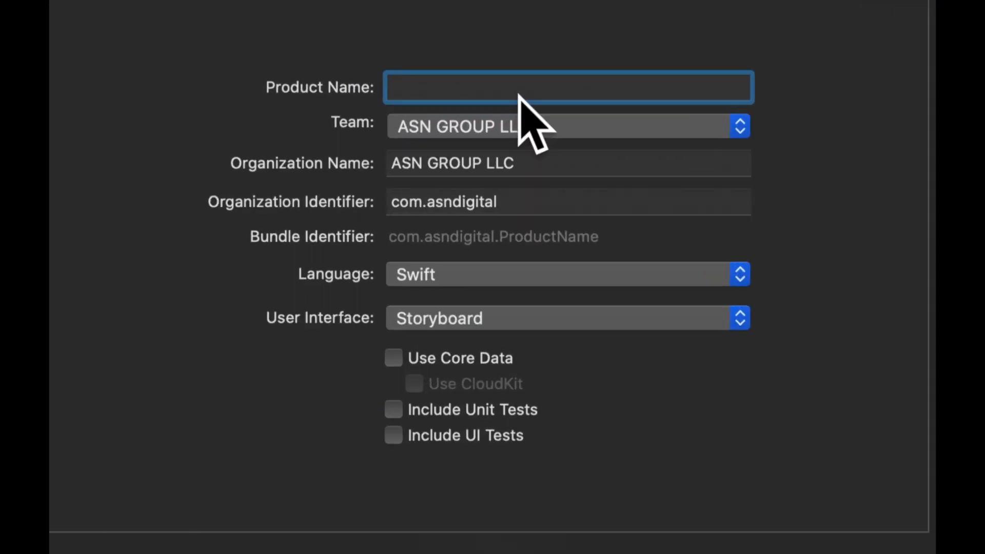
pyautogui.write('RealmDemo')
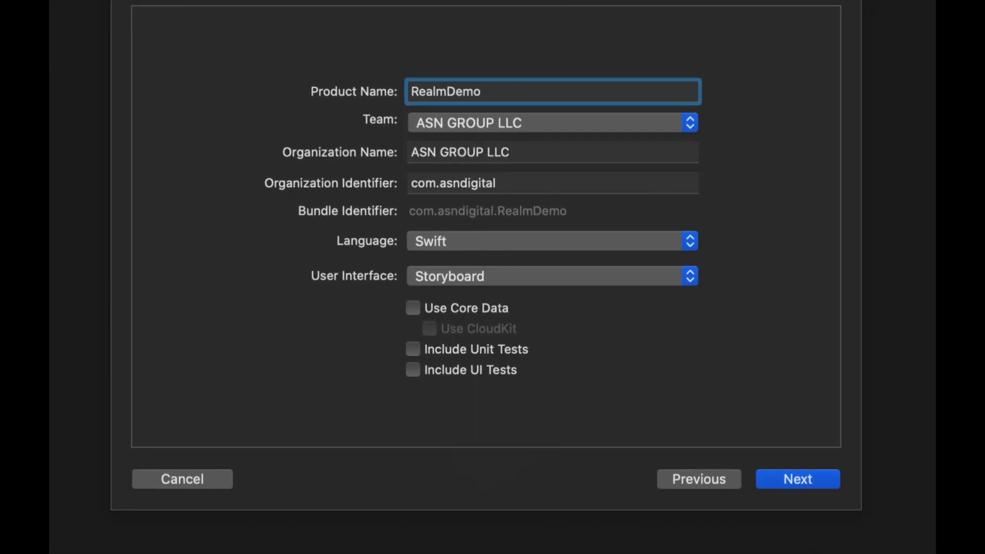
pyautogui.click(797, 479)
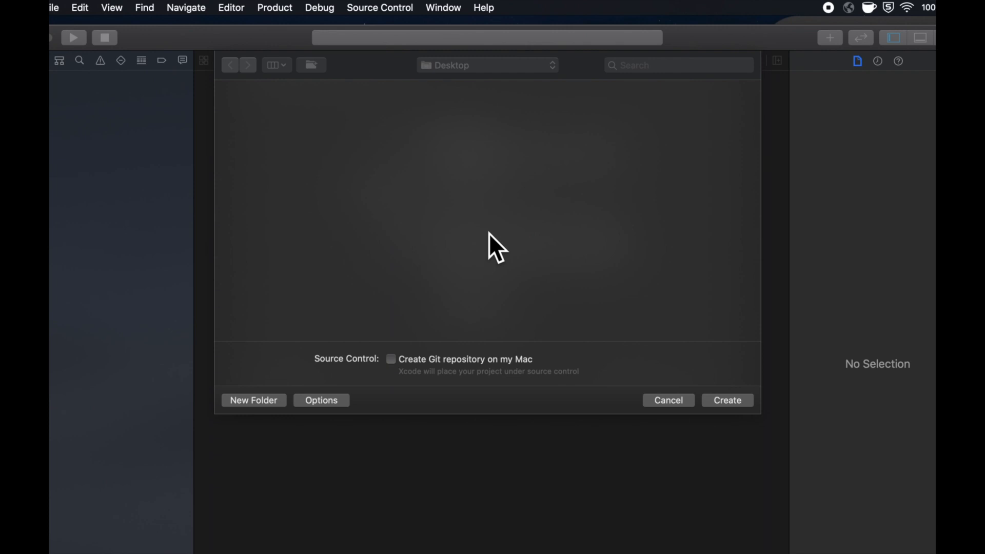
pyautogui.click(727, 400)
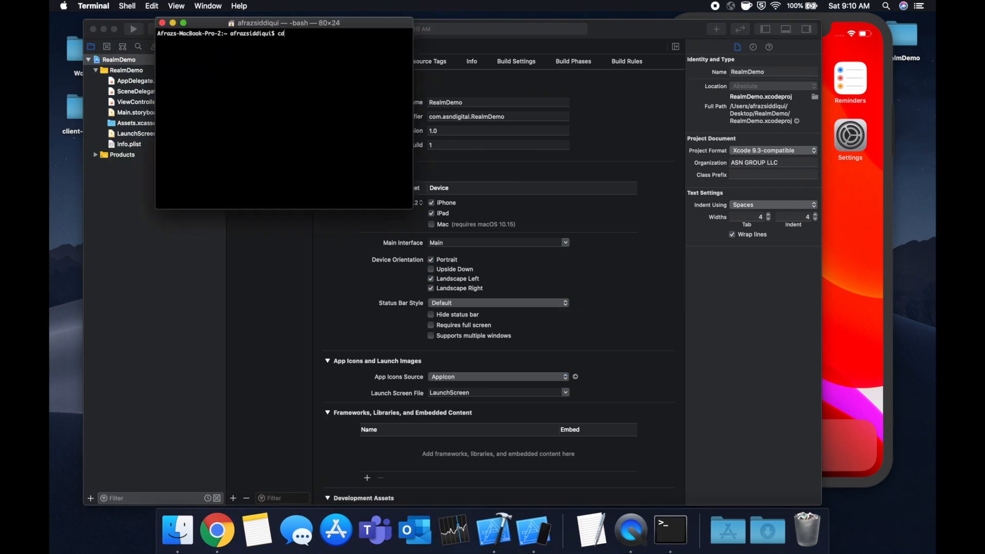
# In Desktop/RealmDemo run pod init, open the Podfile, pod install, and open the RealmDemo workspace
pyautogui.write('Desktop/')
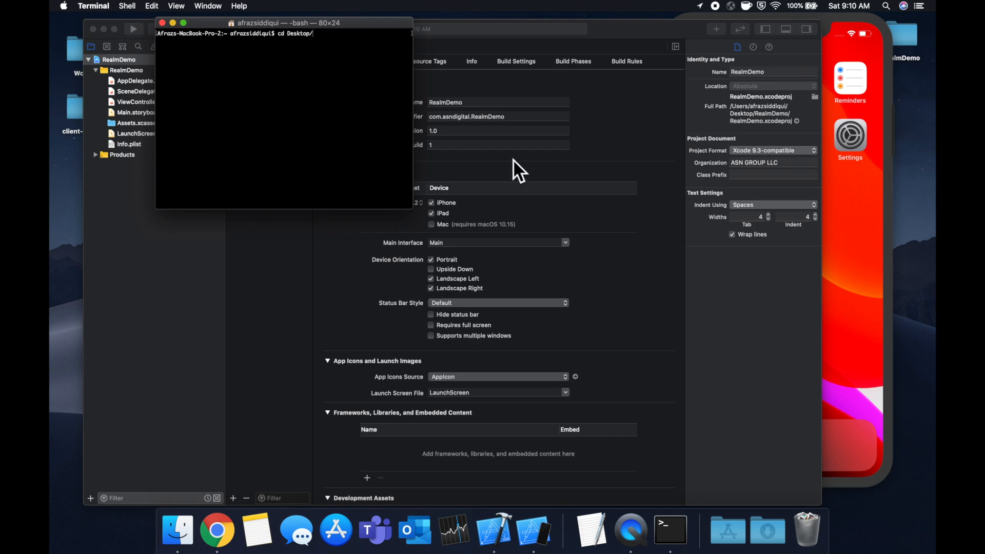
pyautogui.write('RealmDemo/')
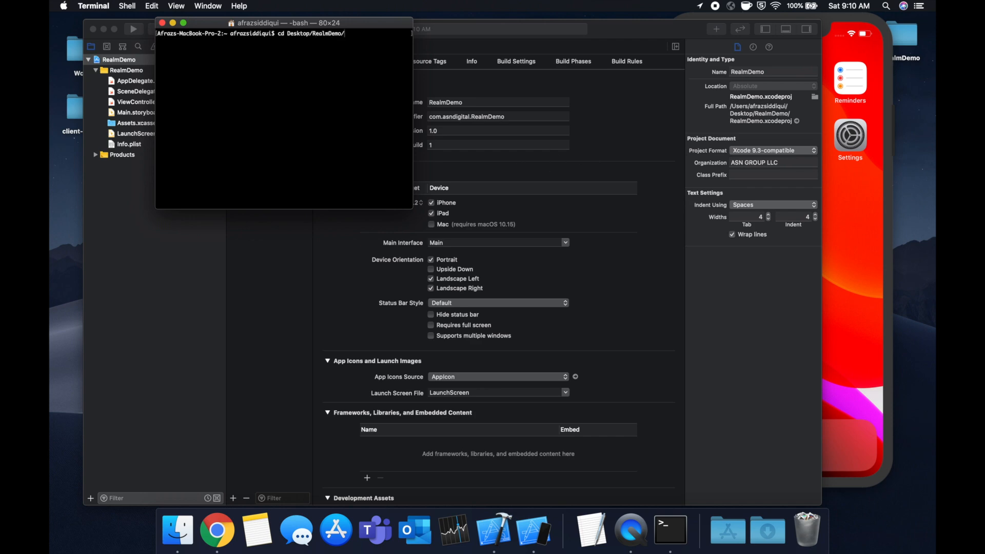
pyautogui.moveTo(286, 61)
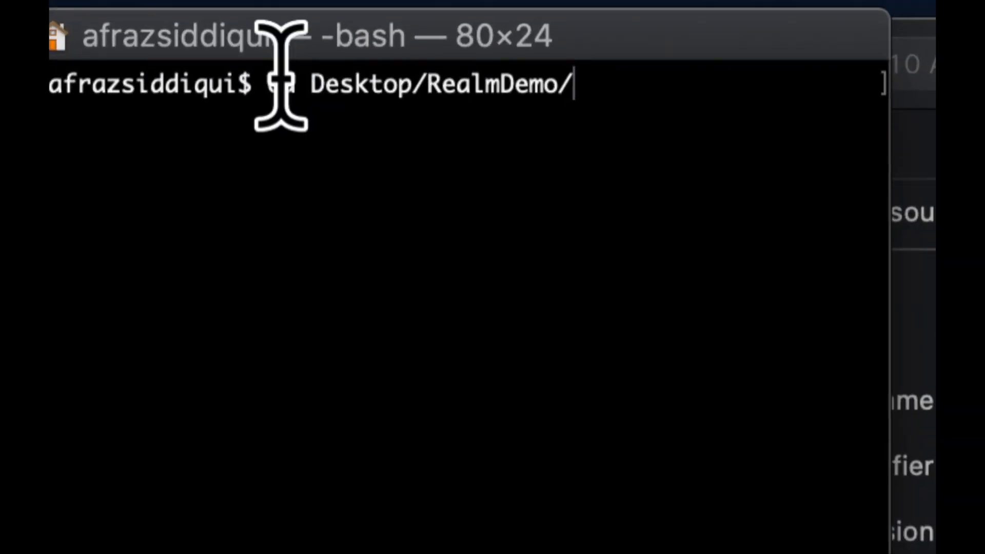
pyautogui.write('po')
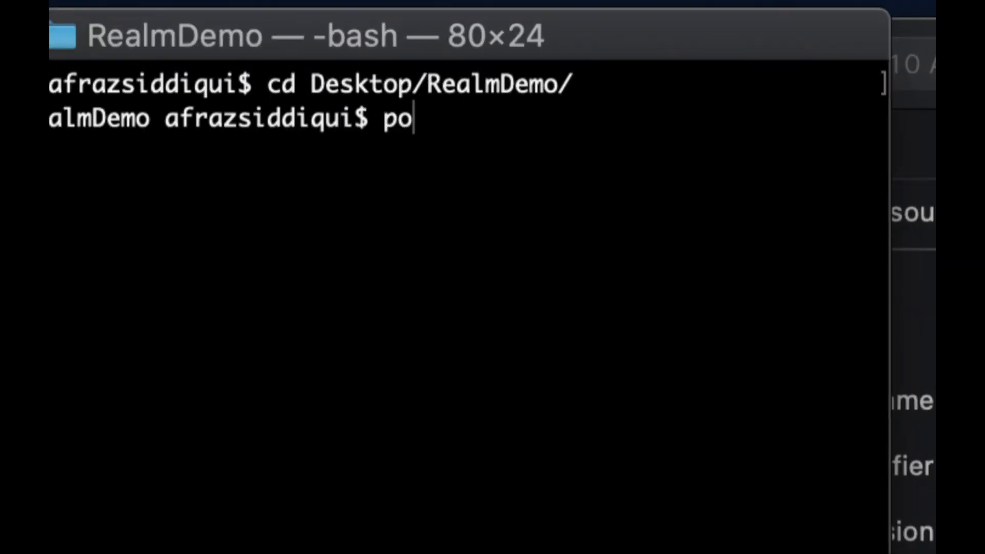
pyautogui.write('d init; open')
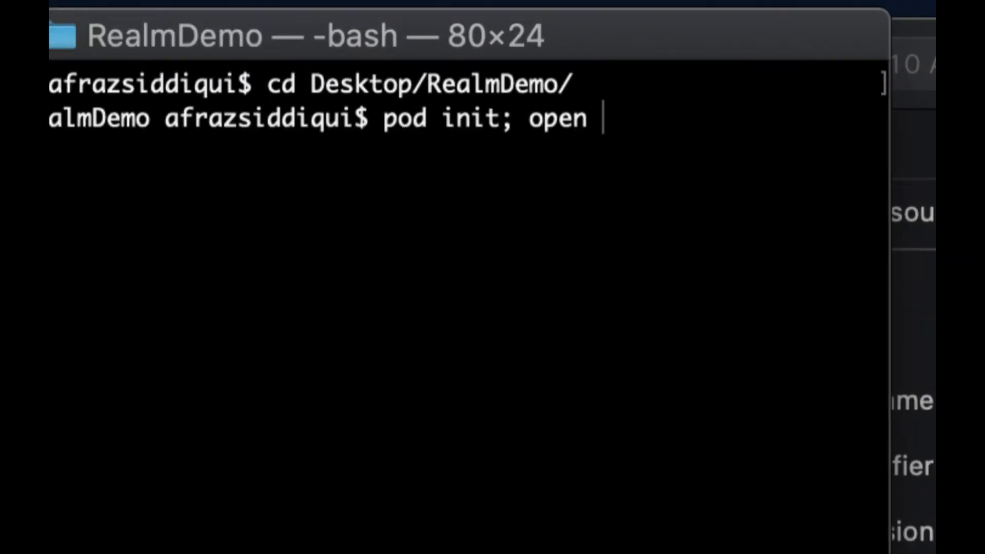
pyautogui.write('Podfile')
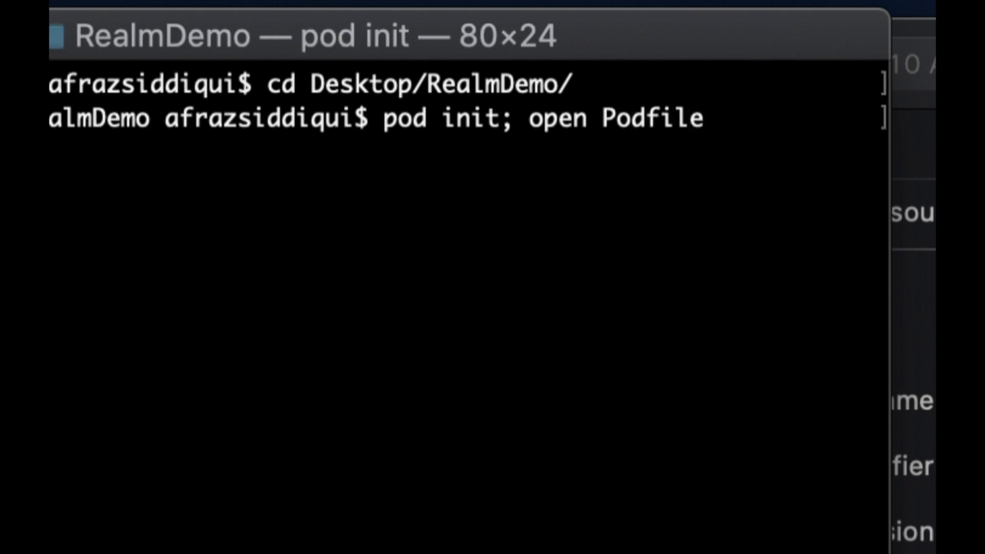
pyautogui.press('Return')
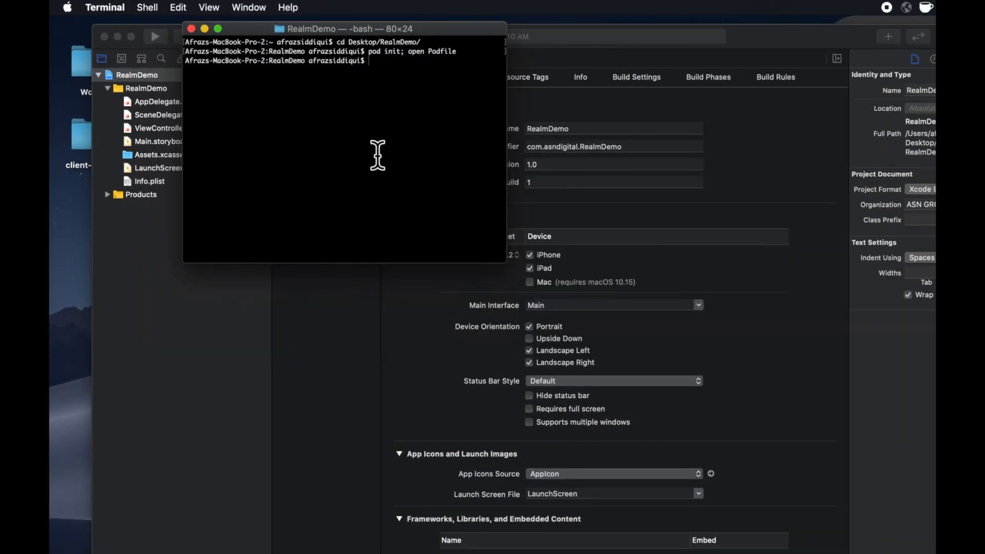
pyautogui.write('pod install')
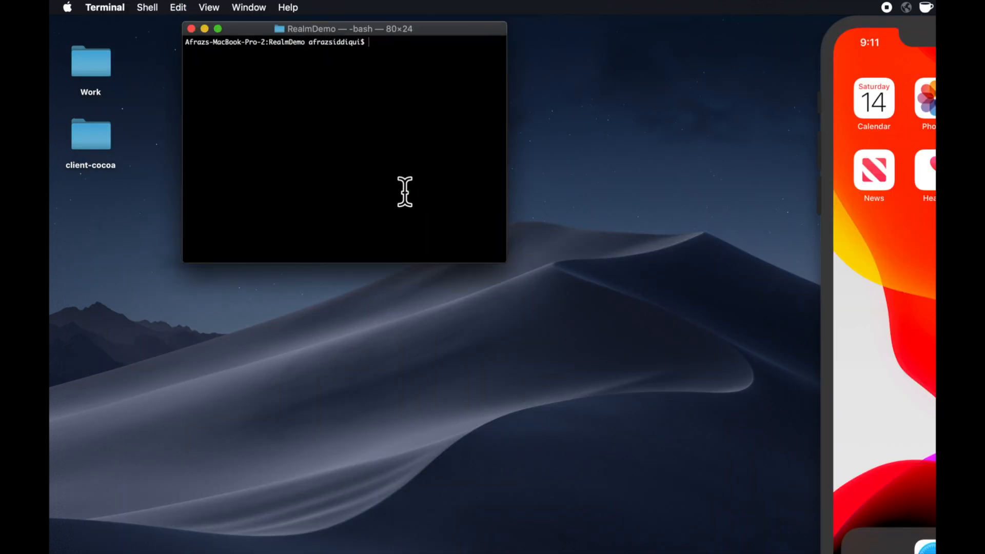
pyautogui.write('open RE')
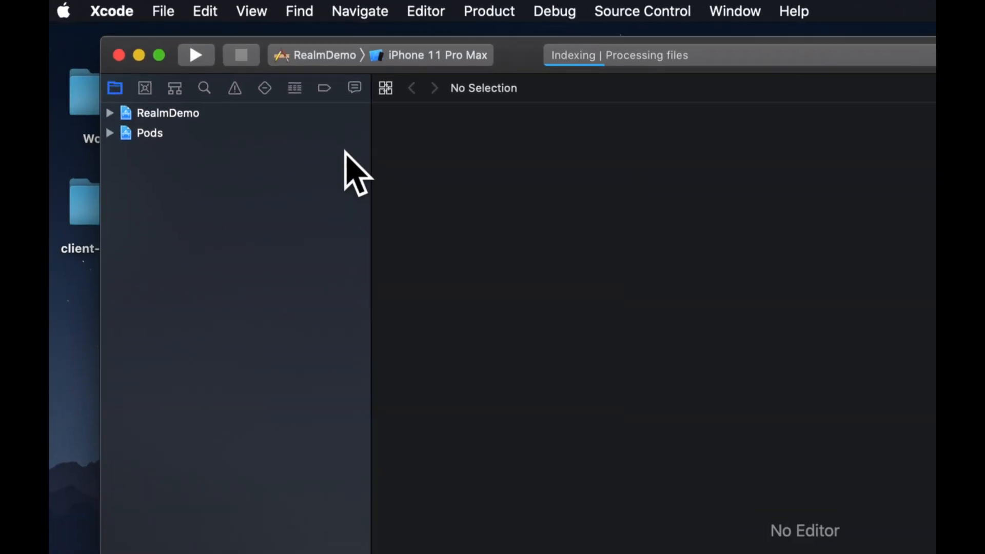
# Expand the RealmDemo project and run it on the iPhone 11 Pro Max simulator
pyautogui.click(171, 110)
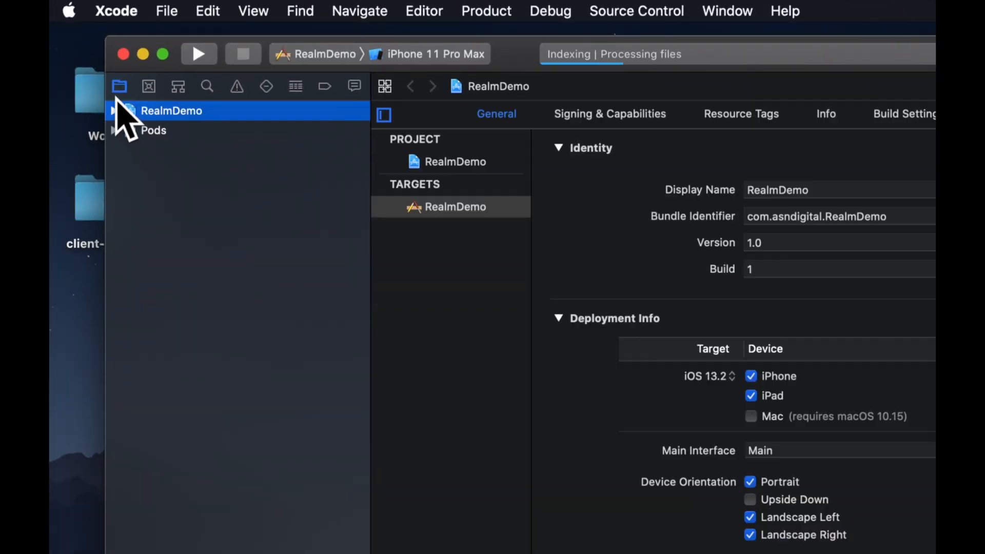
pyautogui.click(117, 111)
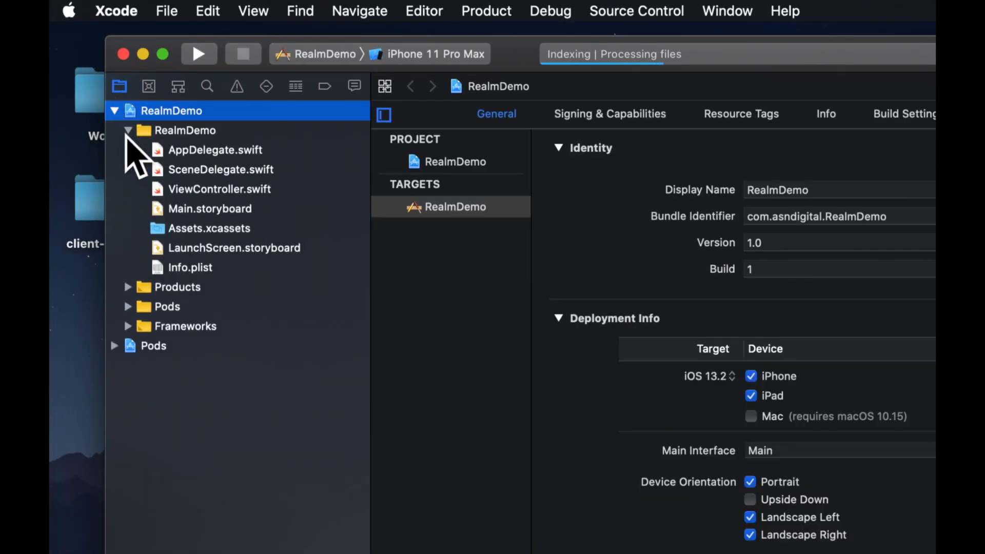
pyautogui.click(434, 54)
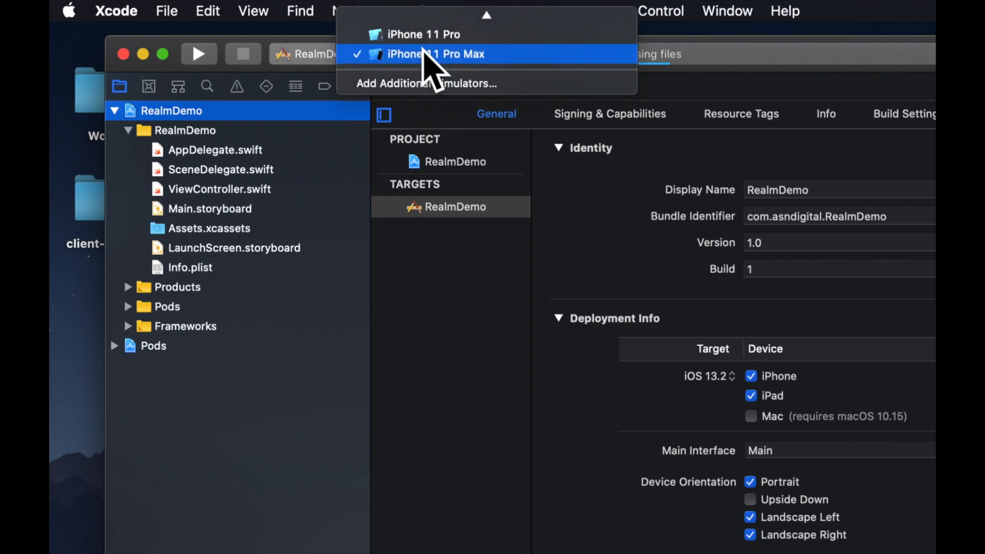
pyautogui.click(435, 54)
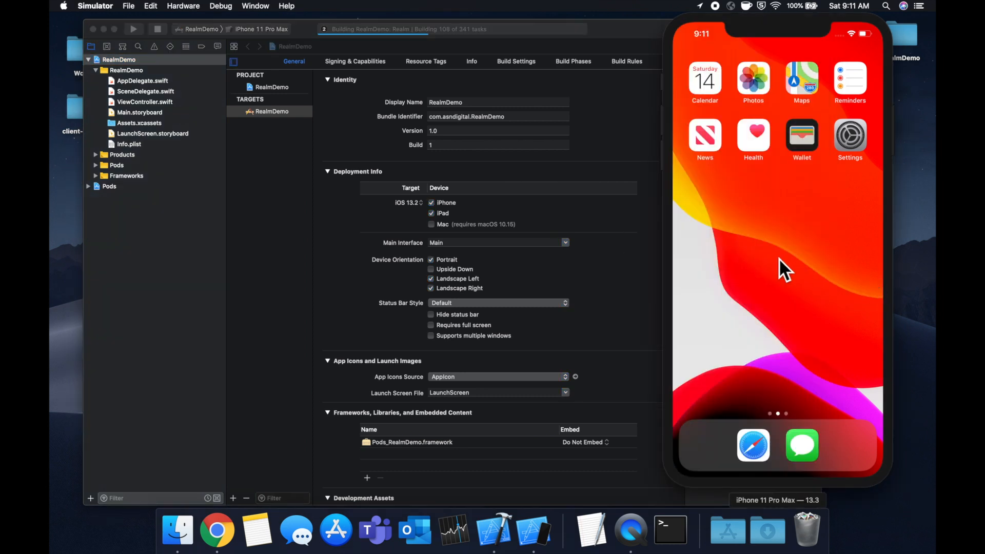
pyautogui.moveTo(341, 260)
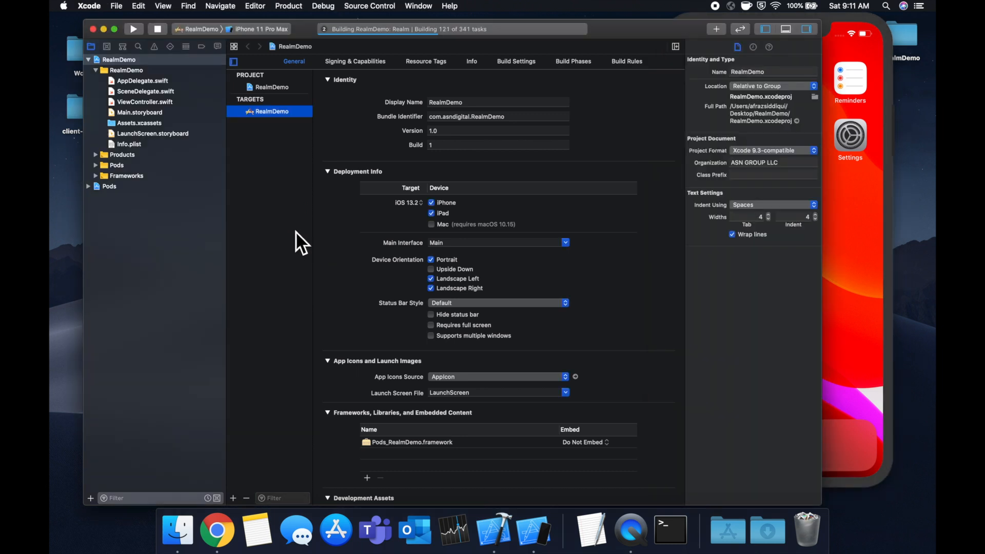
# Open ViewController.swift and add import RealmSwift above the UIKit import
pyautogui.write('viewcontrolle')
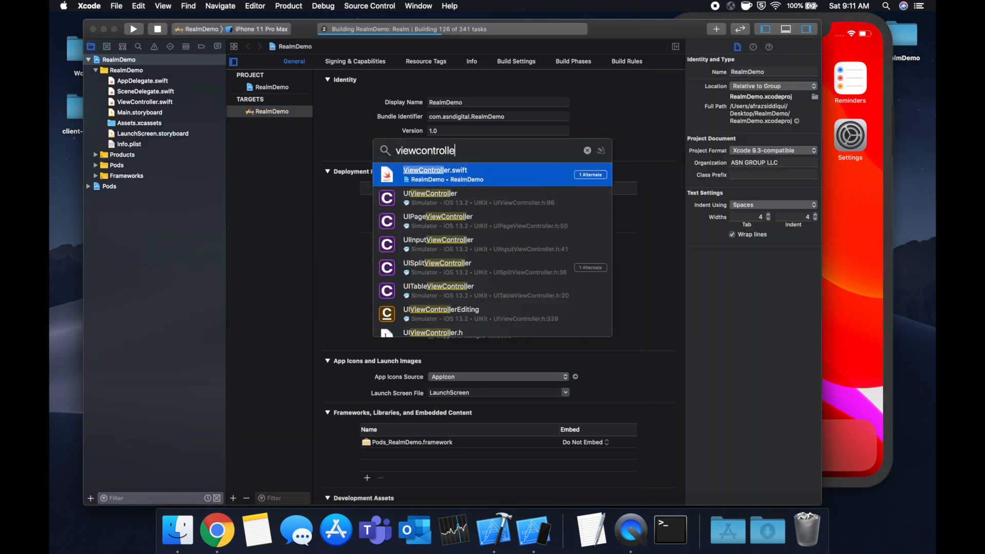
pyautogui.click(435, 174)
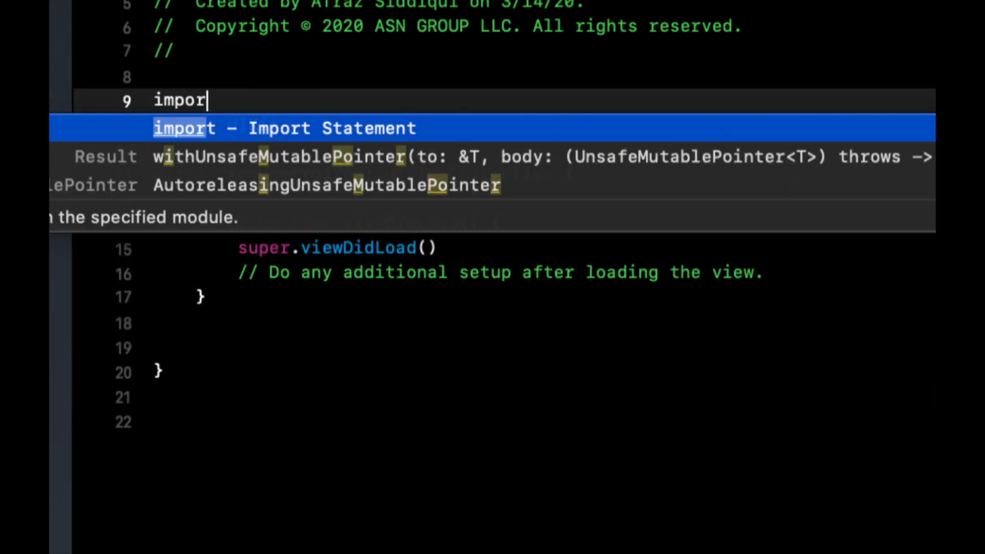
pyautogui.write('RealmSwift')
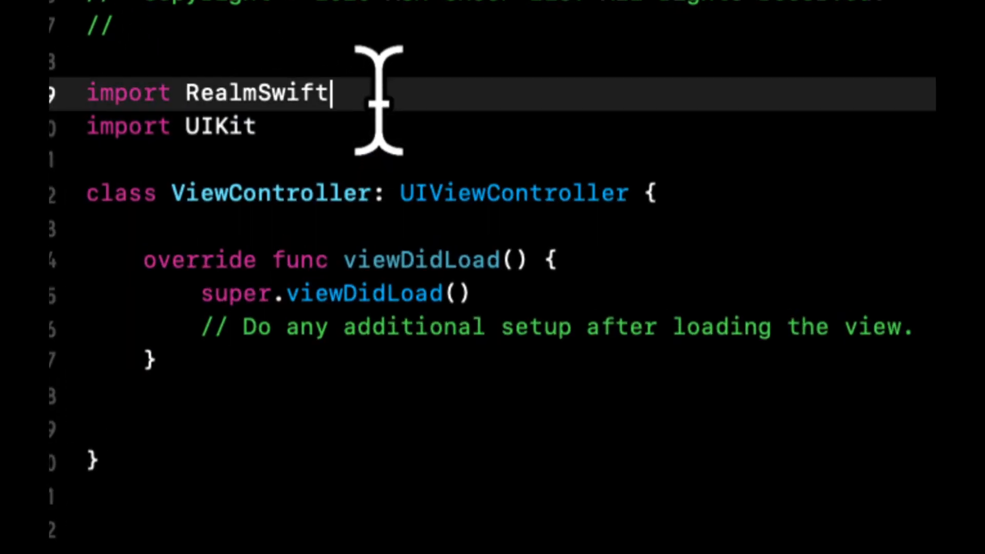
pyautogui.doubleClick(289, 94)
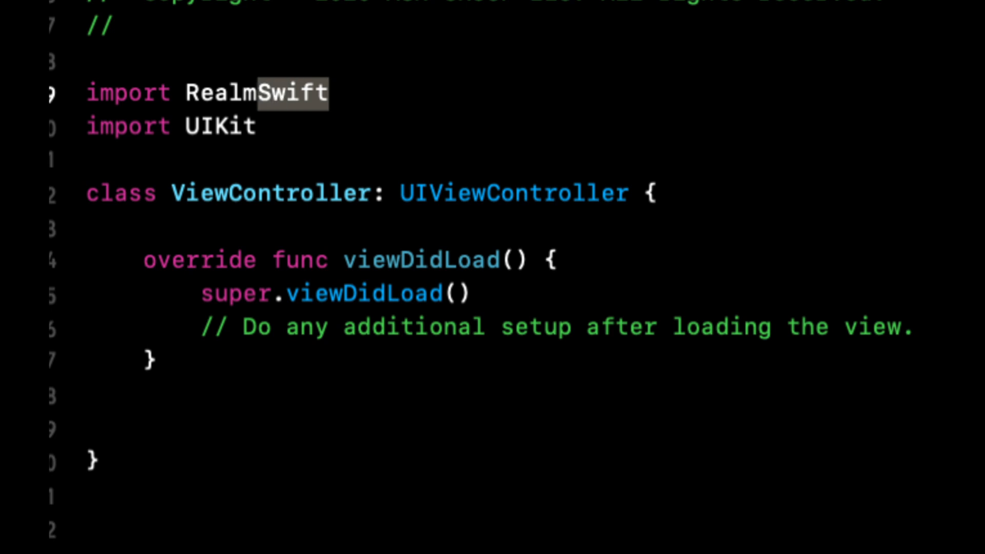
pyautogui.click(329, 92)
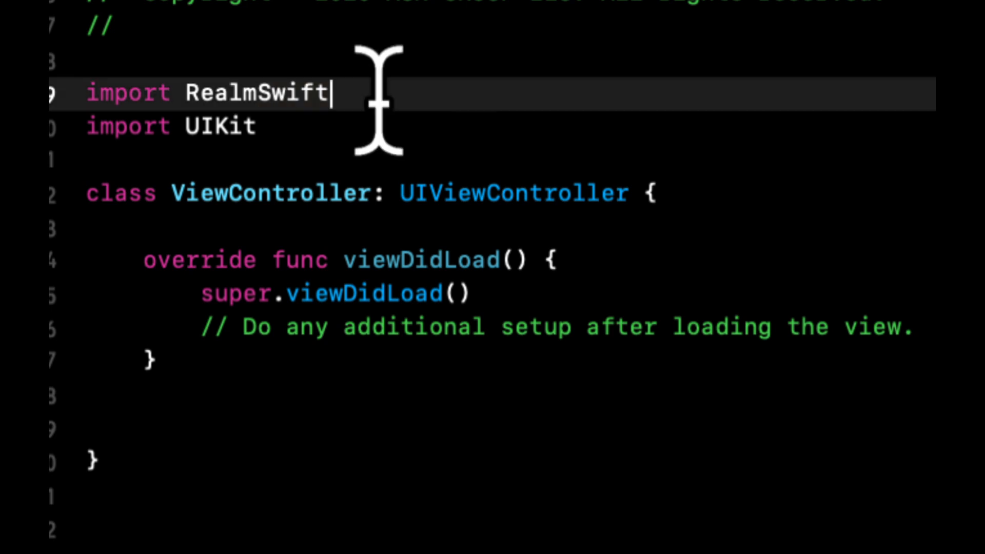
pyautogui.doubleClick(255, 93)
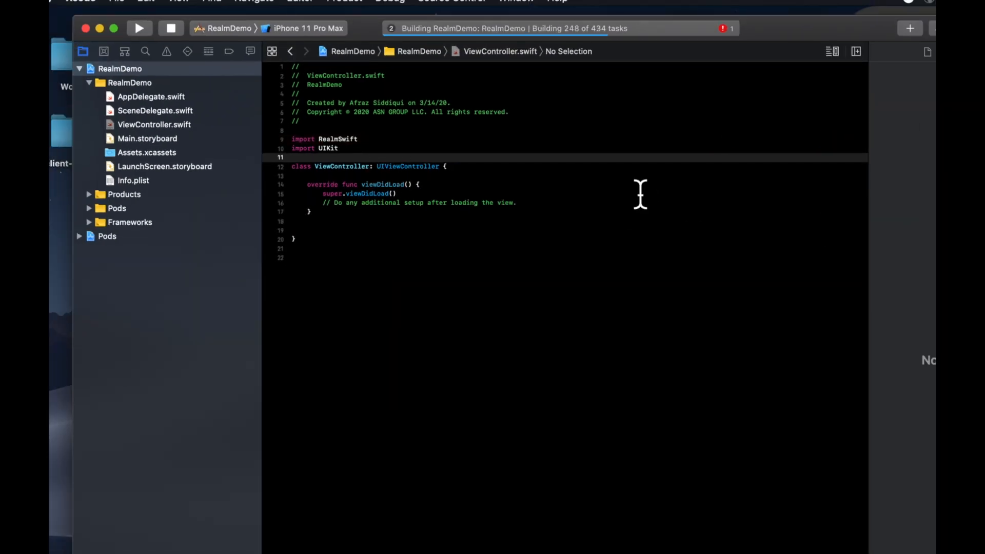
pyautogui.moveTo(791, 135)
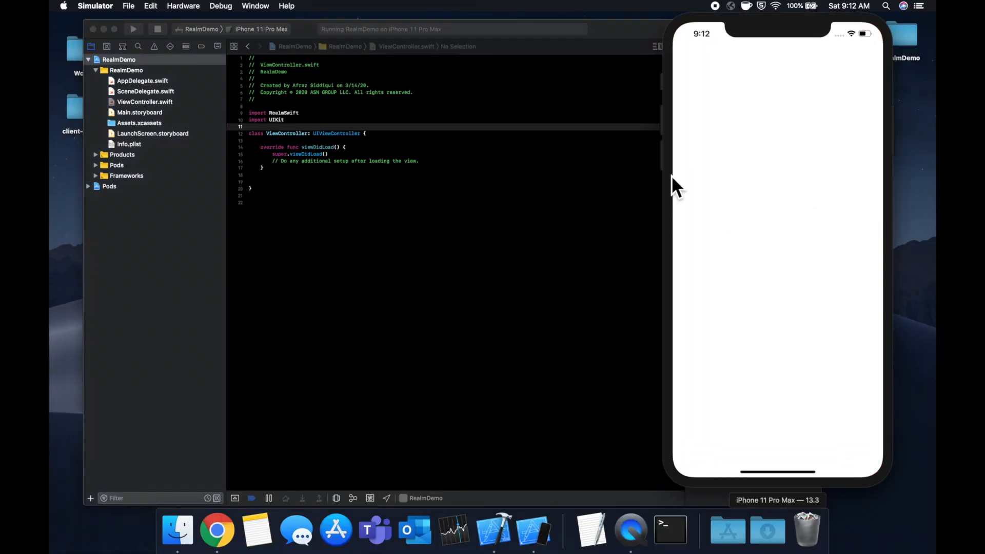
# Declare a Person class inheriting from Object below the ViewController class
pyautogui.click(468, 180)
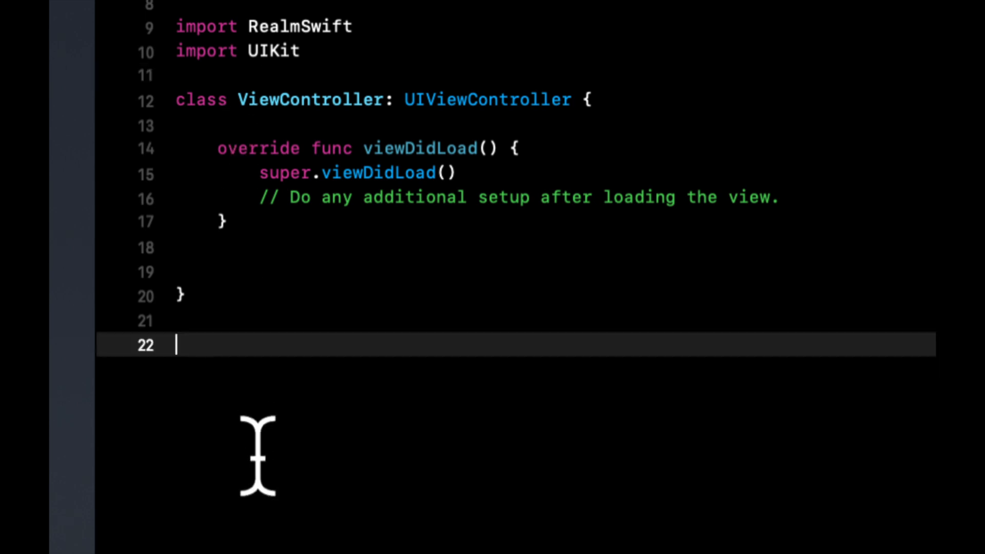
pyautogui.moveTo(250, 505)
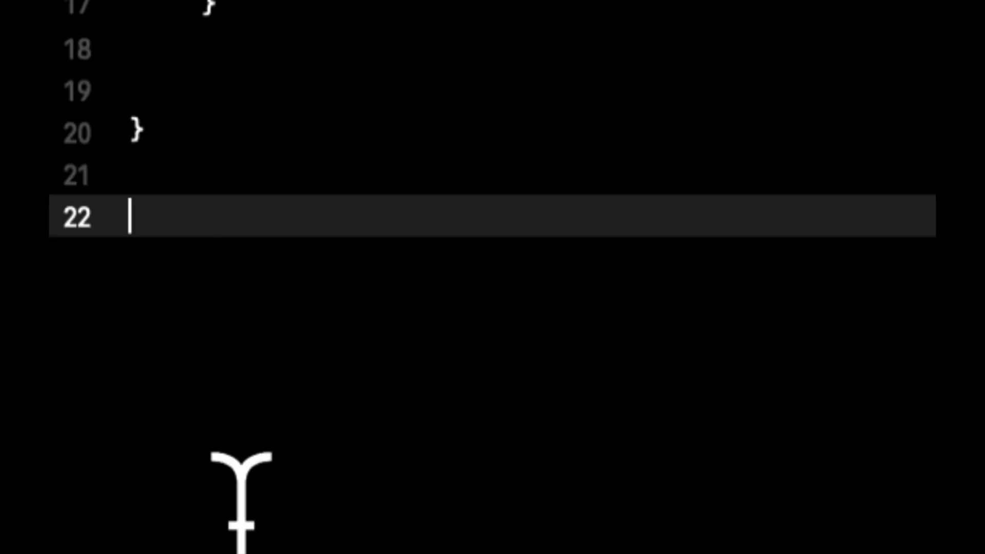
pyautogui.write('class Per')
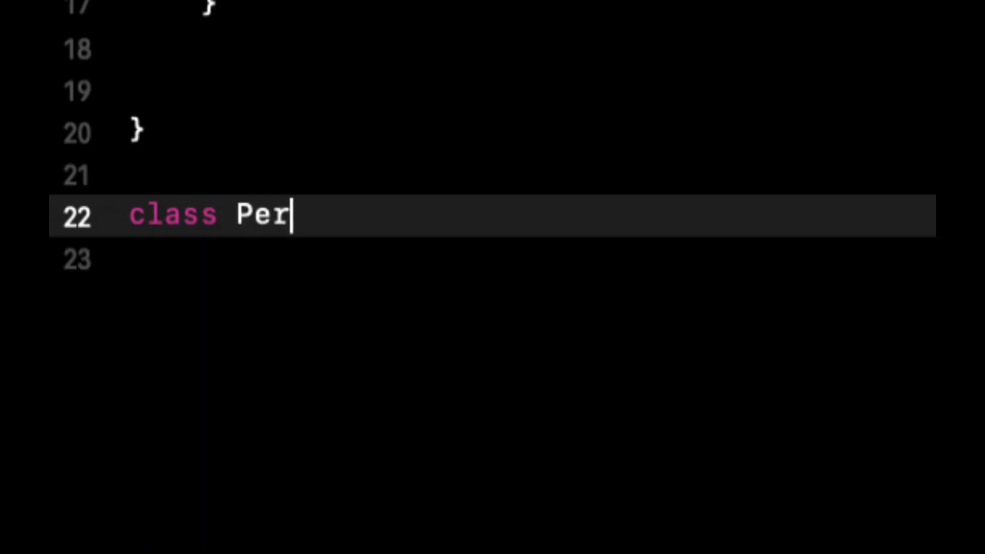
pyautogui.write('son:')
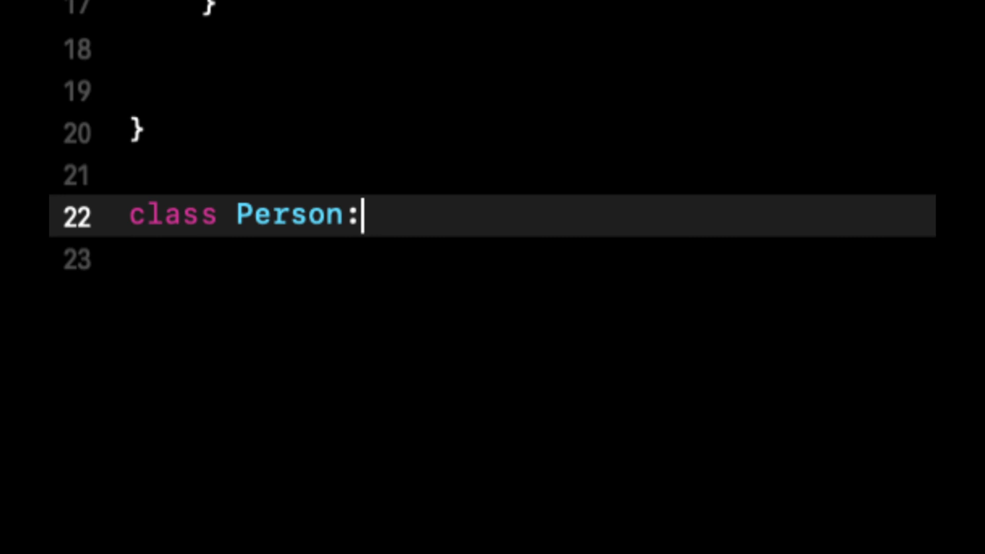
pyautogui.write('" "')
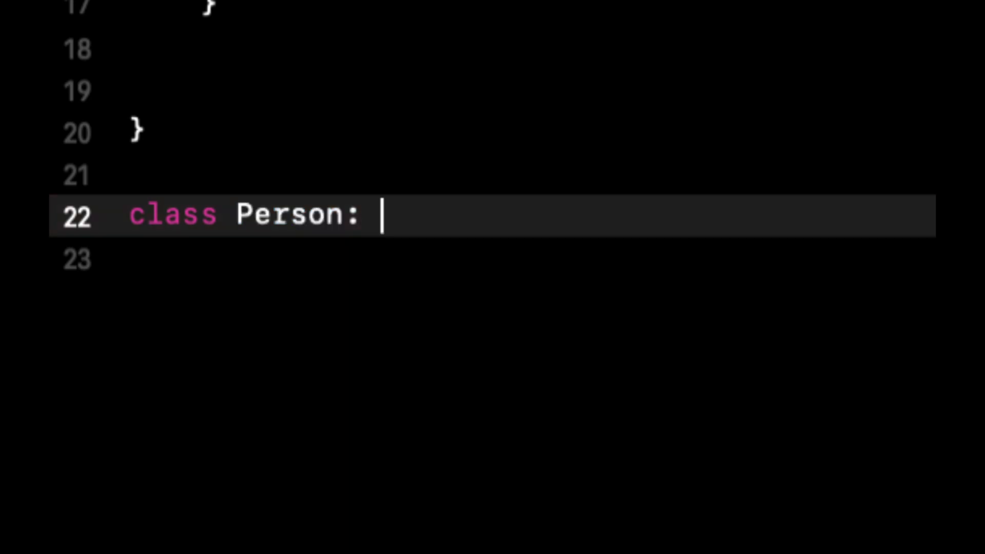
pyautogui.write('Object {')
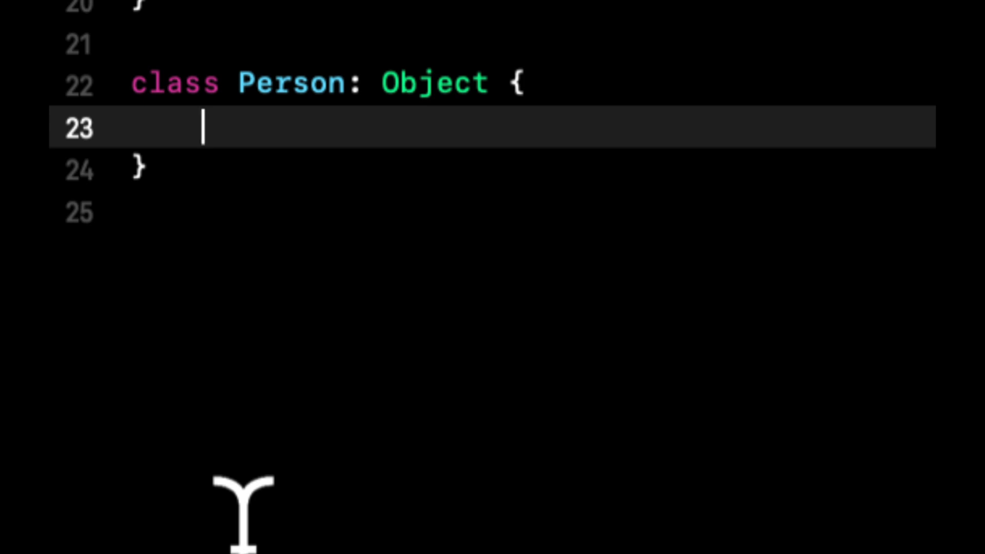
pyautogui.write('var')
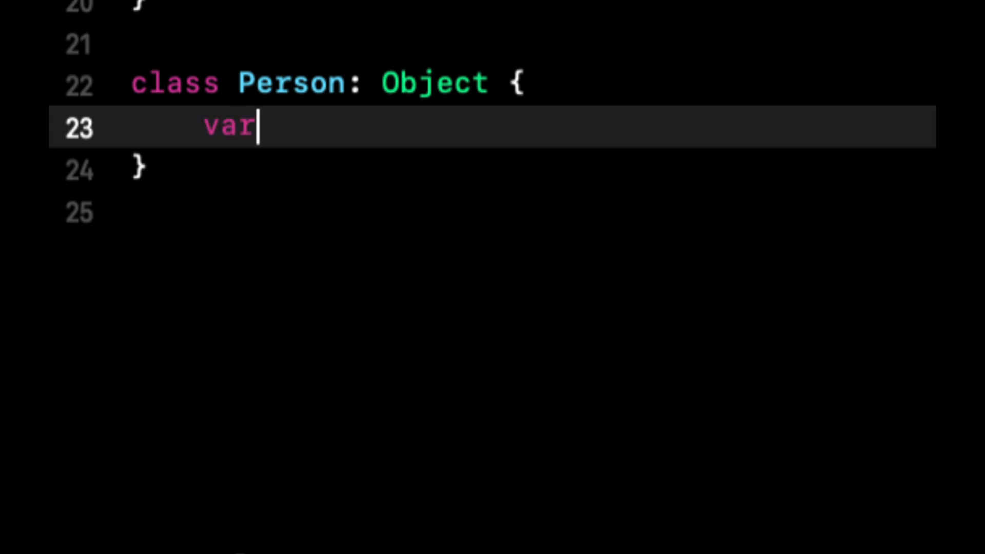
pyautogui.write('firstName')
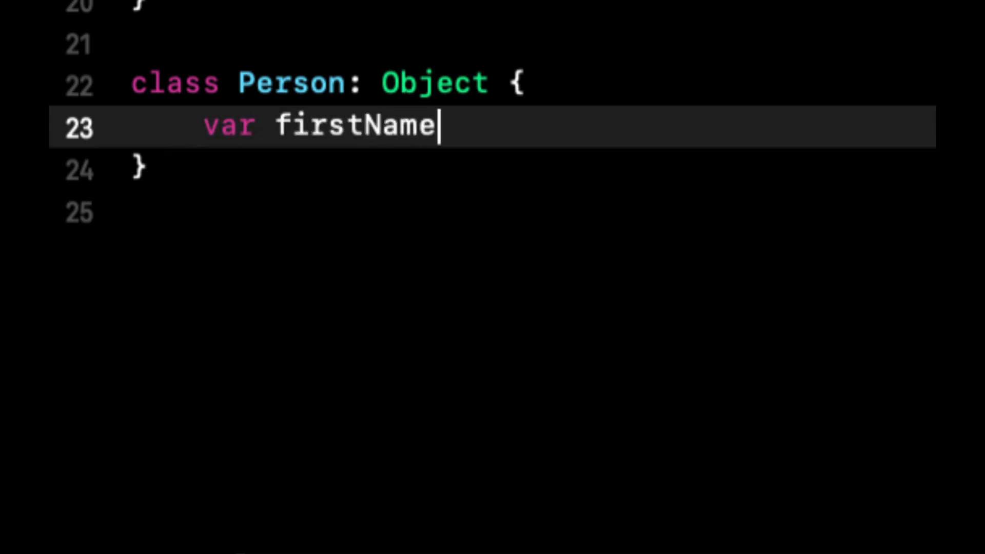
pyautogui.write('= ""')
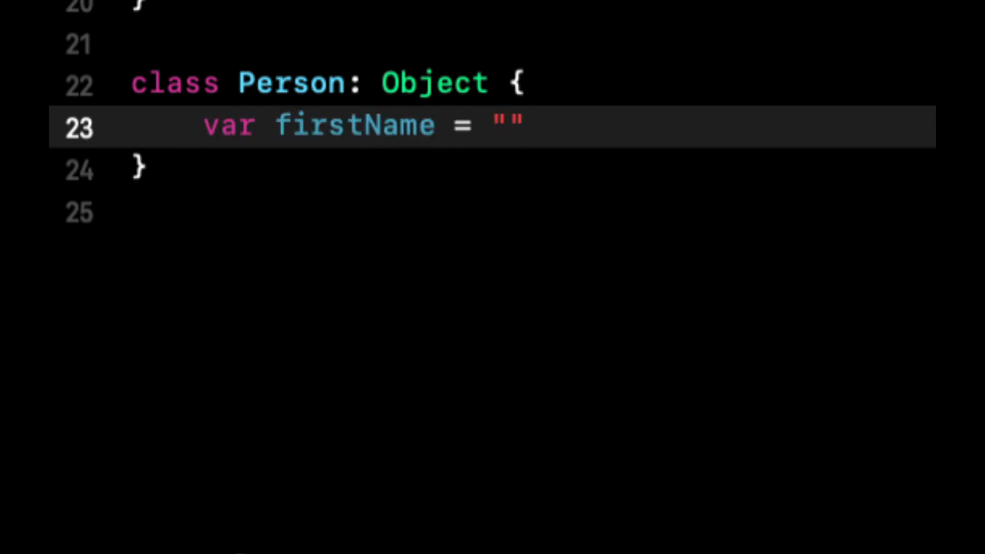
pyautogui.write(': String')
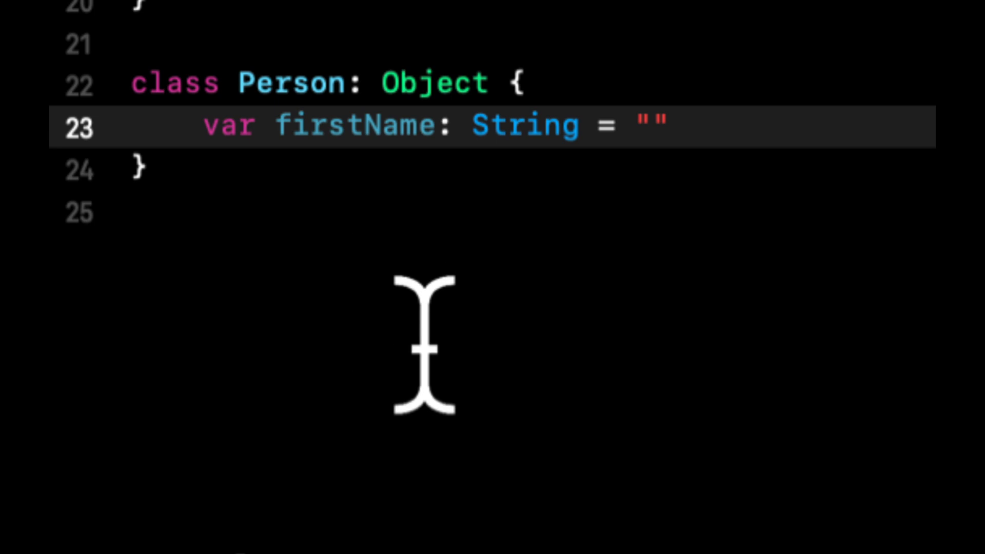
pyautogui.write('@objc dynamic')
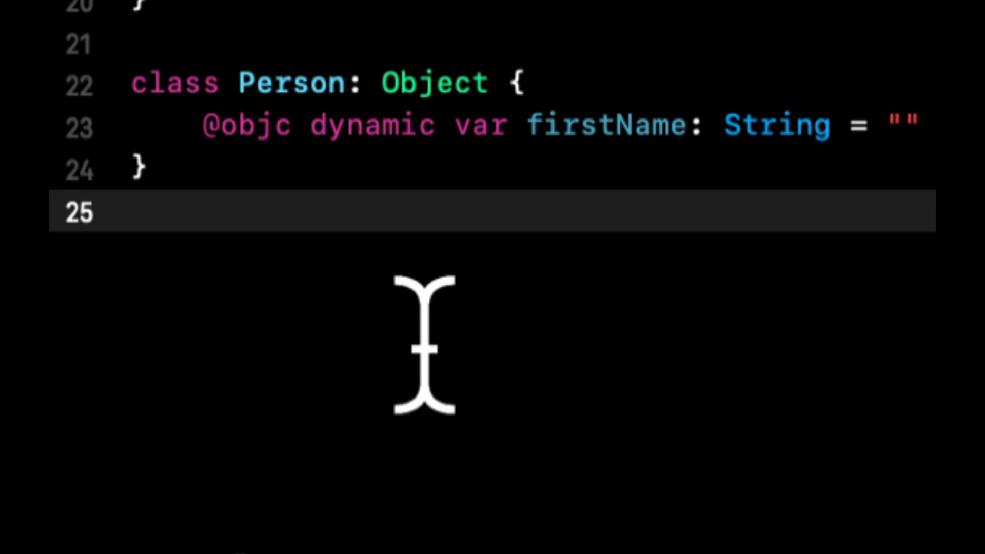
pyautogui.click(132, 213)
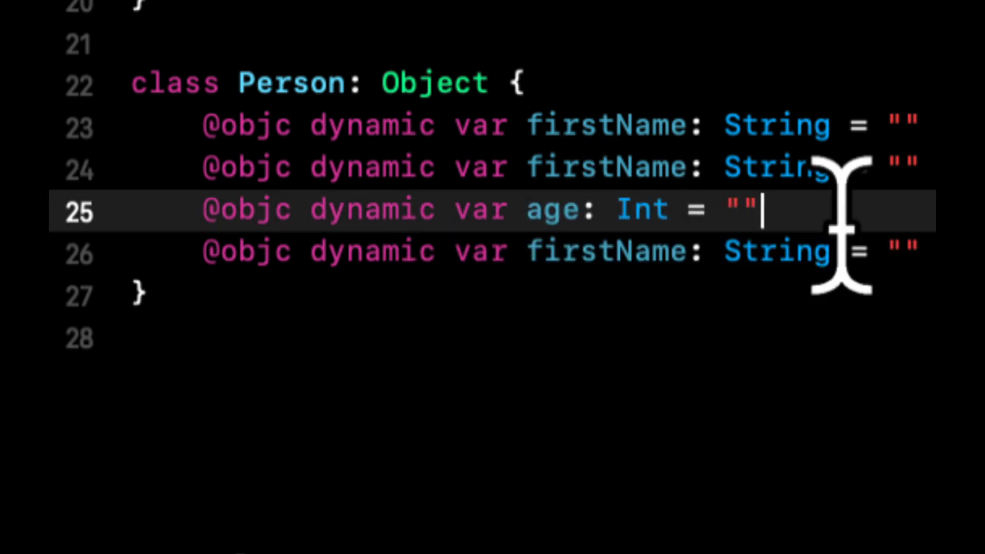
pyautogui.press('Backspace')
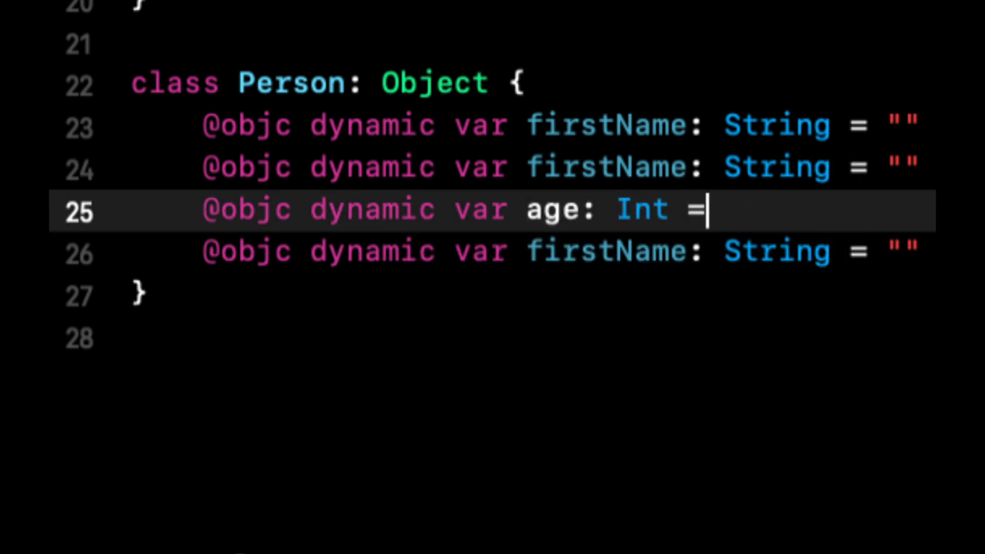
pyautogui.write('? = ni')
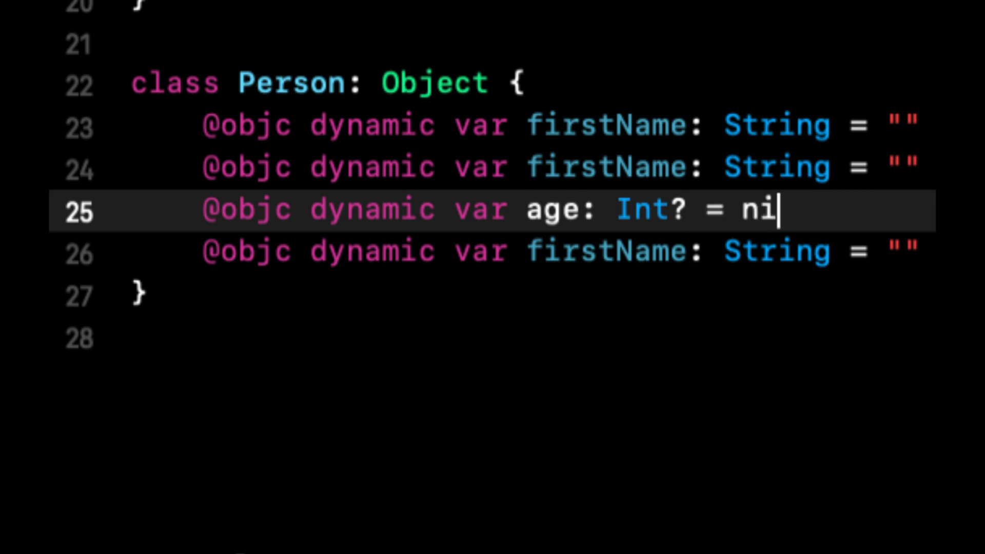
pyautogui.write('l')
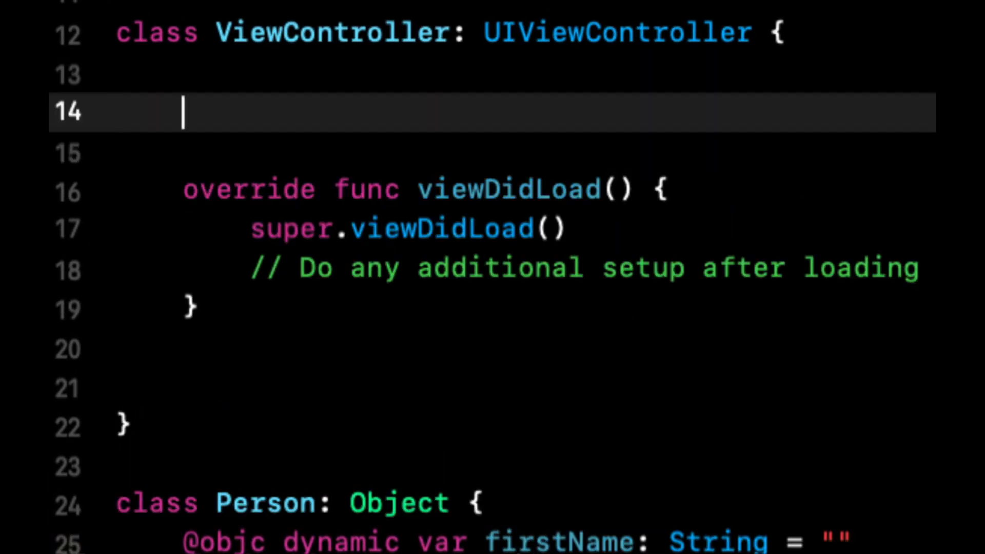
# Add a let realm = try! Realm() property and delete the draft do-catch block
pyautogui.write('let realm')
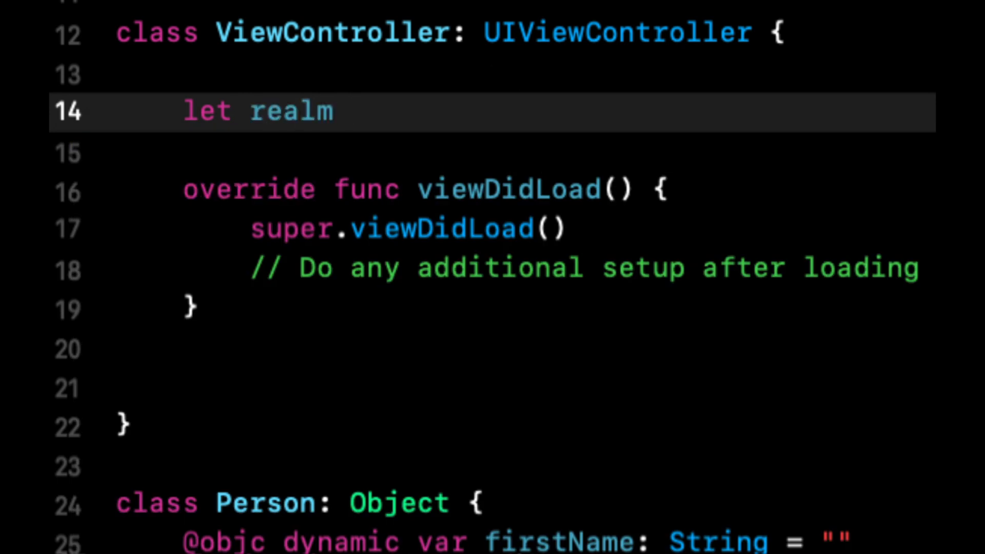
pyautogui.write('=')
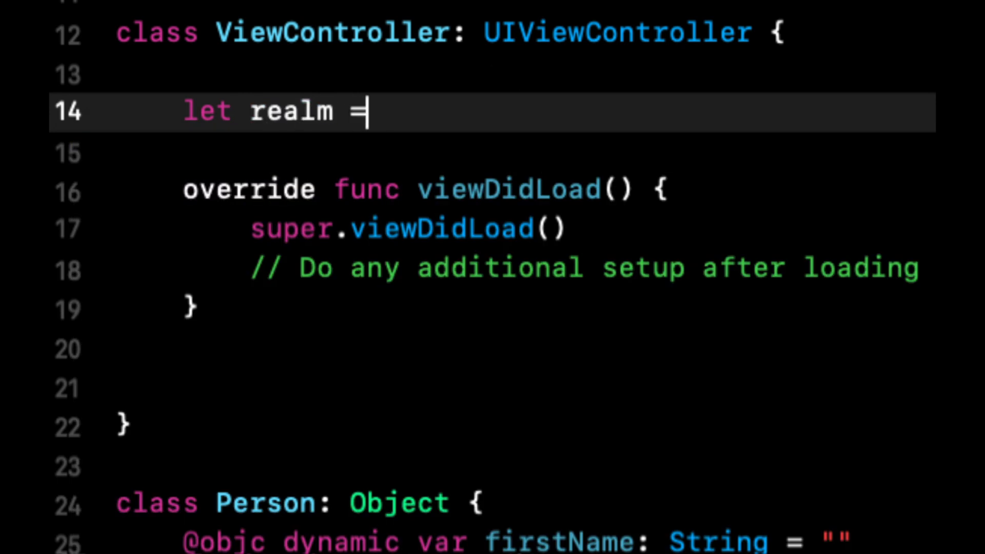
pyautogui.write('try! Realm(')
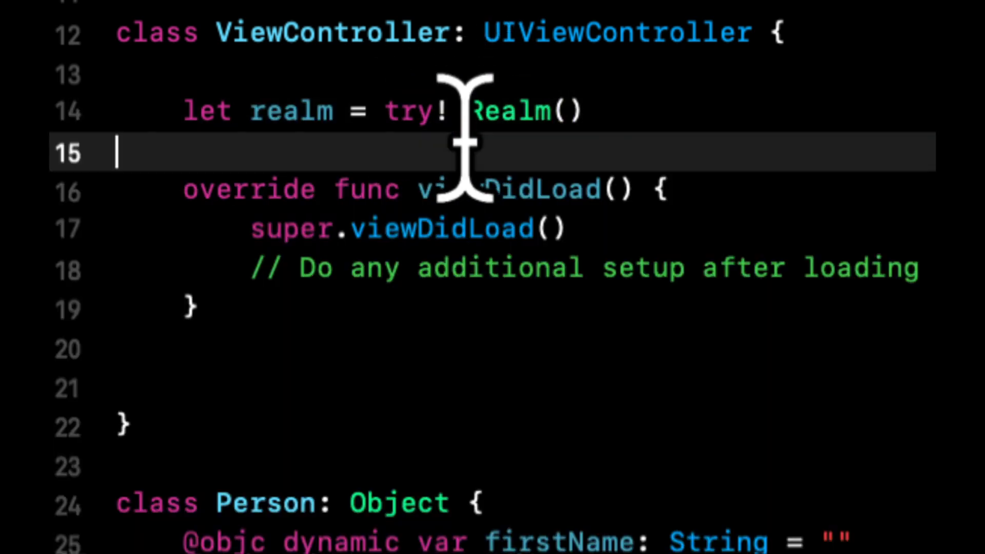
pyautogui.doubleClick(508, 110)
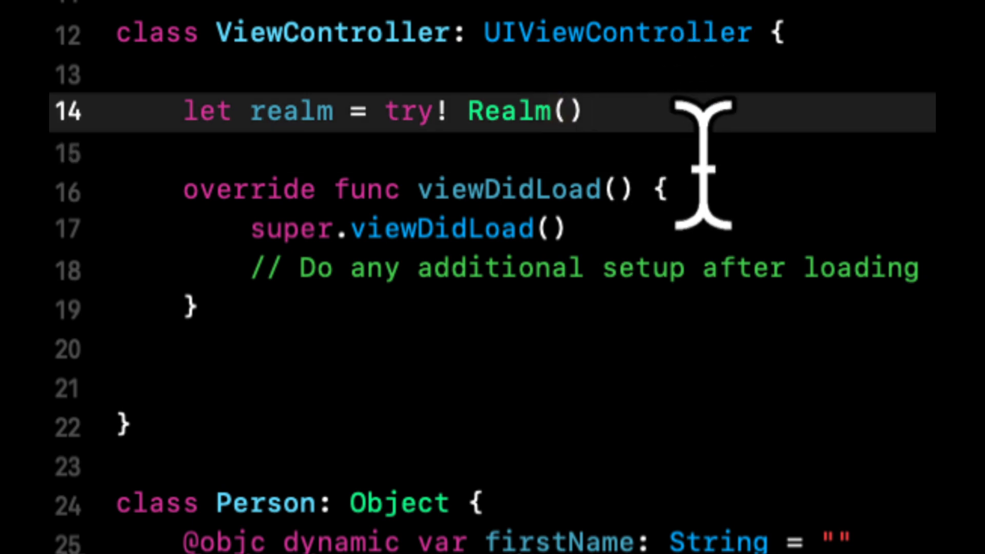
pyautogui.write('do {')
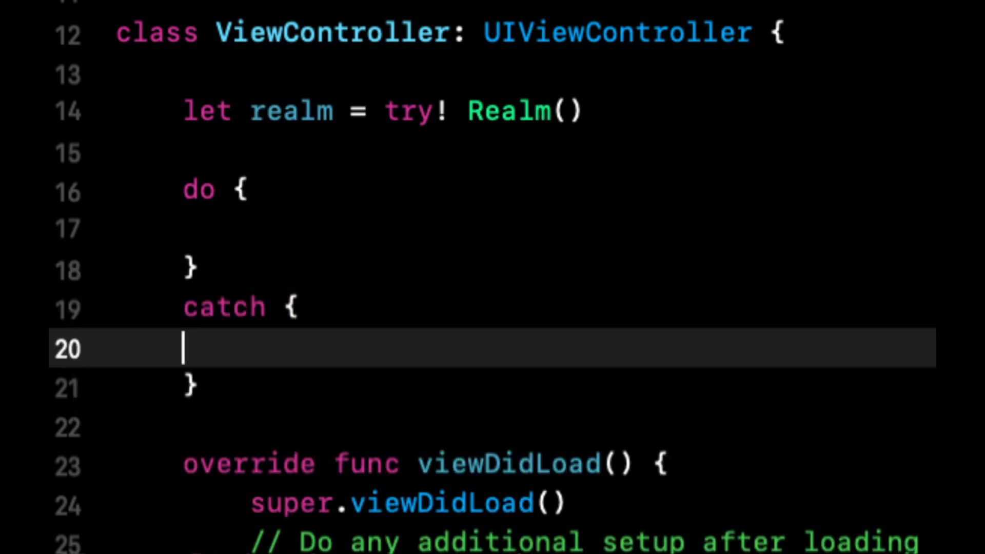
pyautogui.moveTo(298, 308); pyautogui.dragTo(185, 387)
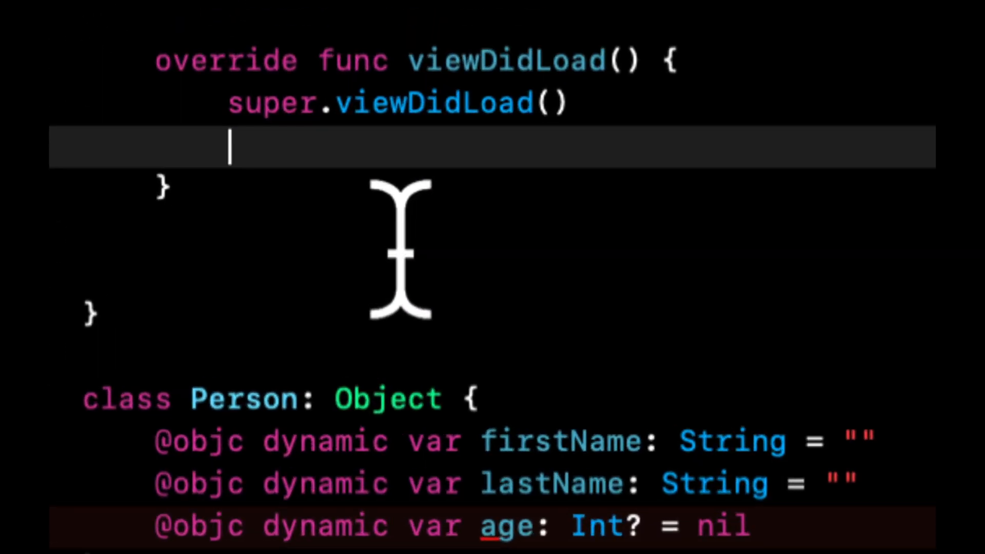
# In viewDidLoad create a Person joe named Joe Smith and add him with realm.add(joe)
pyautogui.write('let n')
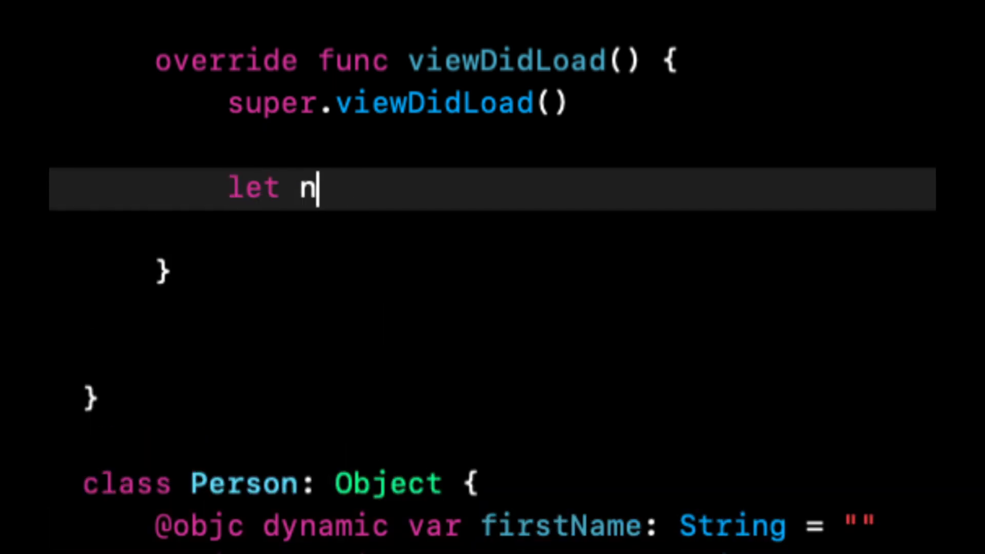
pyautogui.write('oe = Person(')
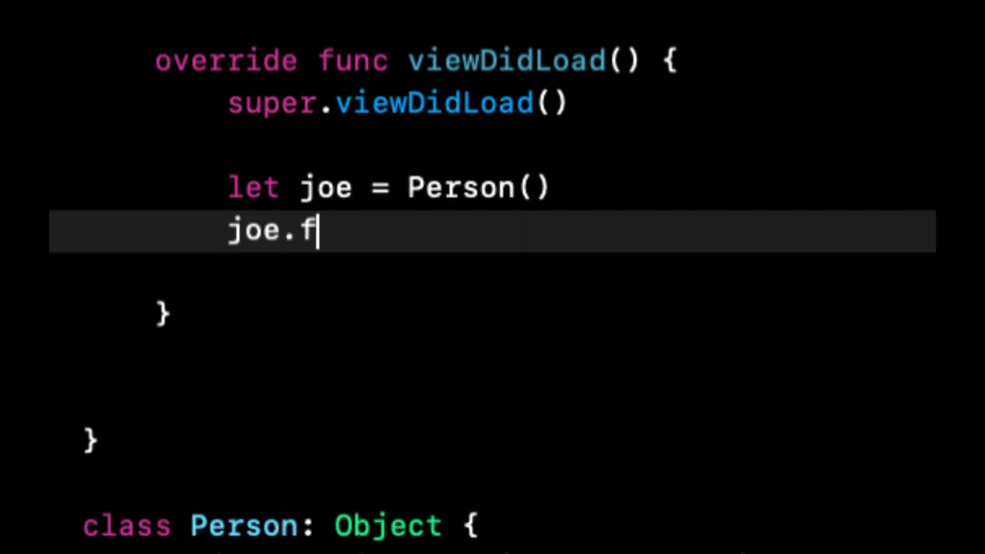
pyautogui.write('irstName = "Joe"')
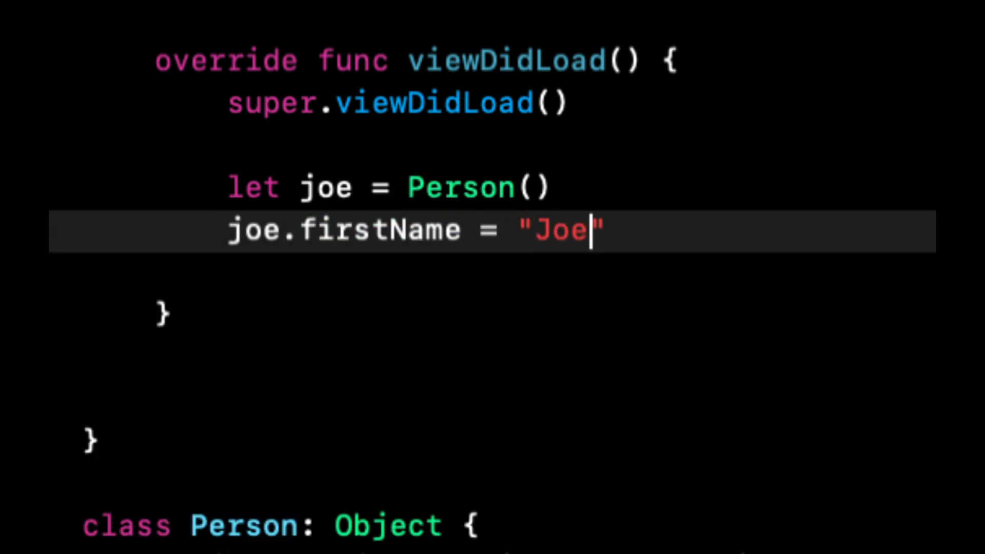
pyautogui.write('joe.lastName = "Smith')
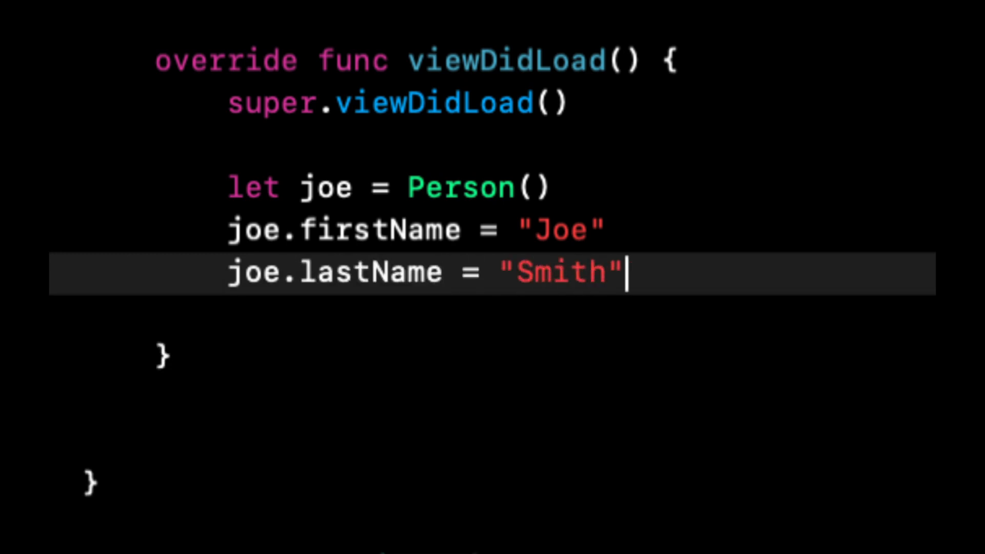
pyautogui.write('realm.add(object: Object')
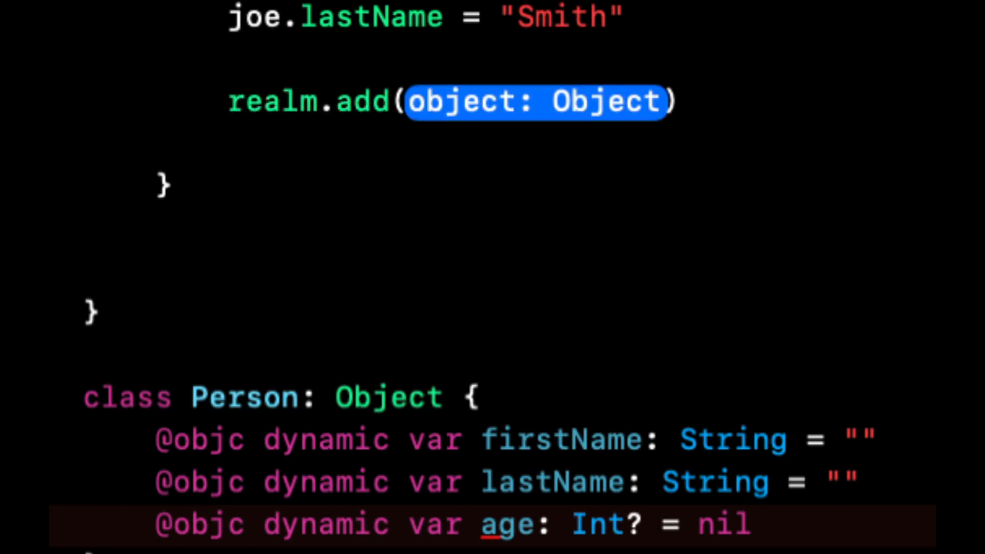
pyautogui.write('joe')
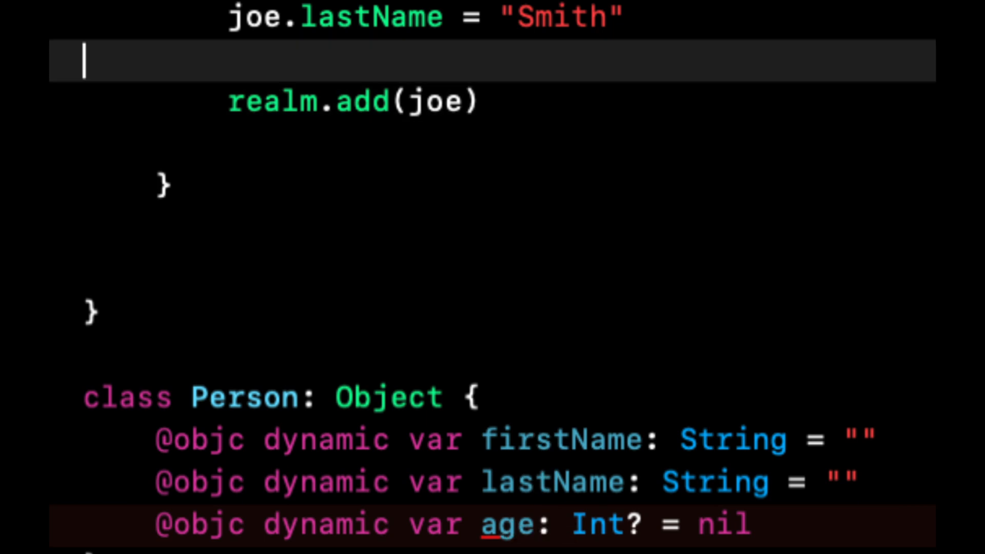
# Surround the add call with realm.beginWrite() and try! realm.commitWrite()
pyautogui.write('realm.')
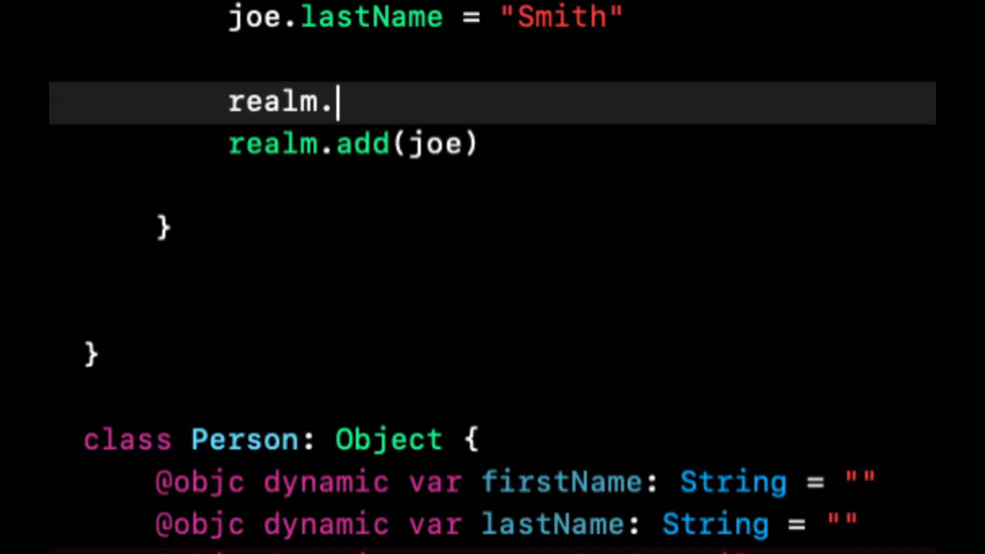
pyautogui.write('beginWrite(')
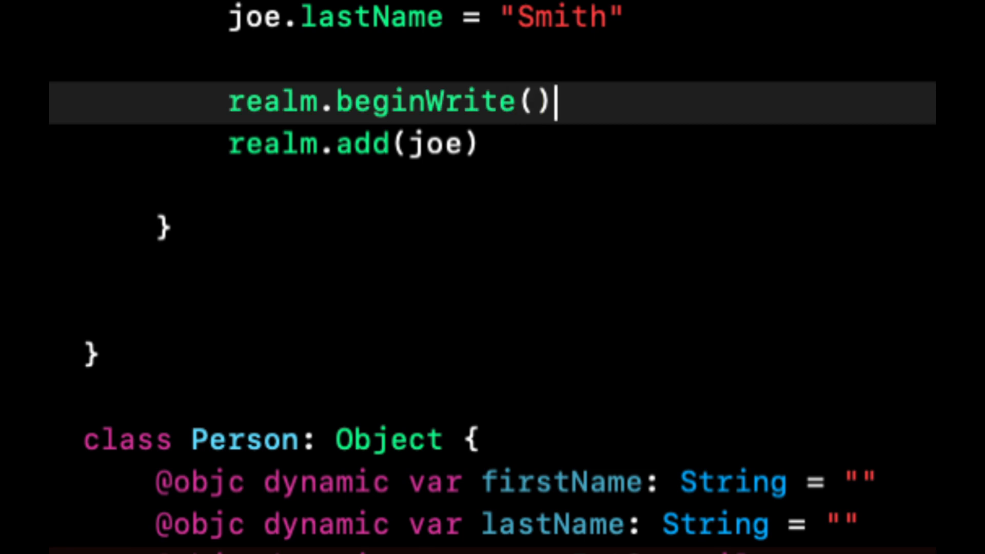
pyautogui.press('Return')
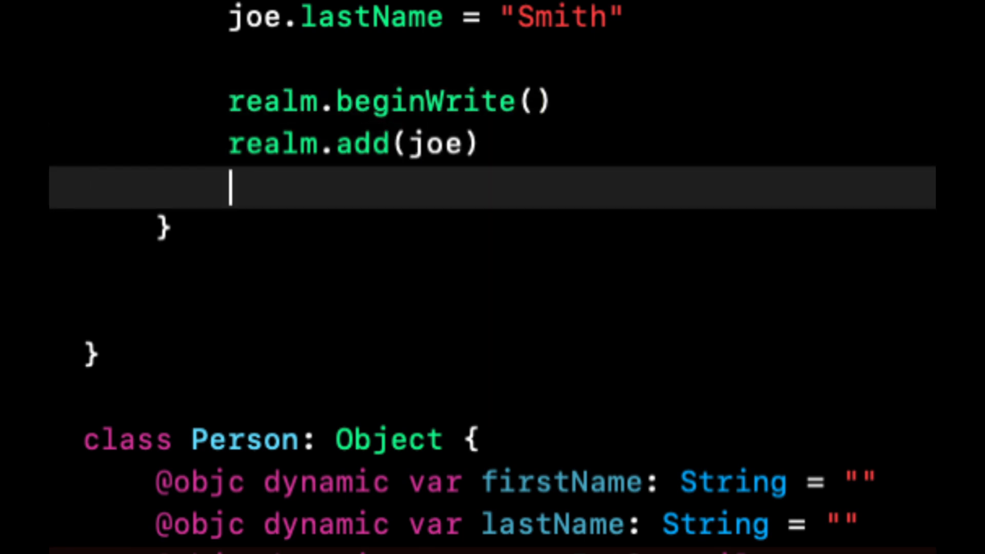
pyautogui.write('realm.')
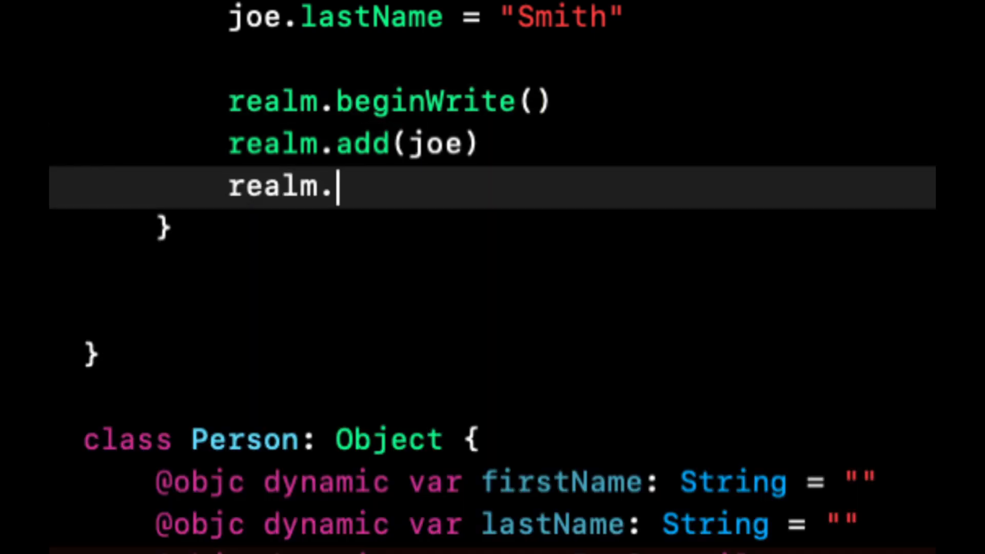
pyautogui.write('fini')
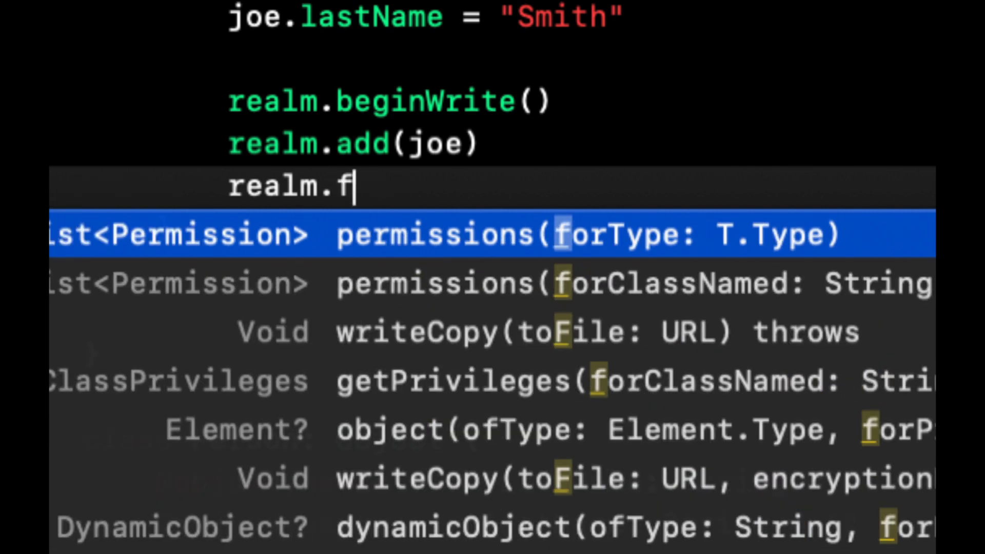
pyautogui.write('end')
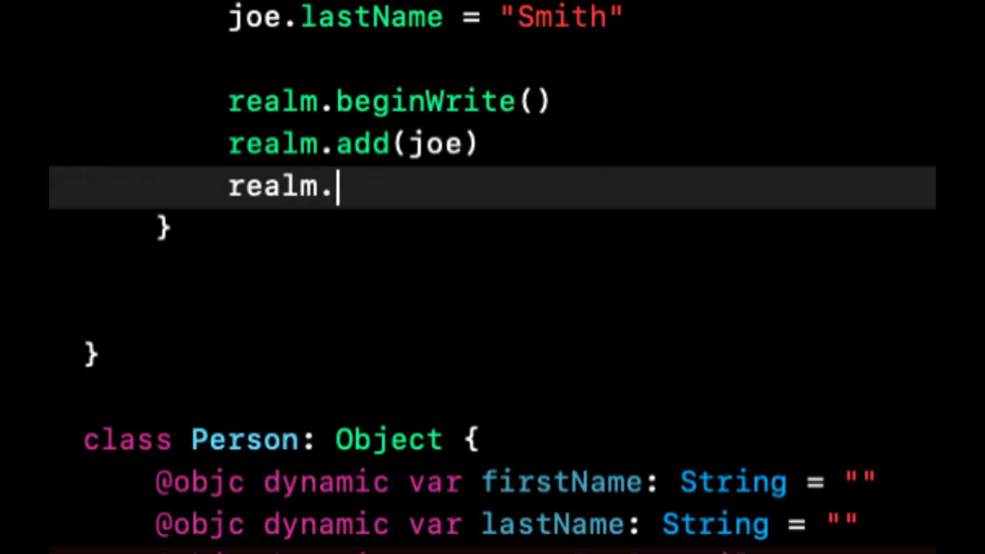
pyautogui.write('commitWrite()')
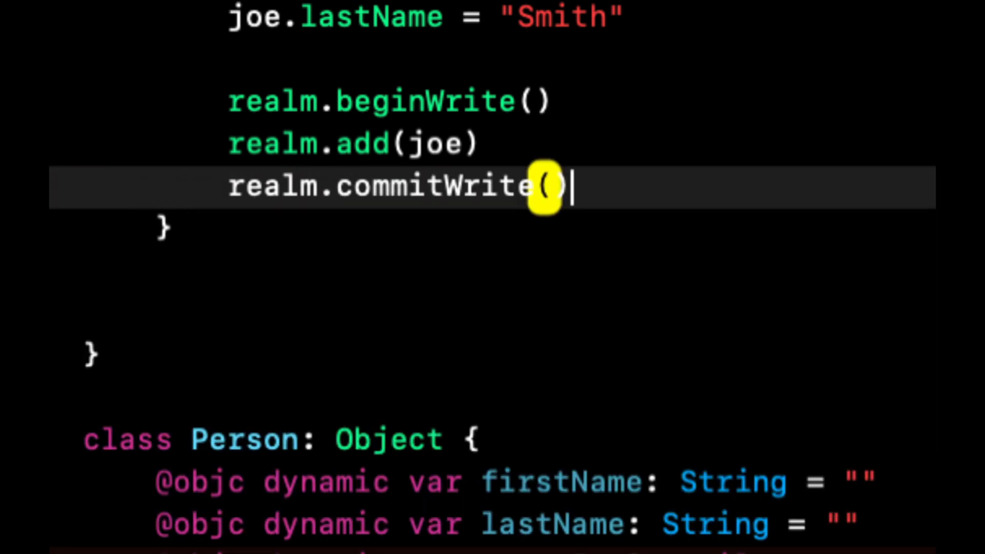
pyautogui.doubleClick(565, 482)
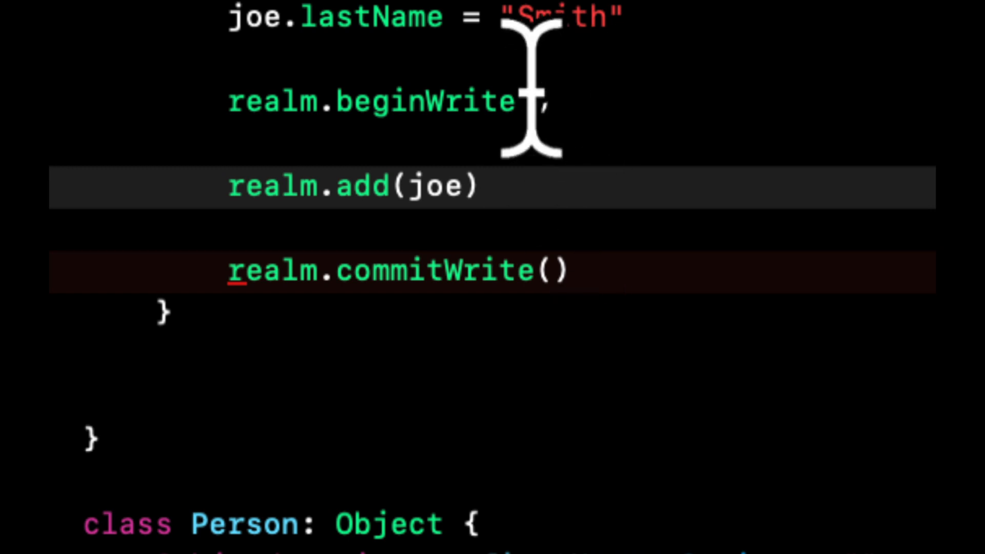
pyautogui.write('()')
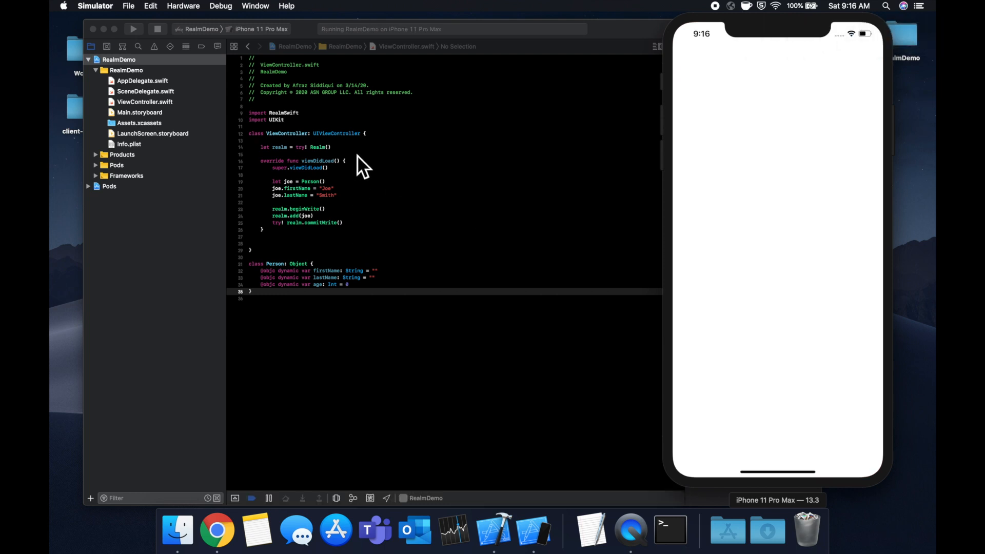
pyautogui.moveTo(329, 205)
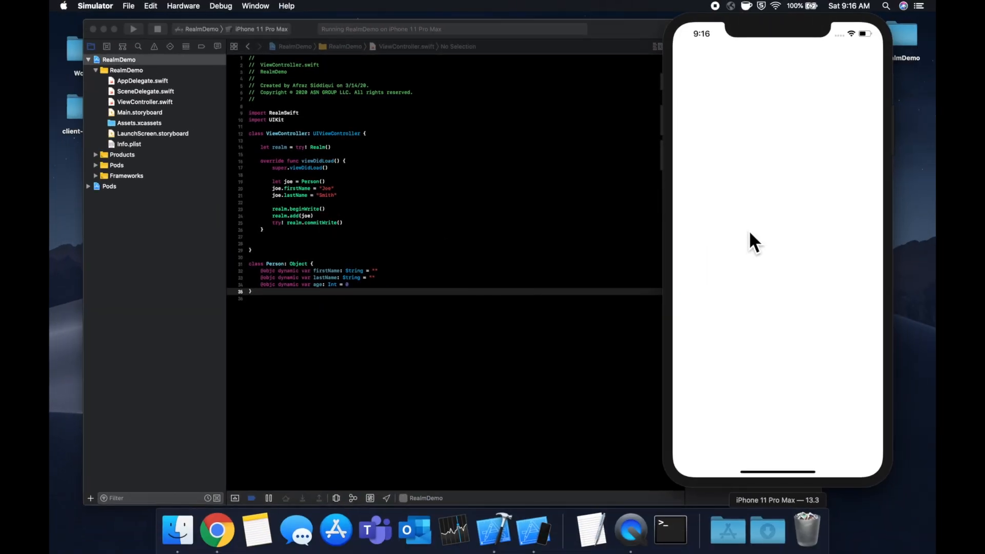
pyautogui.moveTo(546, 202)
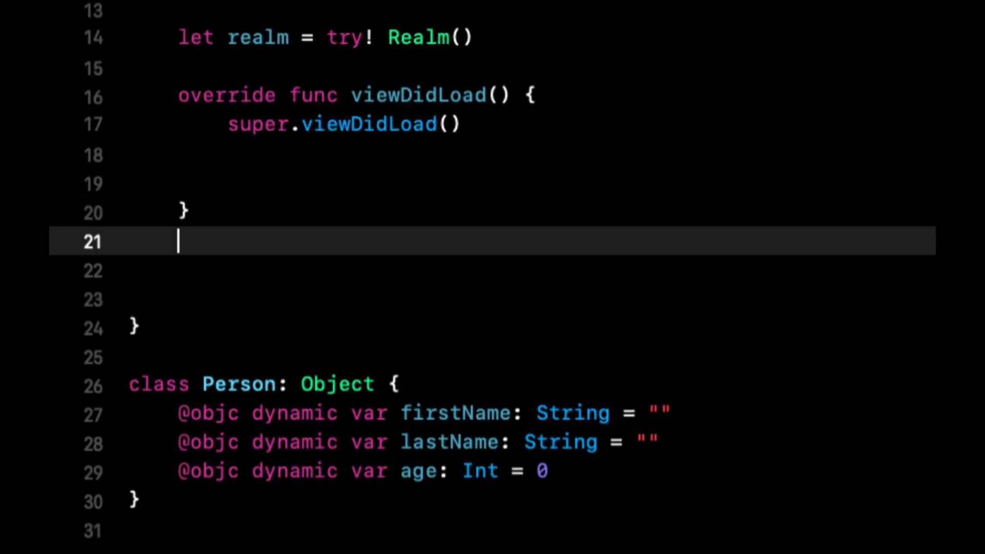
# Move Joe's write code into func save(), add an empty func render(), and call render() from viewDidLoad
pyautogui.write('func save() {')
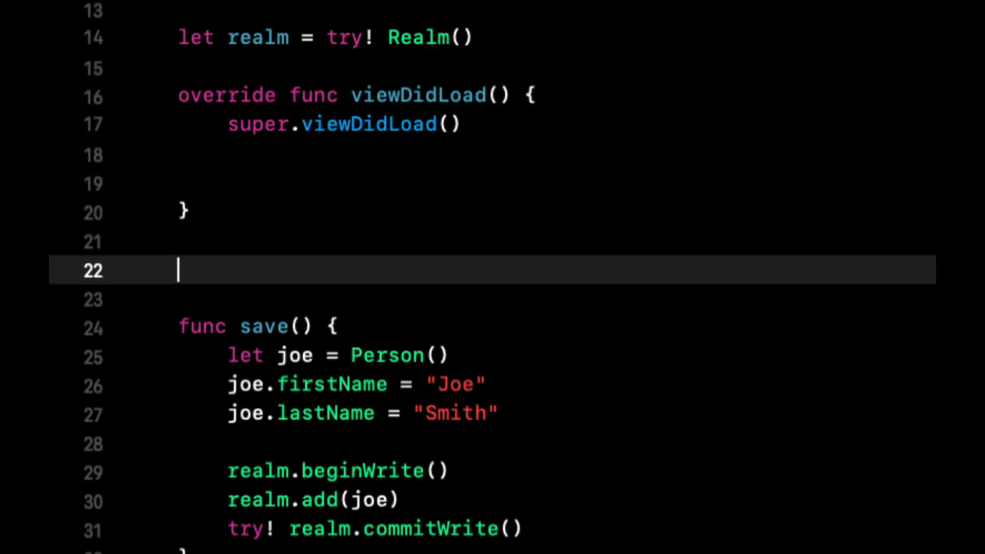
pyautogui.write('func')
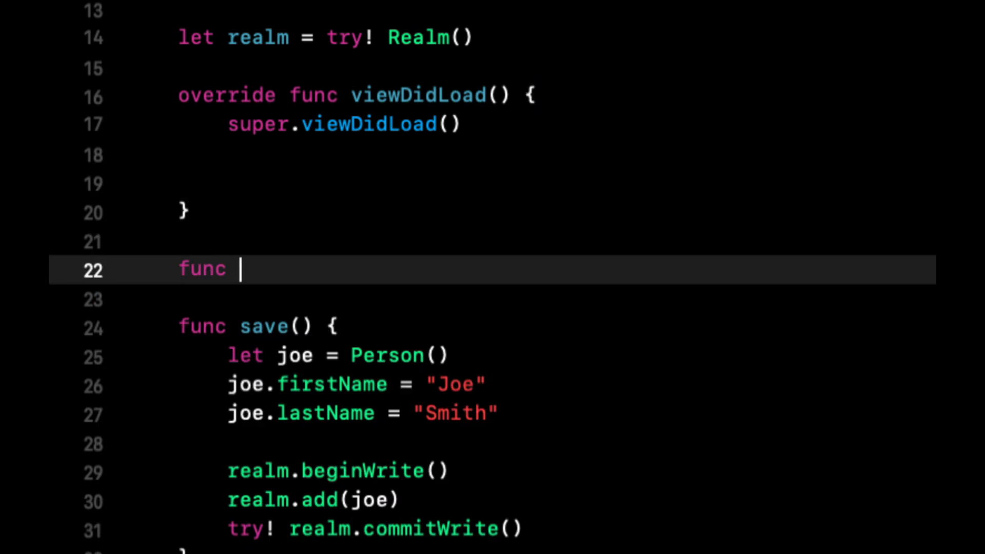
pyautogui.write('render() {')
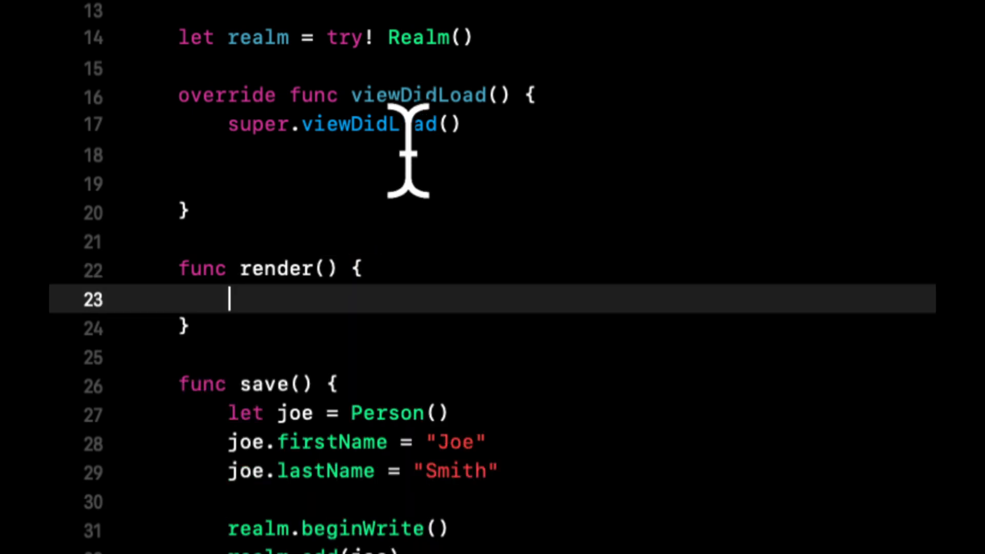
pyautogui.write('render()')
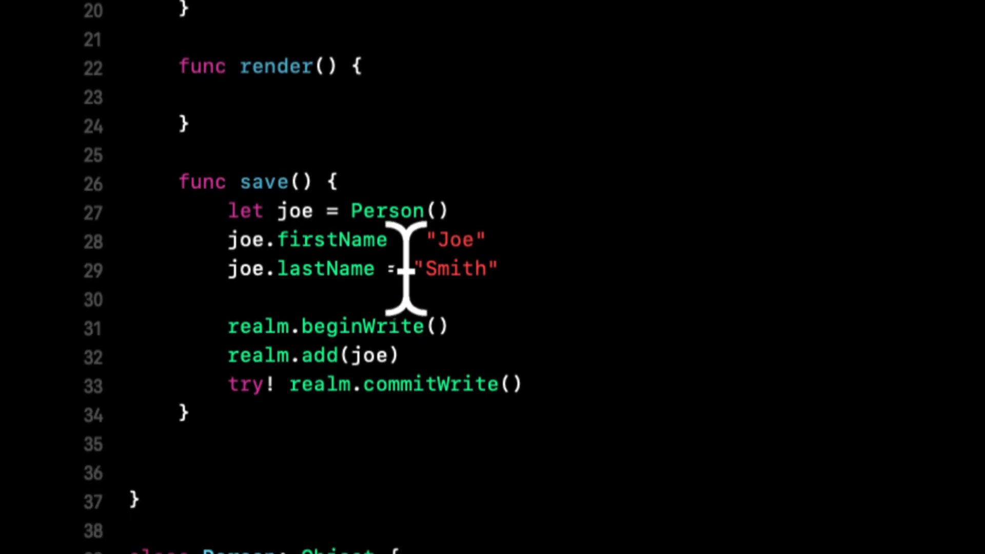
pyautogui.doubleClick(389, 211)
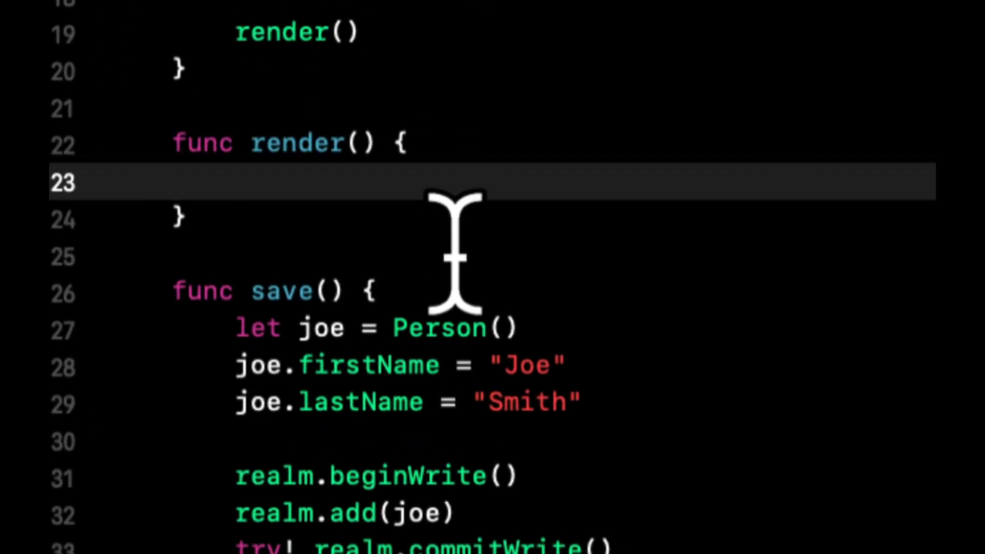
# Inside render(), add let people = try! realm.objects(Person.self)
pyautogui.write('let oo')
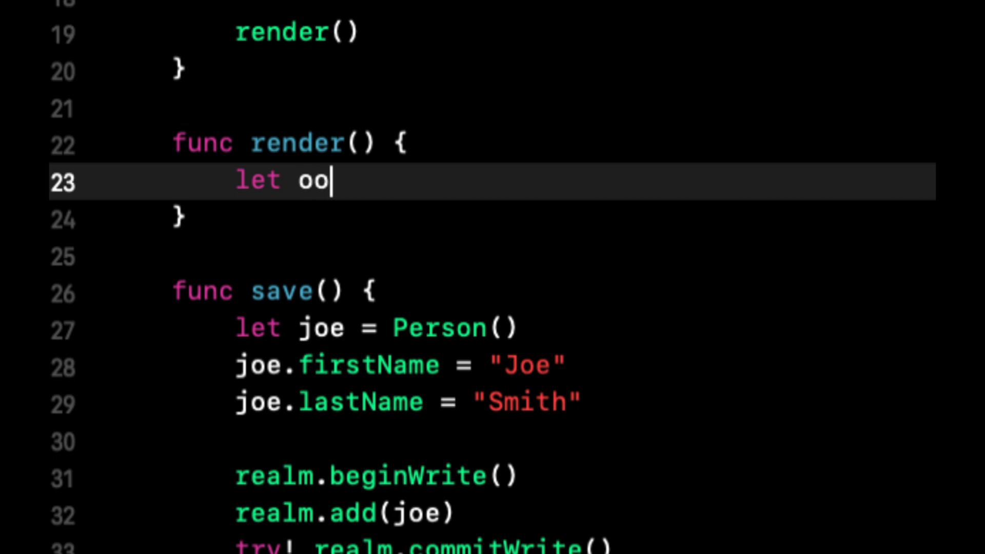
pyautogui.write('pe')
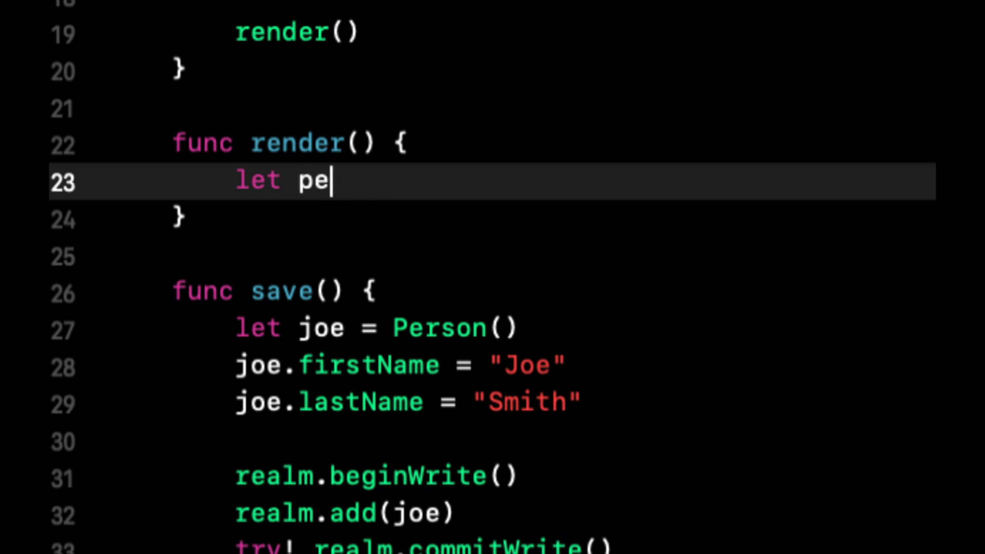
pyautogui.write('ople =')
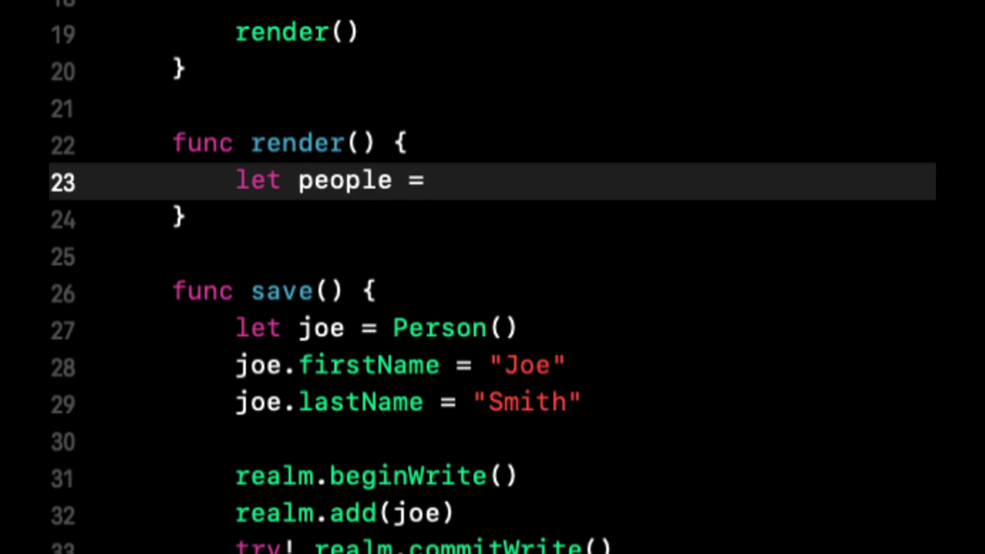
pyautogui.write('try! R')
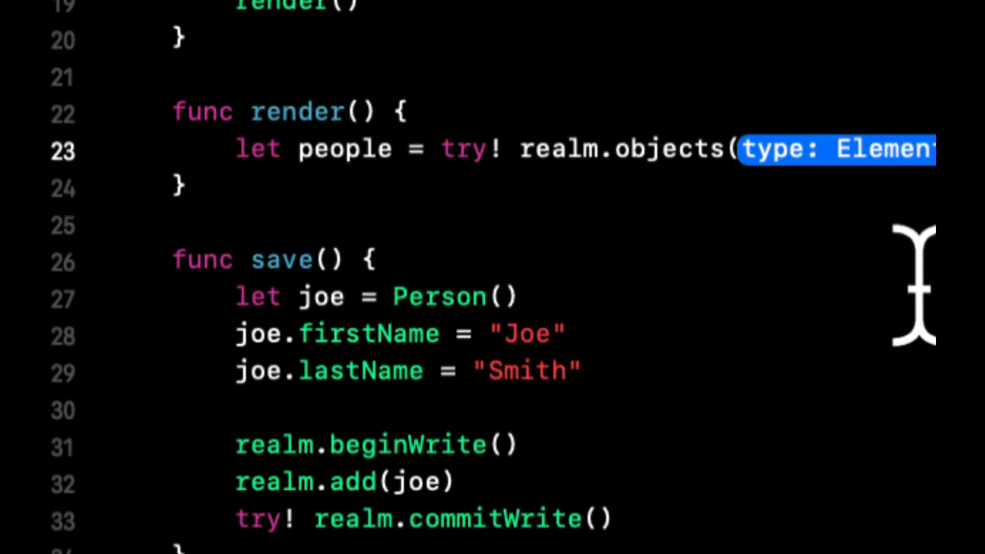
pyautogui.write('Person.self)')
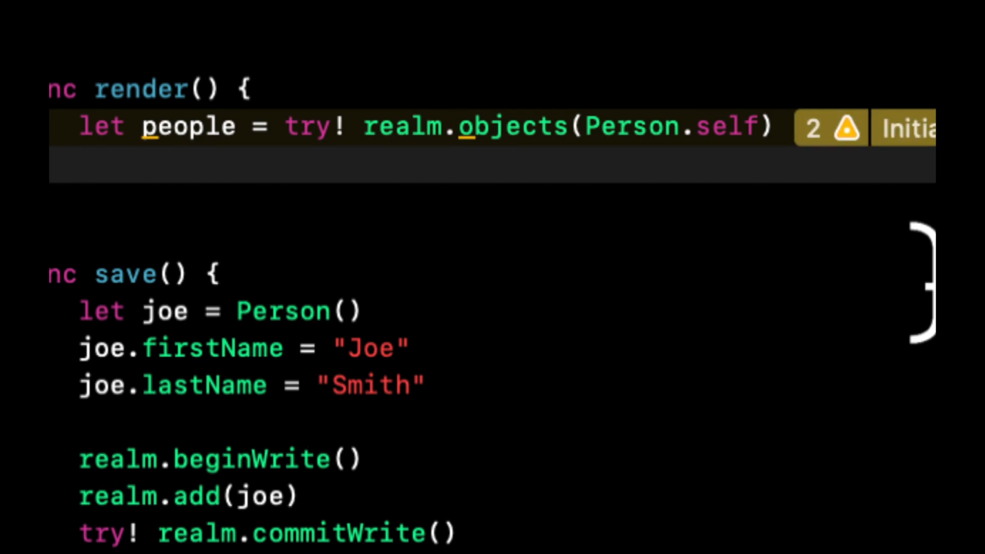
pyautogui.doubleClick(632, 126)
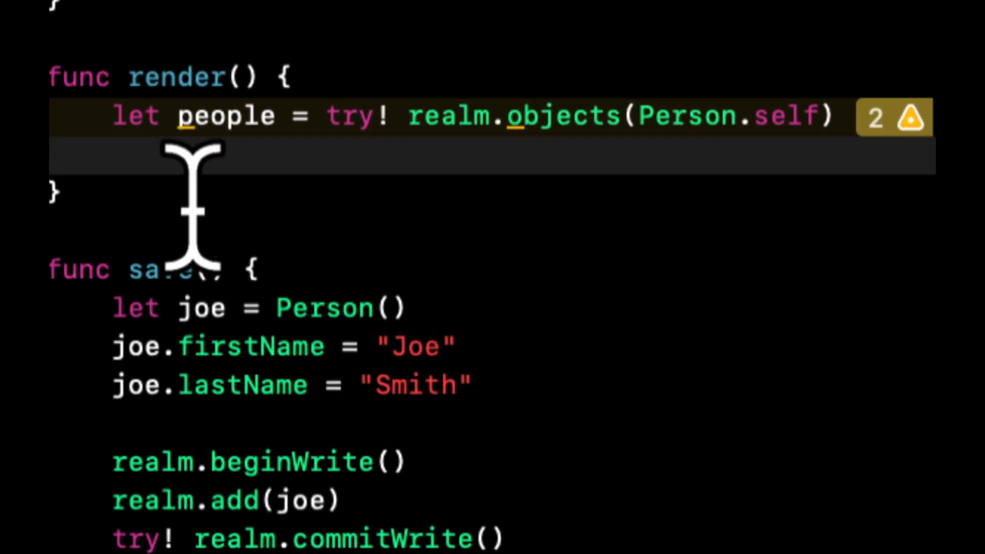
# Add a for person in people loop defining firstName, lastName and an interpolated fullName
pyautogui.write('for person in')
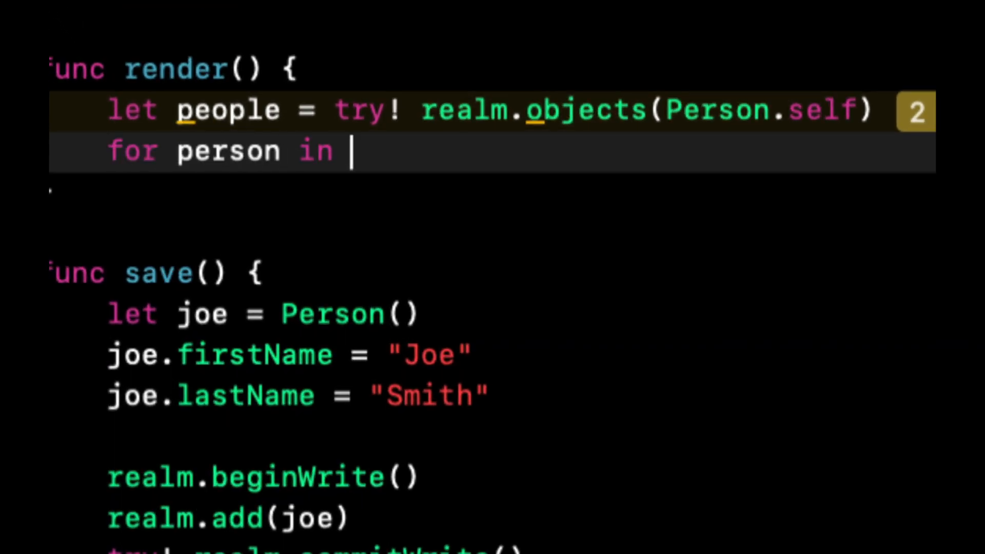
pyautogui.write('people {')
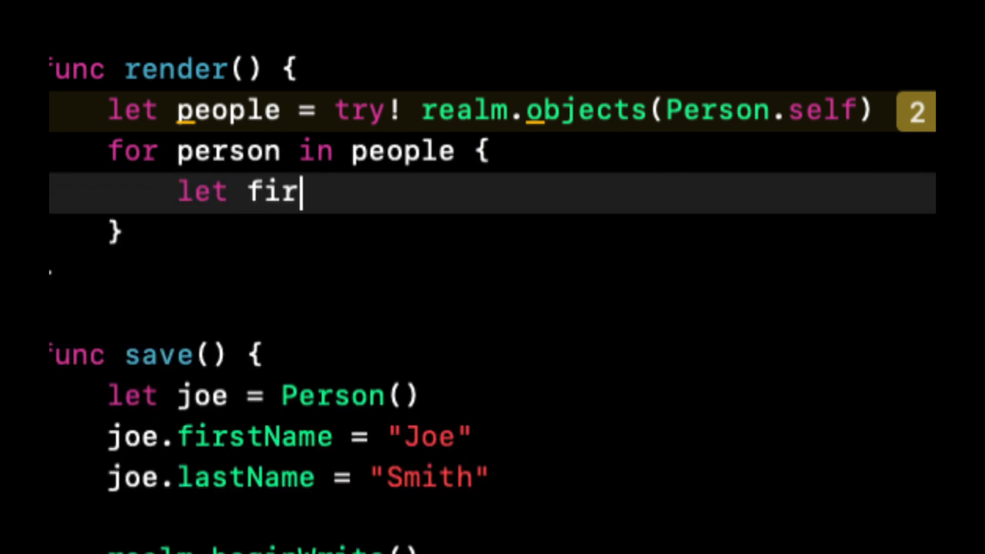
pyautogui.write('stName = person.firstName')
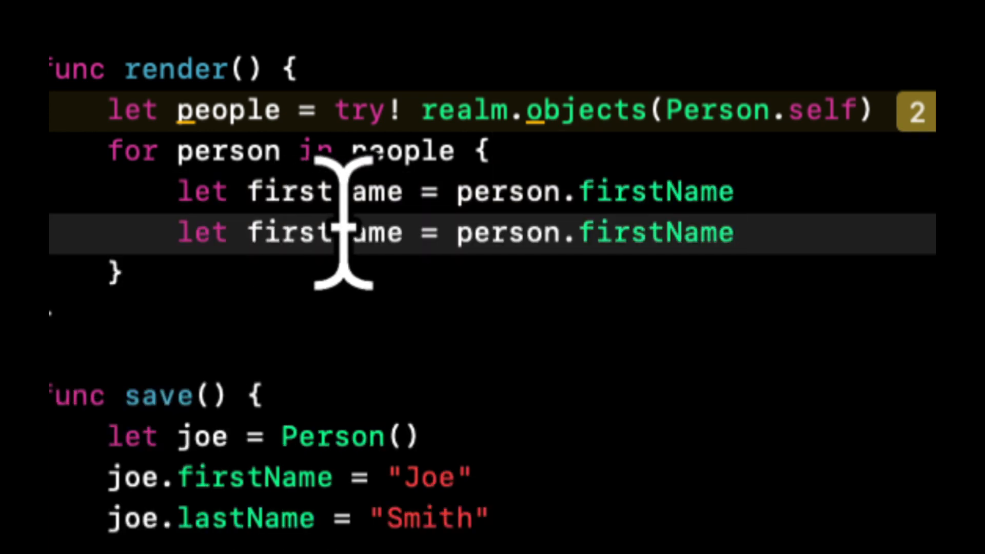
pyautogui.write('last')
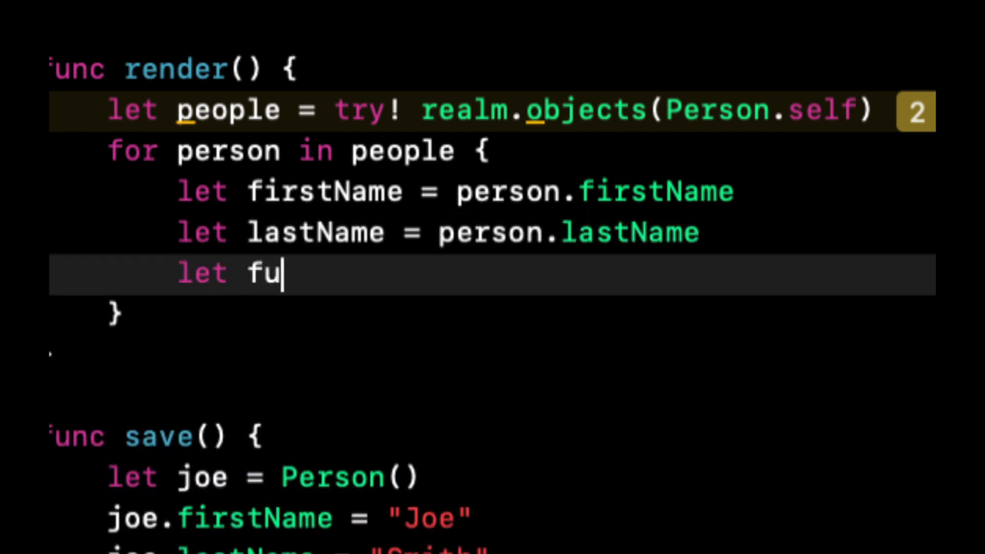
pyautogui.write('llName = "\\(')
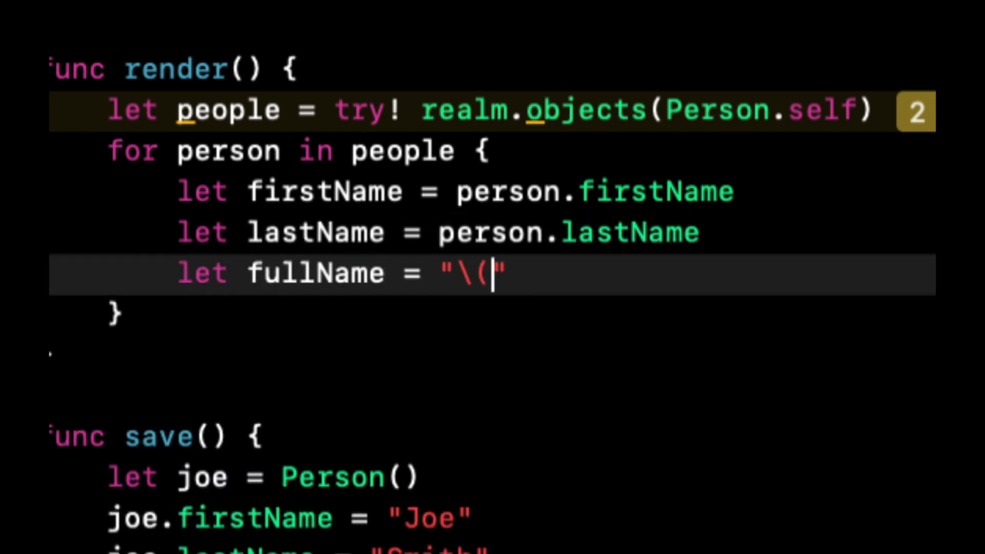
pyautogui.write('firstName) a')
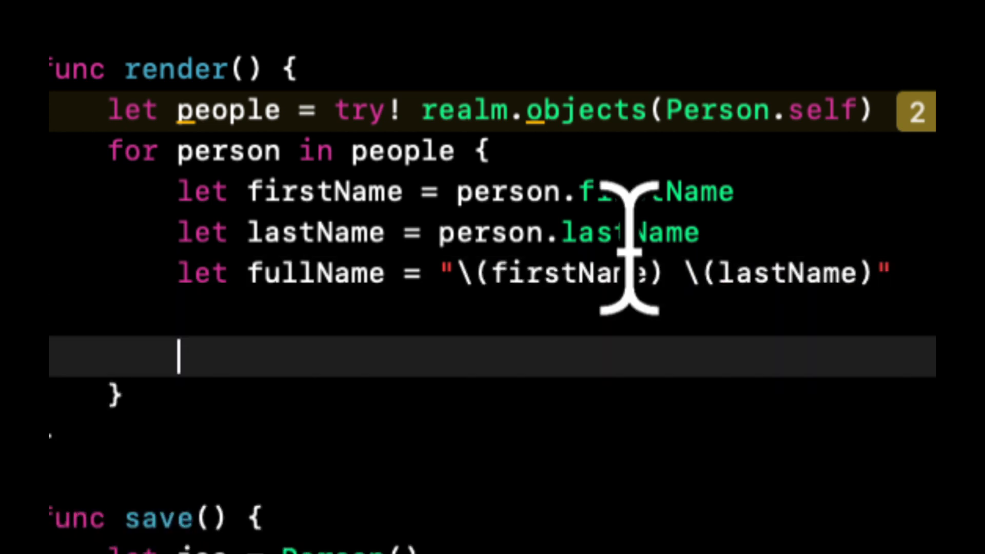
# Create a UILabel framed by view.bounds whose text is fullName
pyautogui.write('ui')
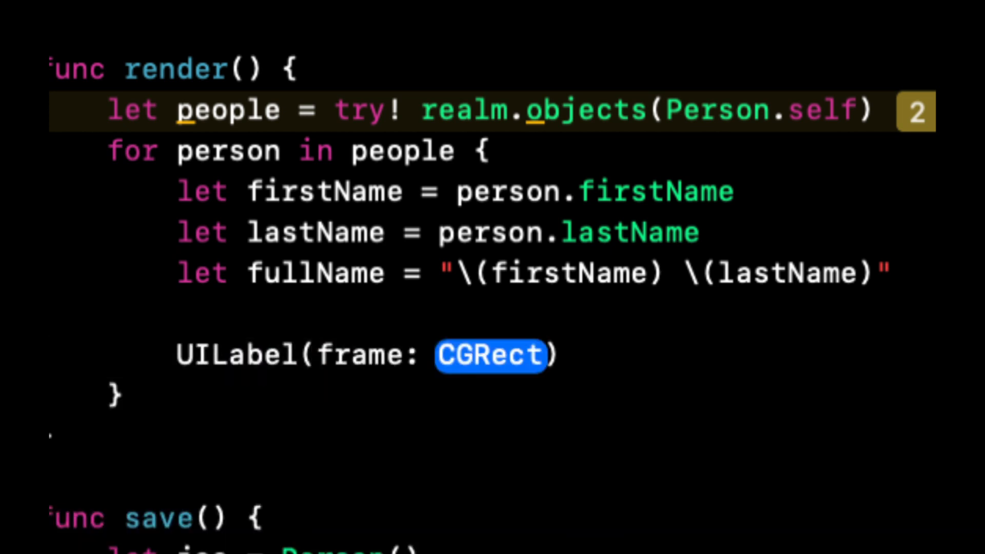
pyautogui.write('cgr')
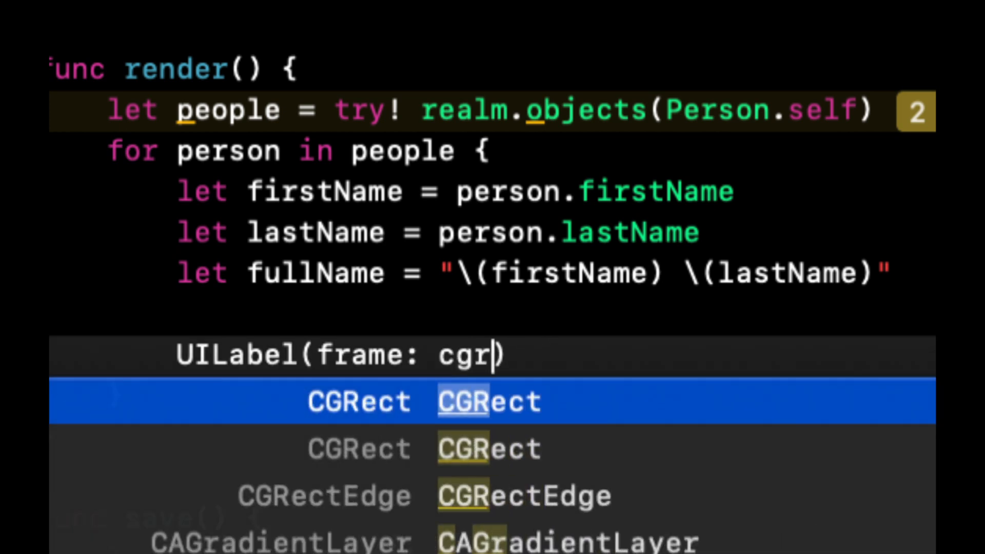
pyautogui.write('view.bounds')
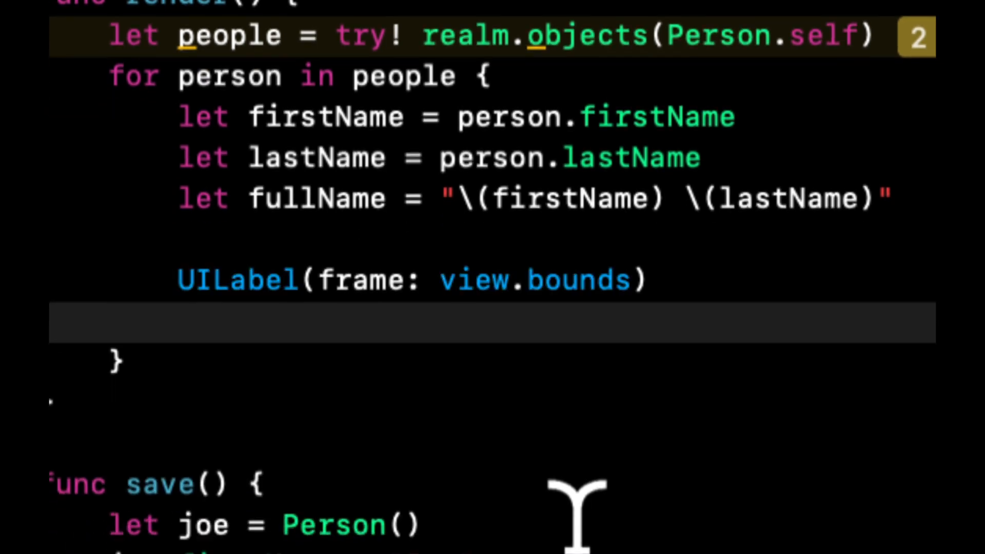
pyautogui.write('let label =')
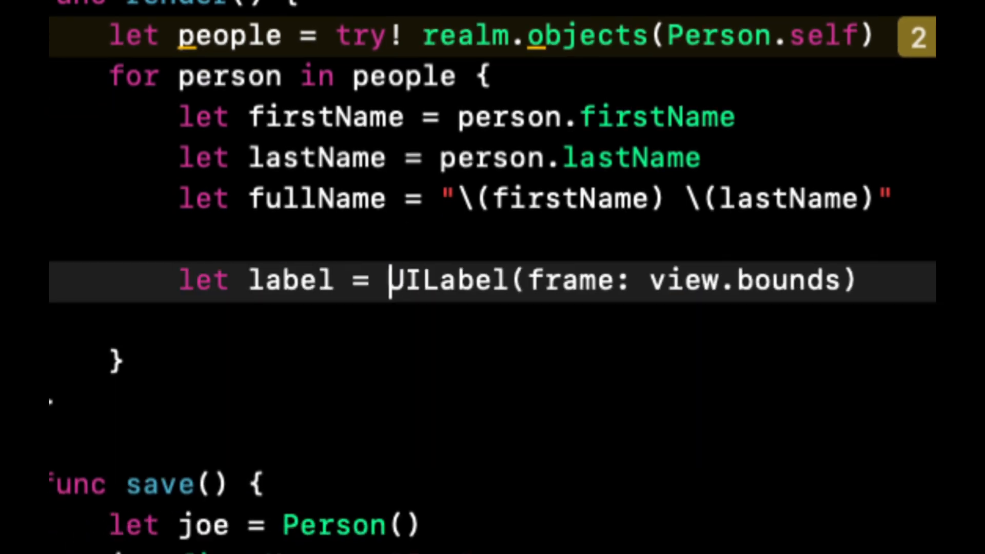
pyautogui.write('label.text')
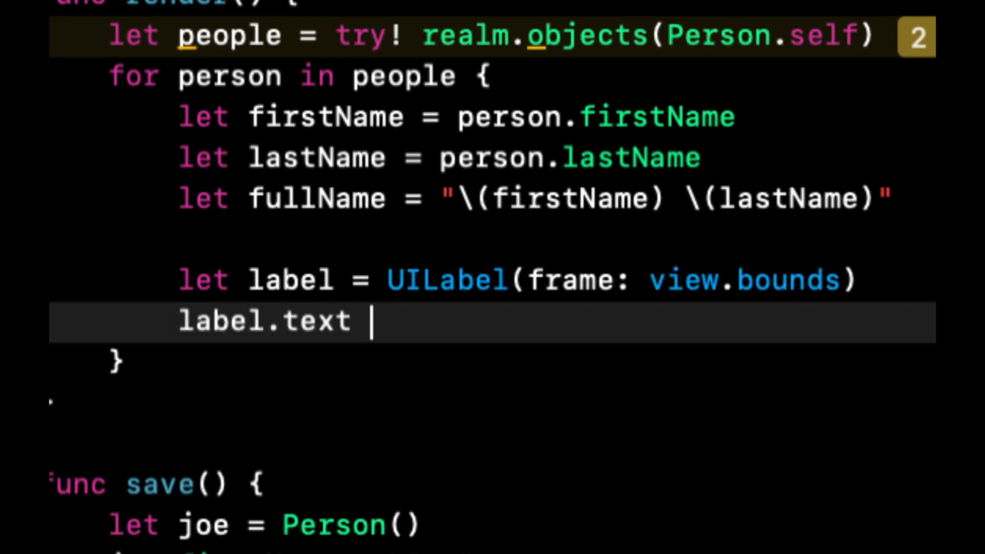
pyautogui.write('= fullName')
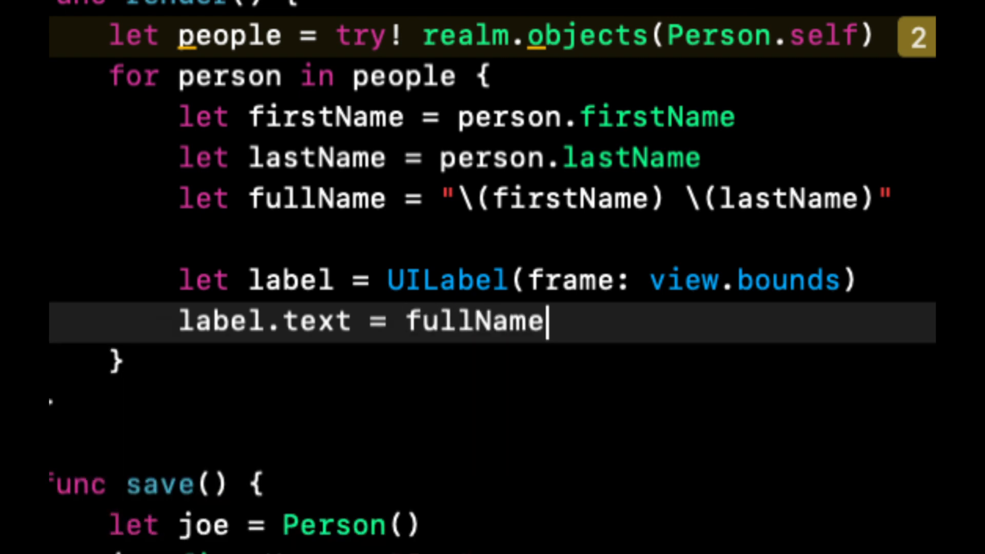
# Center the label text, set numberOfLines to 0, and add the label to the view
pyautogui.write('label.textAlignment = .c')
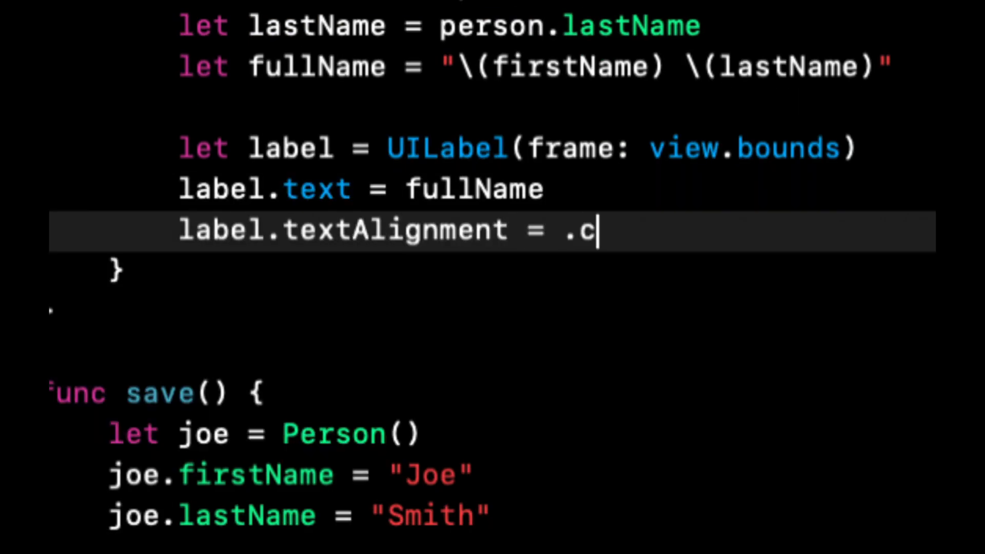
pyautogui.write('enter')
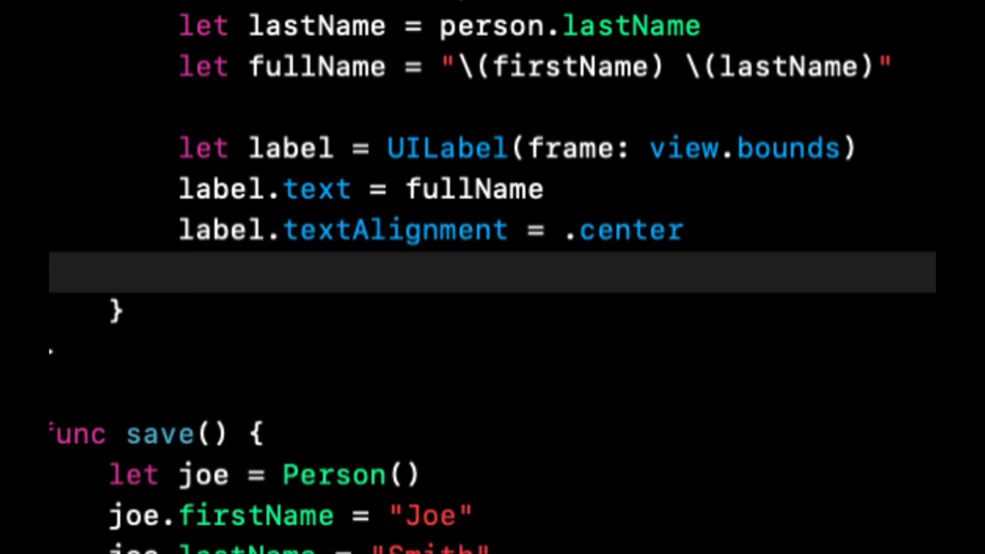
pyautogui.write('label.numberOfLines =')
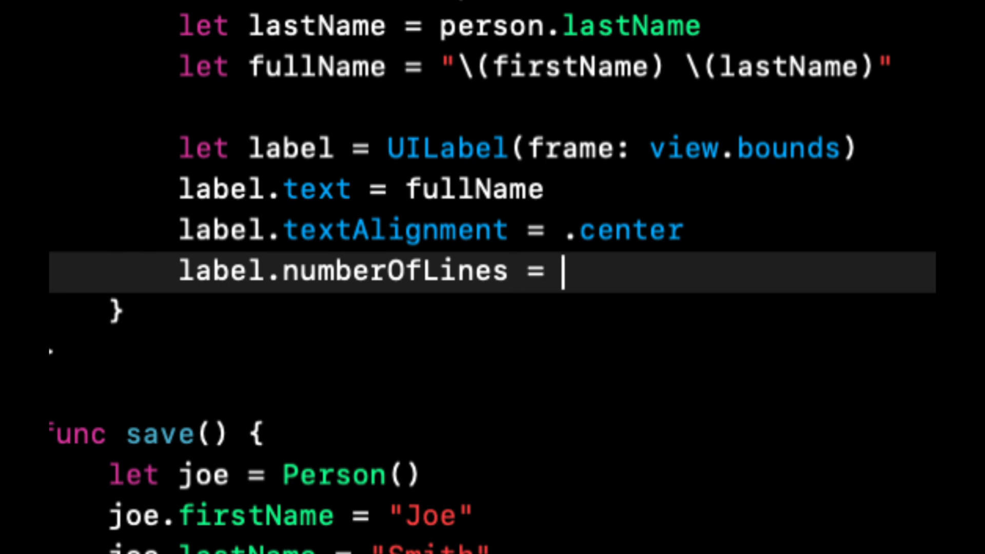
pyautogui.write('0')
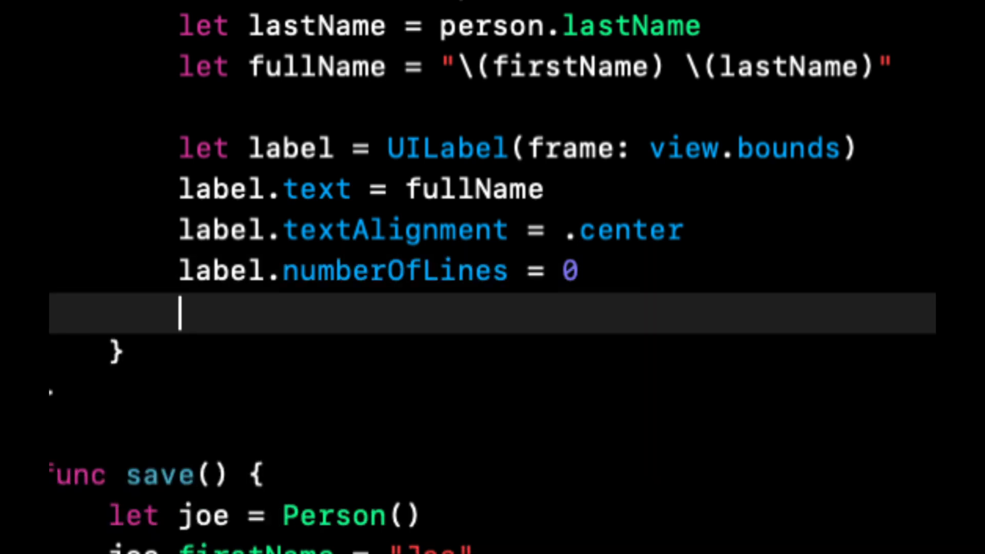
pyautogui.write('view.addSubview(lab)')
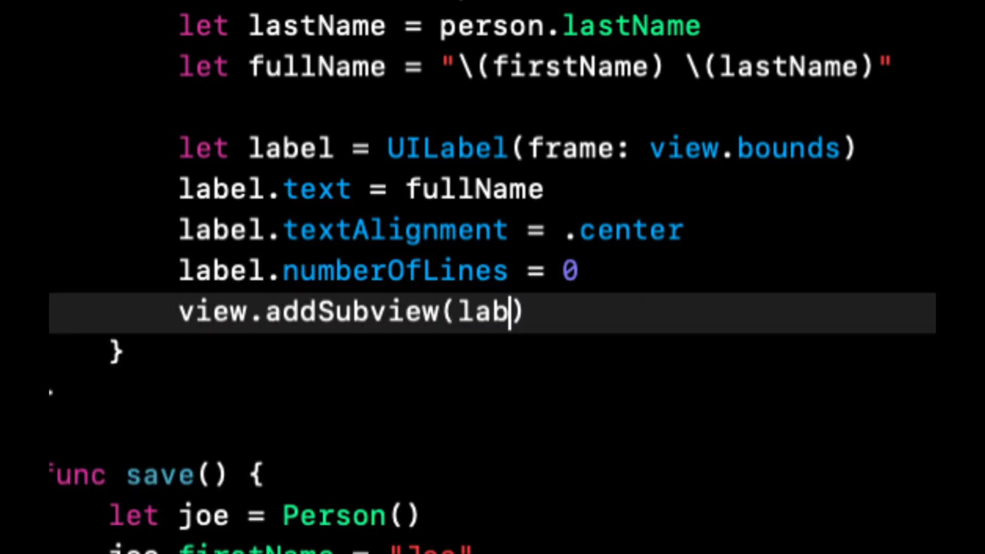
pyautogui.write('el)')
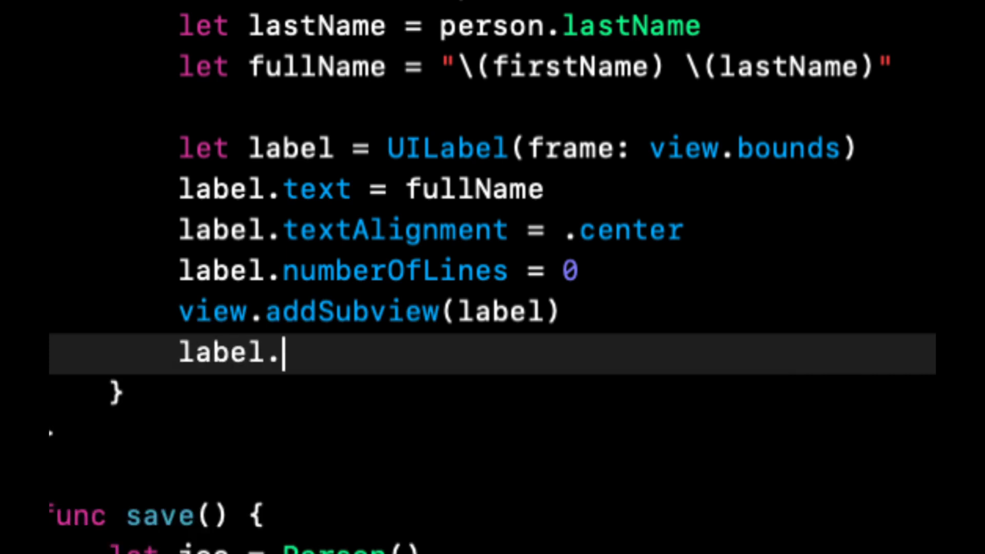
# Set the label's font to UIFont named "Helvetica"
pyautogui.write('font =')
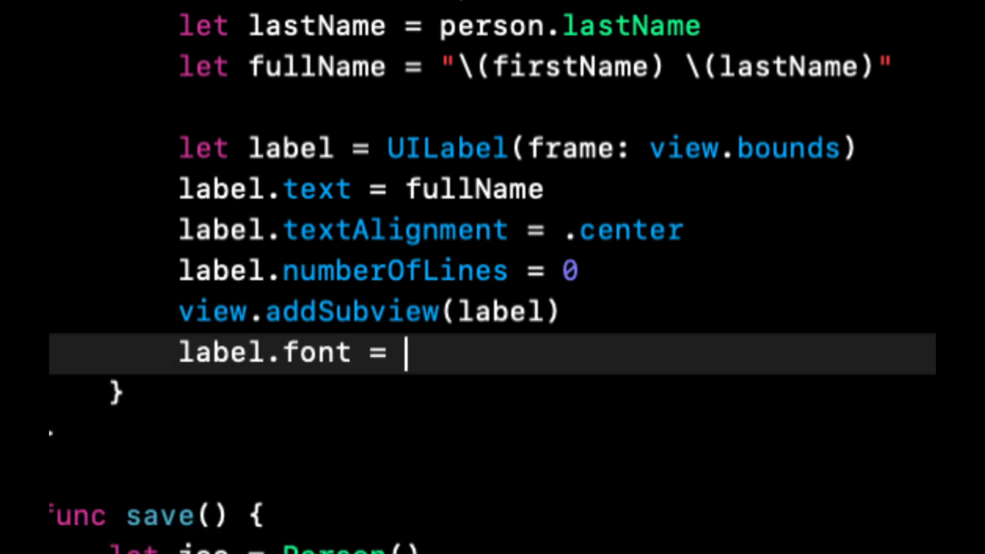
pyautogui.write('UIFont(na)')
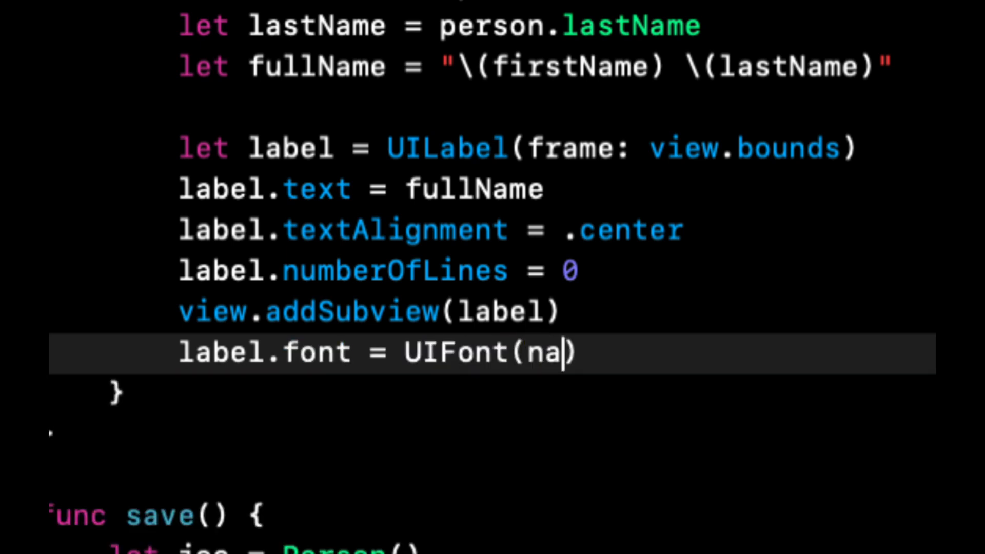
pyautogui.write('me: "H", size:')
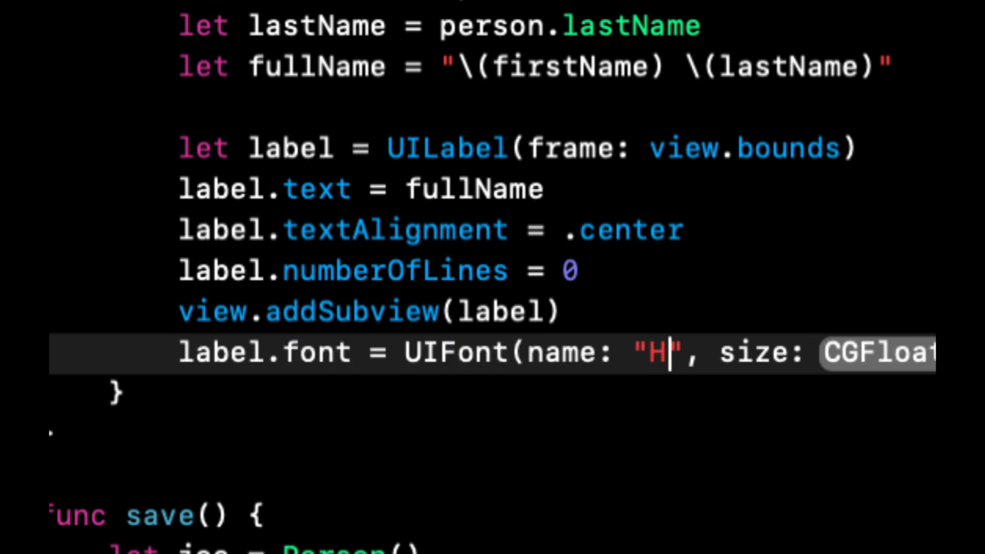
pyautogui.write('elvetica')
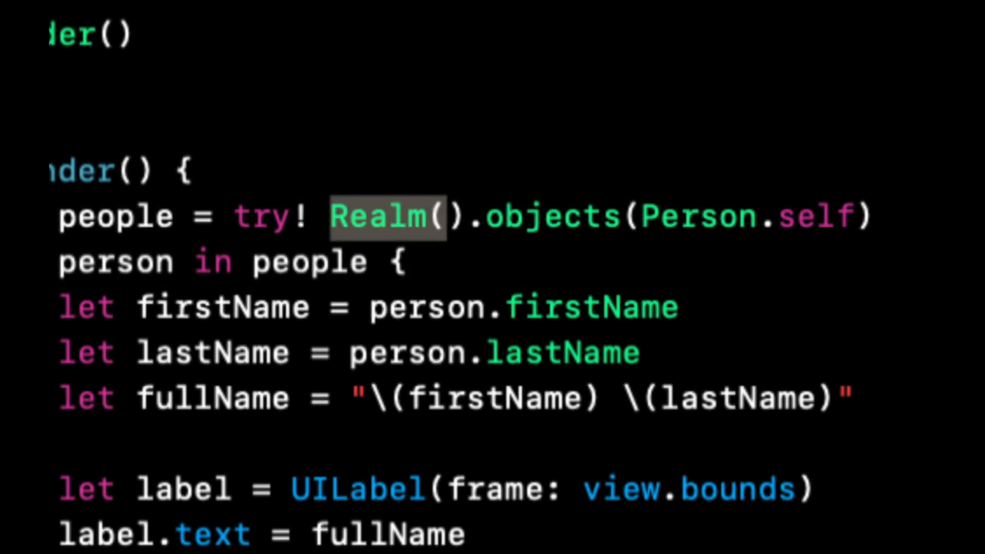
# Fetch people in render() with realm.objects(Person.self) instead of try! Realm()
pyautogui.write('real')
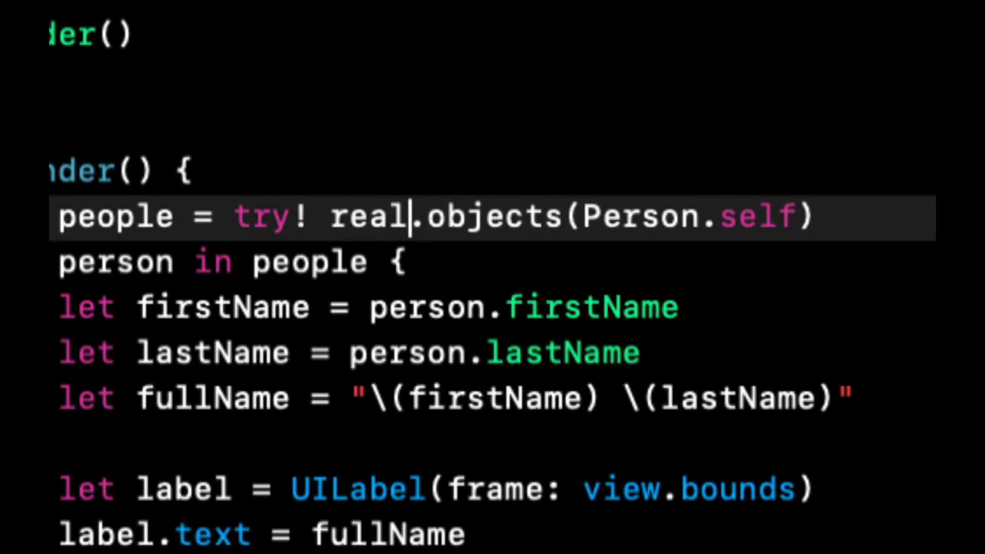
pyautogui.write('realm')
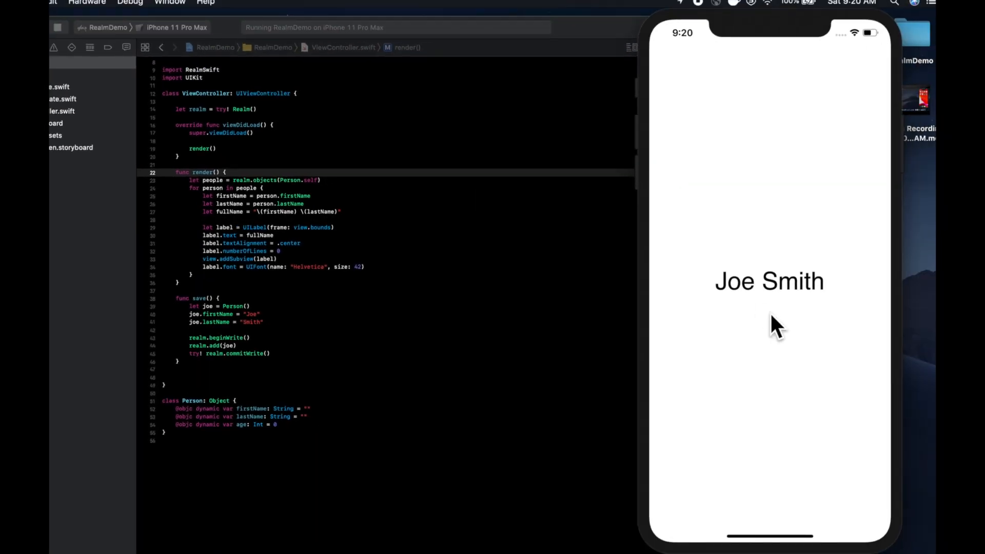
pyautogui.moveTo(850, 327)
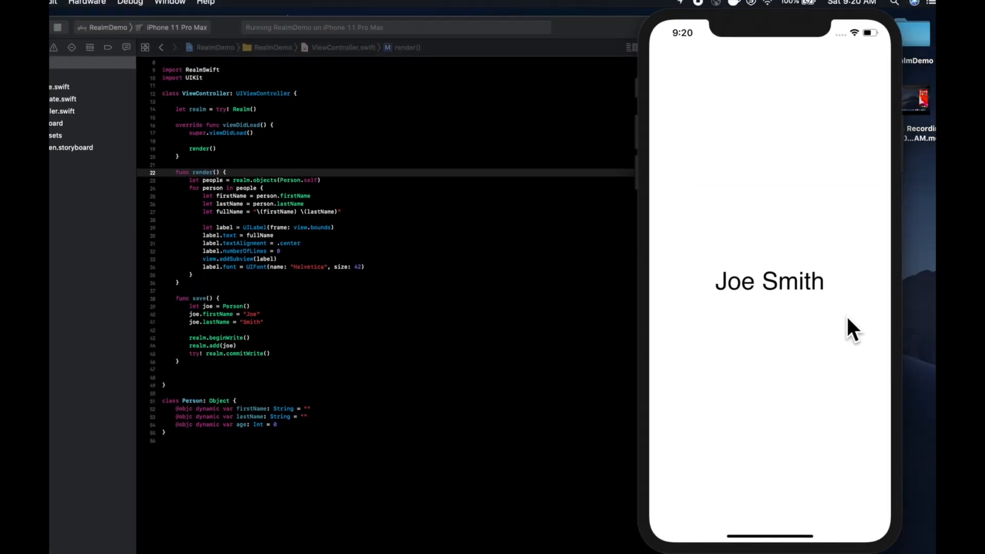
pyautogui.moveTo(695, 323)
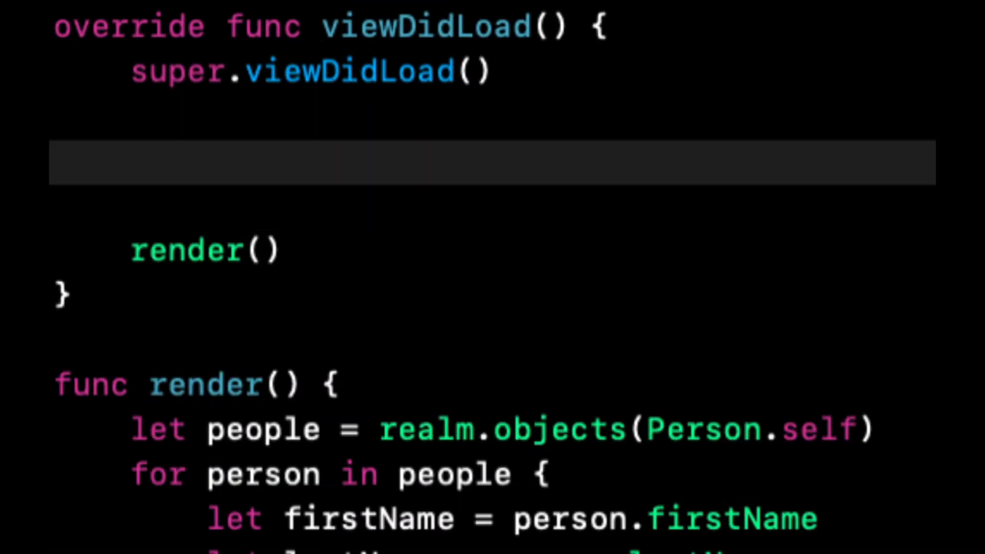
# Add realm.delete(realm.objects(Person.self)) to viewDidLoad
pyautogui.write('realm.')
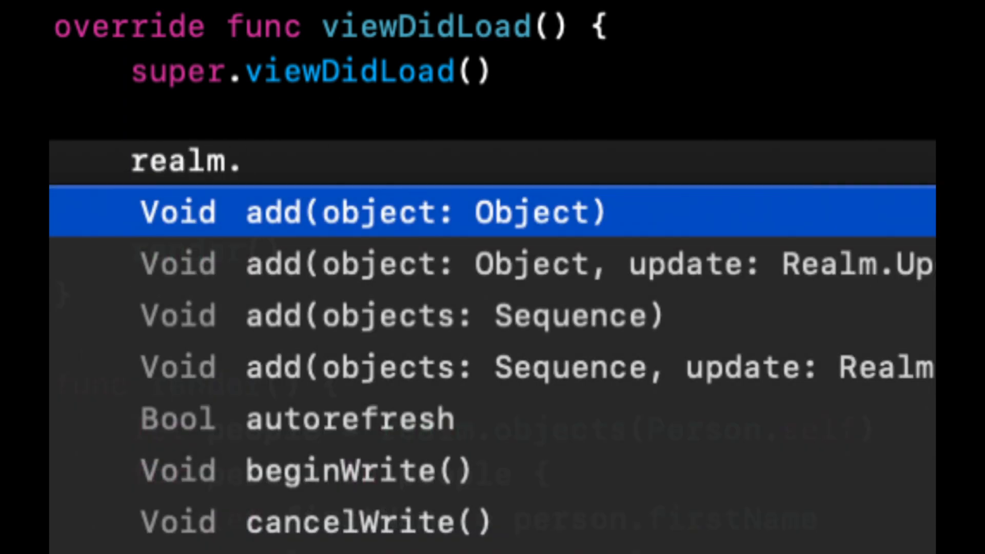
pyautogui.write('r')
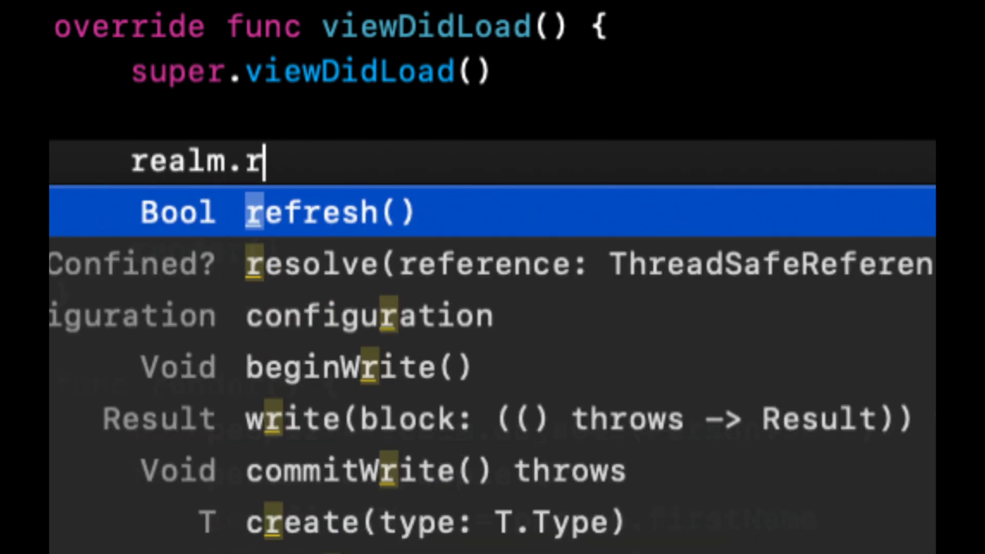
pyautogui.write('el')
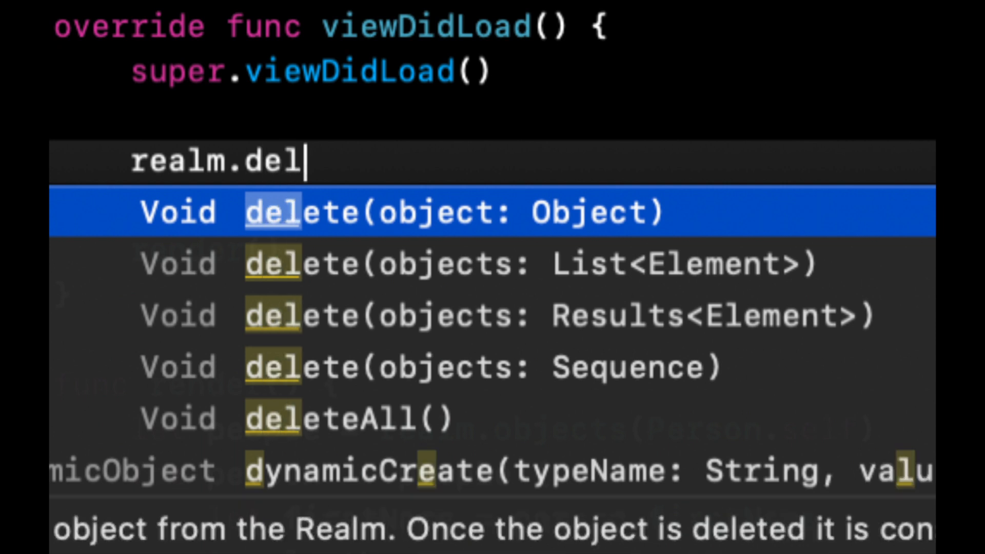
pyautogui.write('ete(objects: Results<Element>')
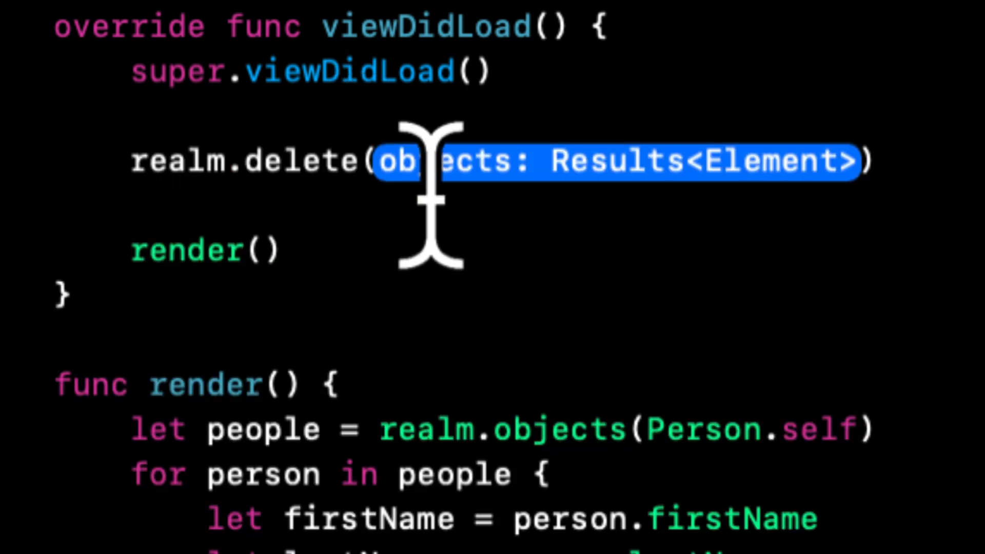
pyautogui.scroll(-3)
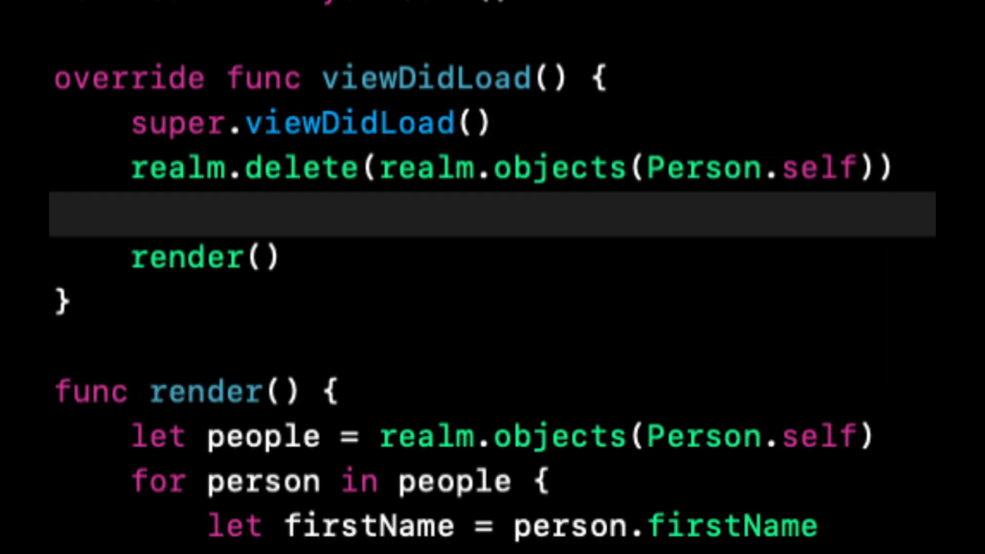
pyautogui.write('save(')
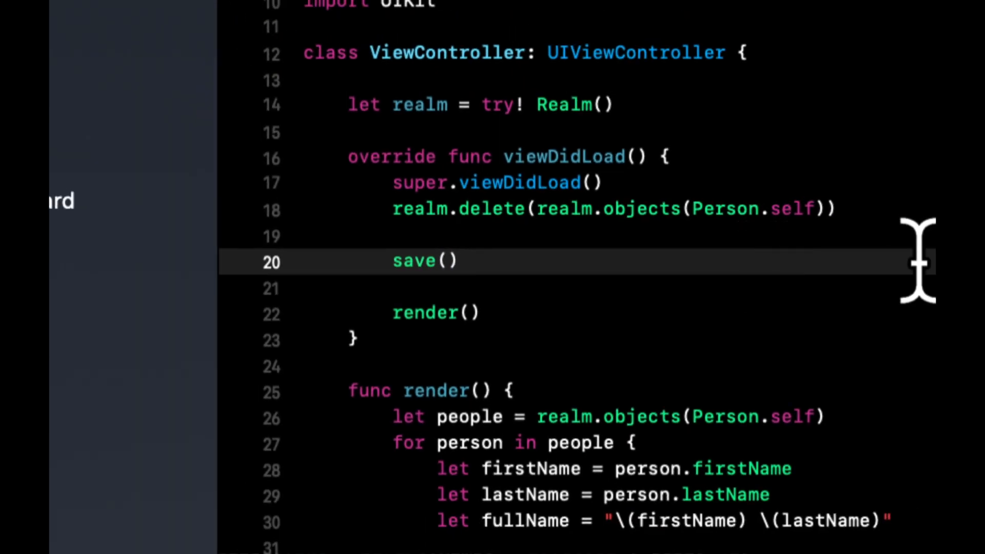
pyautogui.scroll(-3)
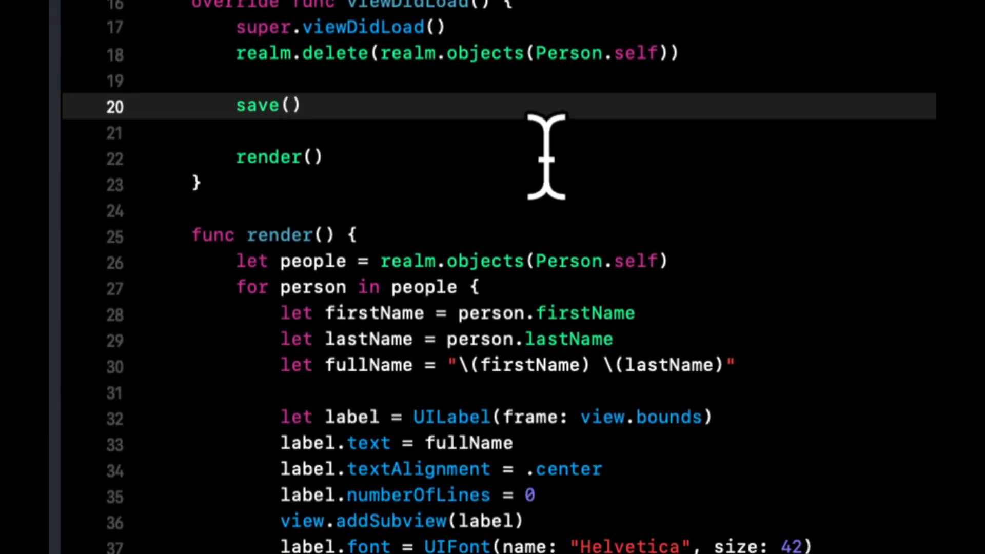
pyautogui.scroll(-3)
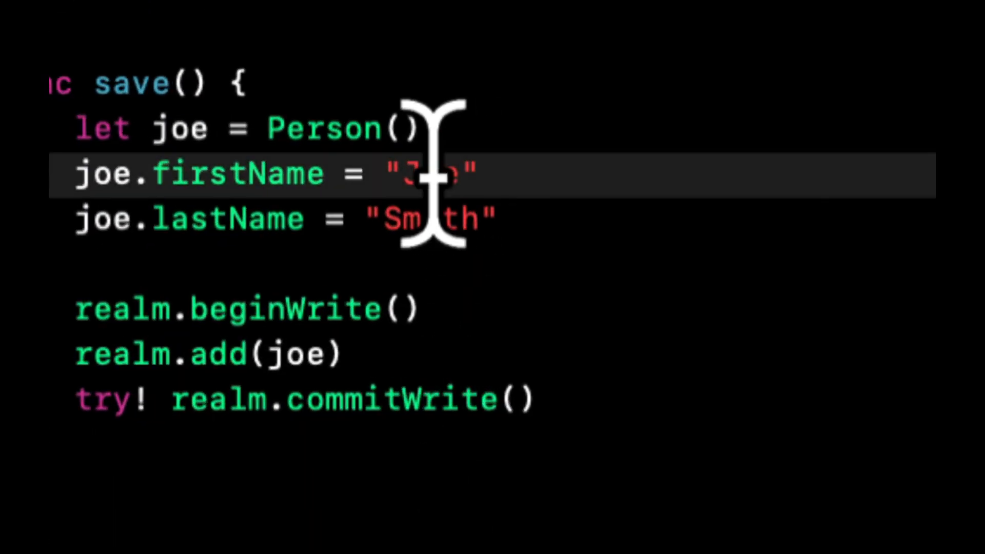
pyautogui.write('Jenny')
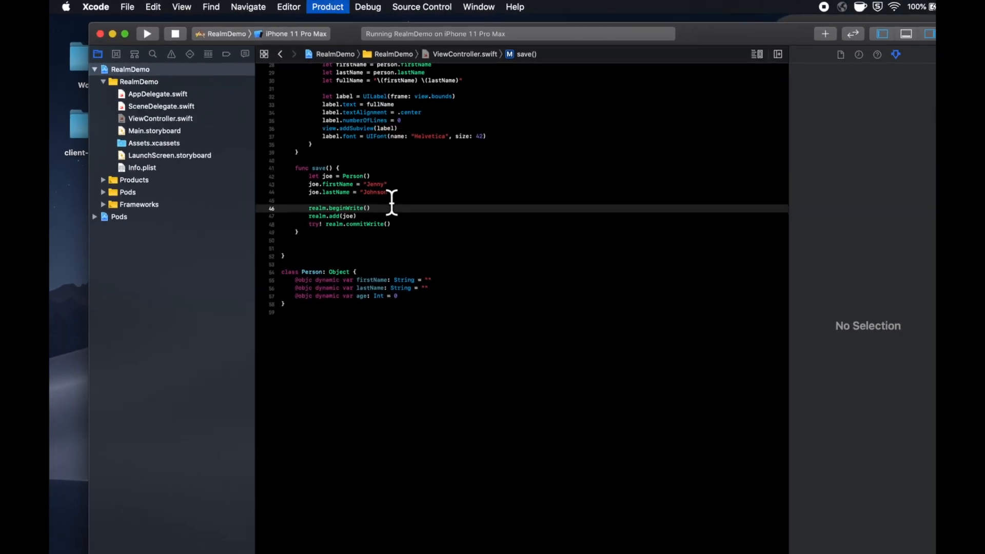
# Build and launch RealmDemo on the iPhone 11 Pro Max simulator
pyautogui.click(146, 33)
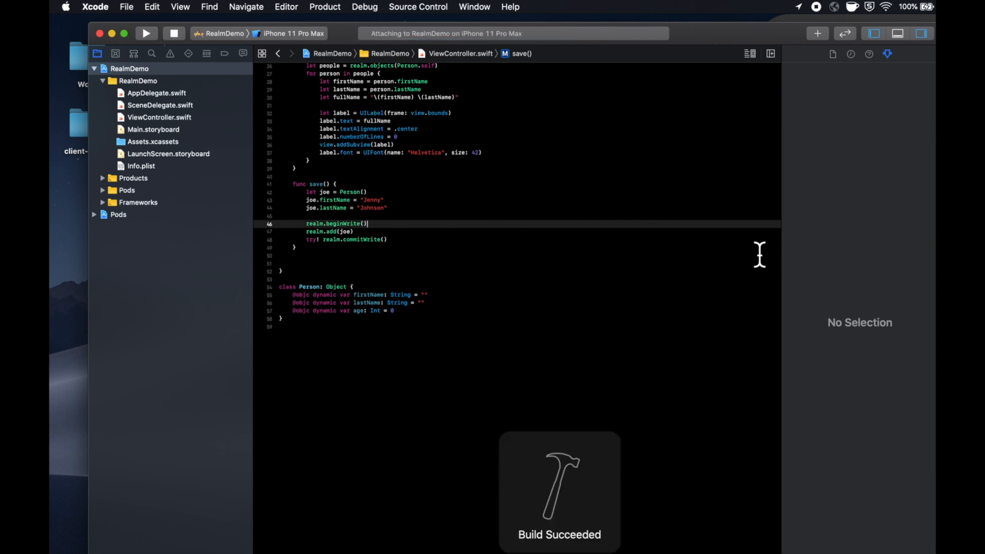
pyautogui.click(146, 33)
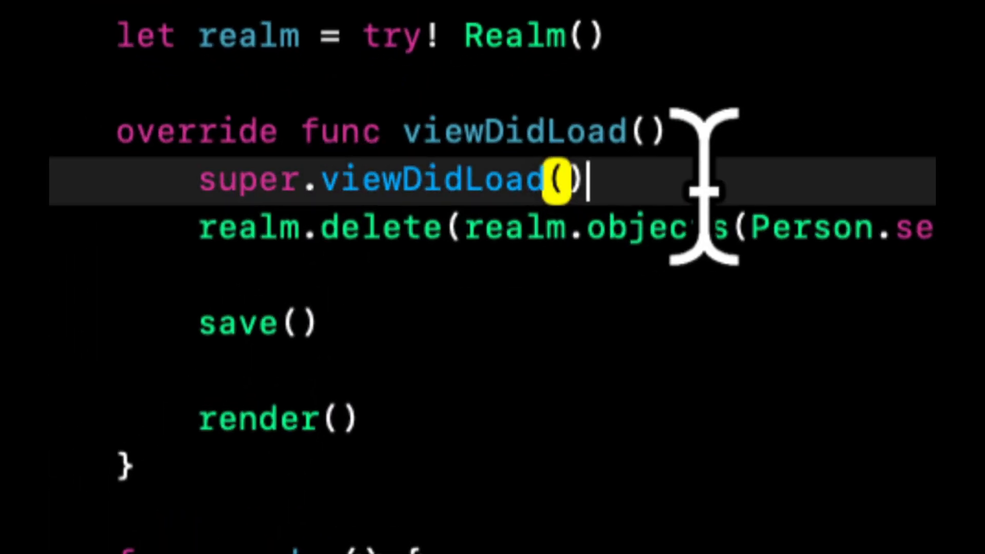
# Surround the realm.delete line with realm.beginWrite() and try! realm.commitWrite()
pyautogui.write('realm.beginWrite(')
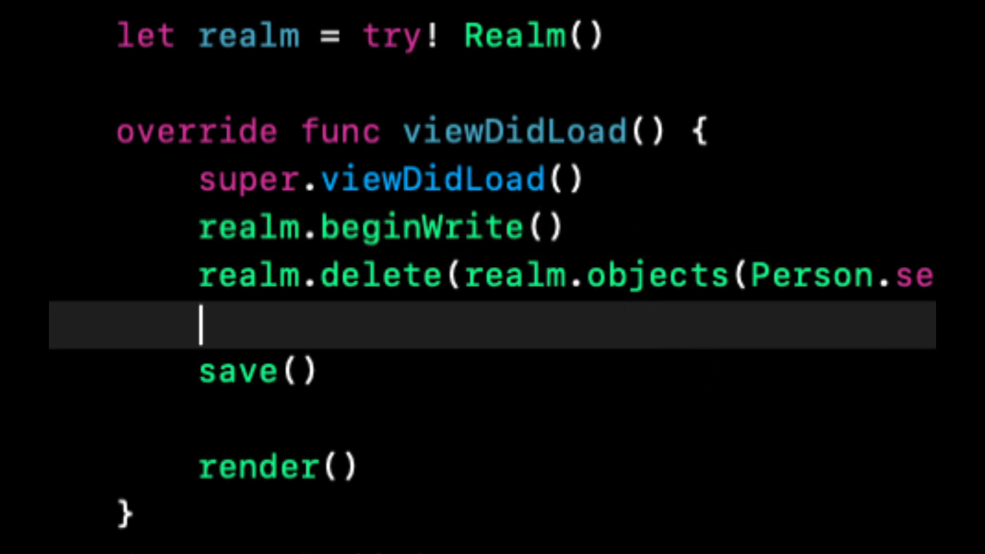
pyautogui.write('realm.commitWrite()')
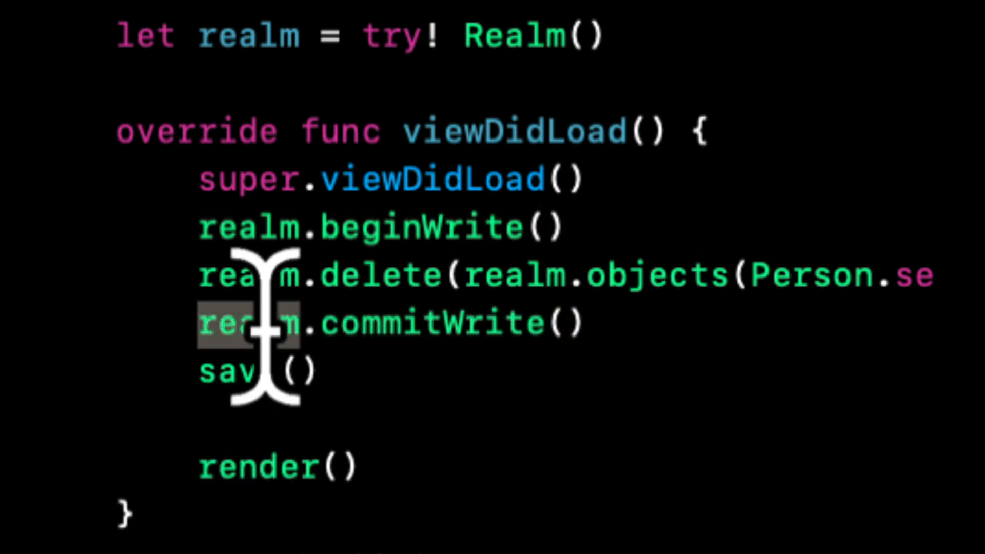
pyautogui.write('try!')
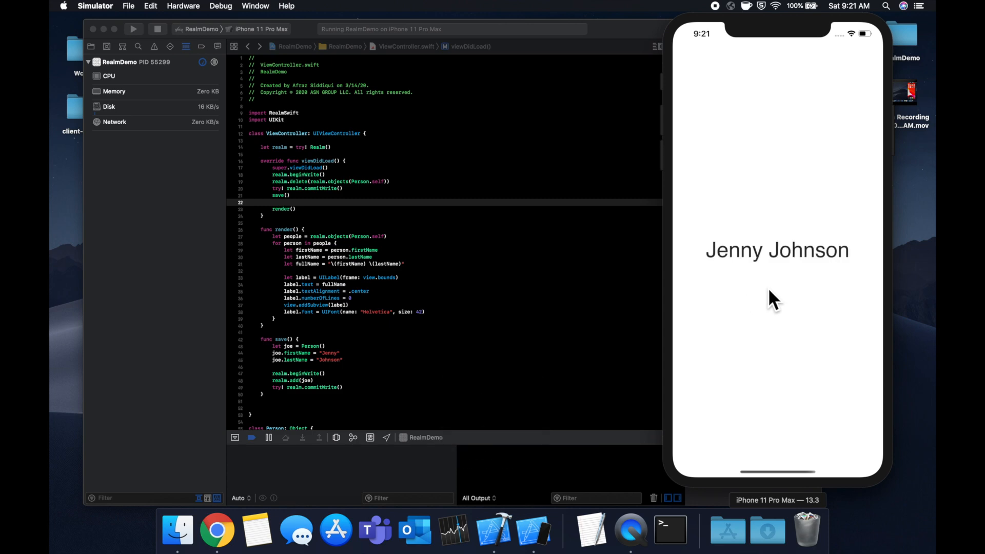
pyautogui.moveTo(348, 229)
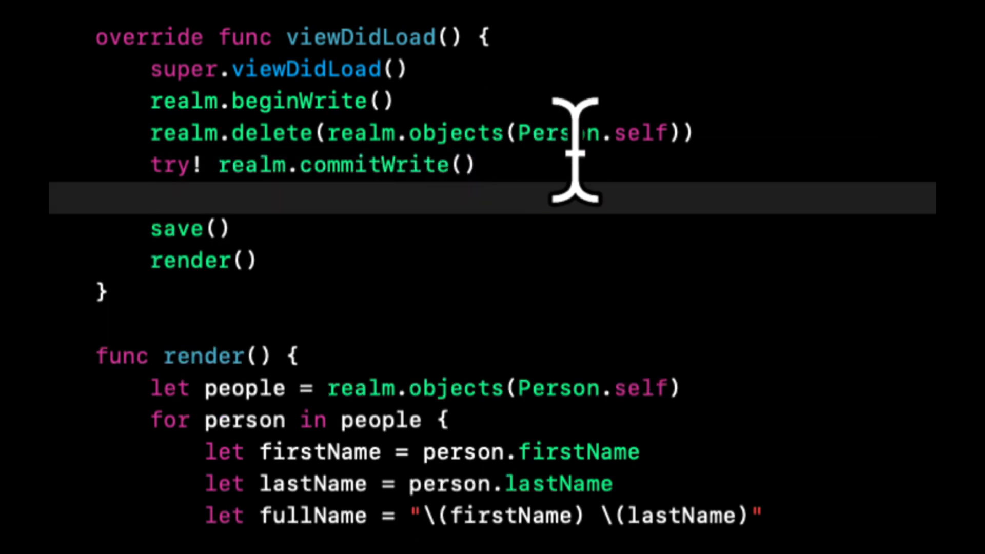
# Highlight the Person type in the delete query and the render query
pyautogui.doubleClick(556, 133)
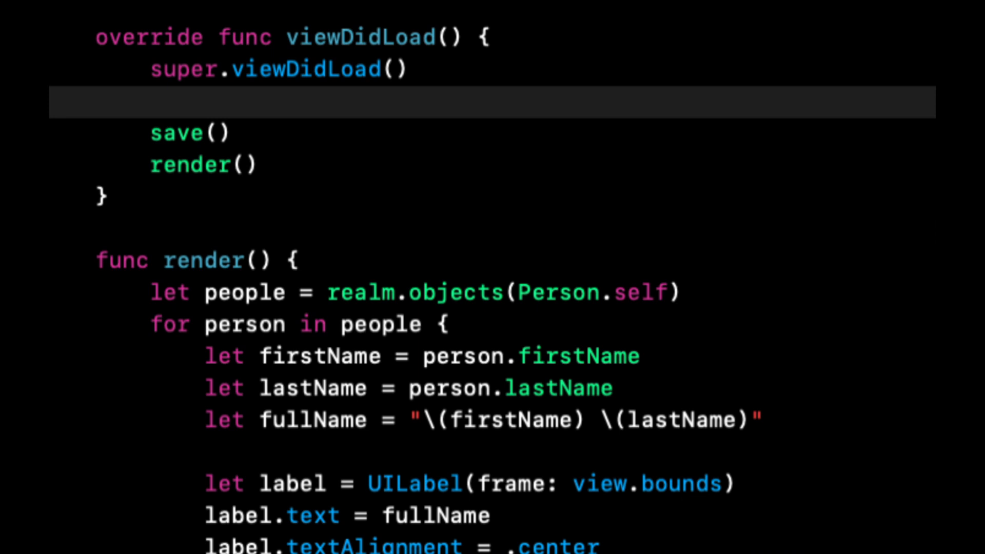
pyautogui.scroll(-3)
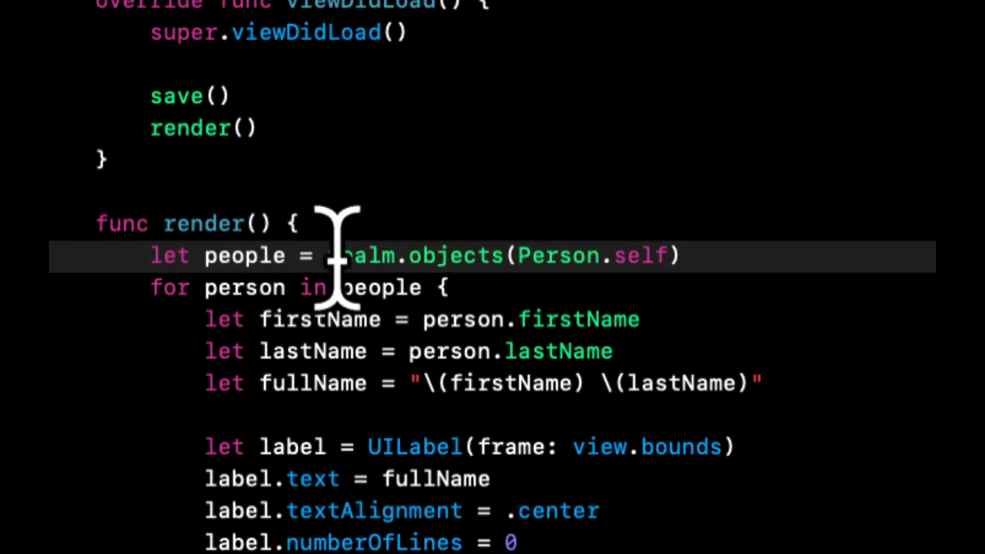
pyautogui.doubleClick(242, 255)
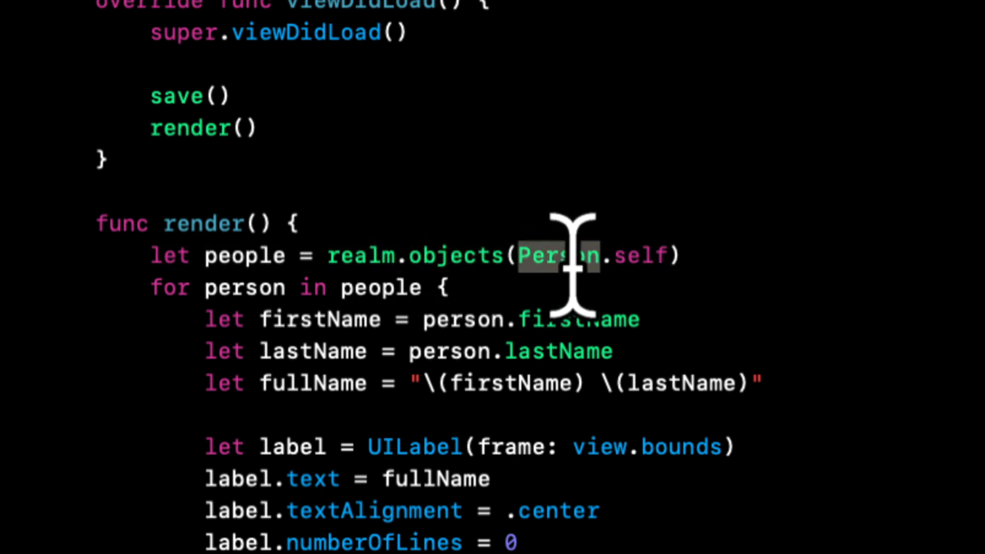
pyautogui.scroll(-3)
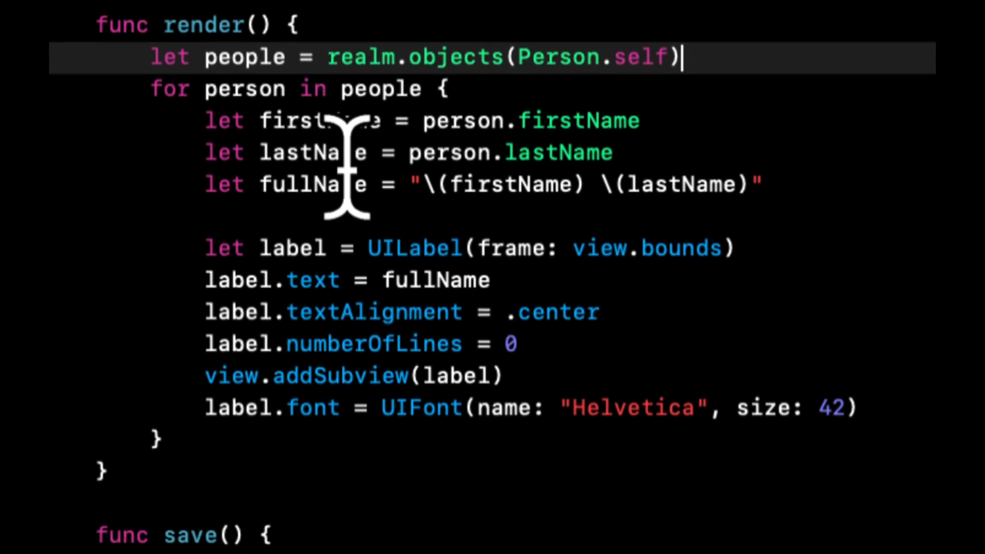
# Replace the label code in render() with print("\(fullName)")
pyautogui.scroll(-3)
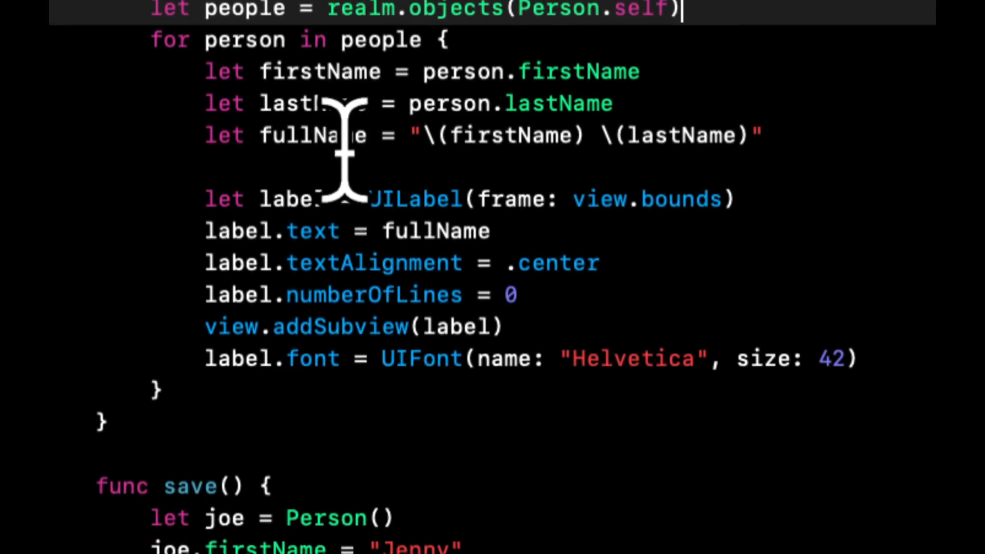
pyautogui.doubleClick(313, 134)
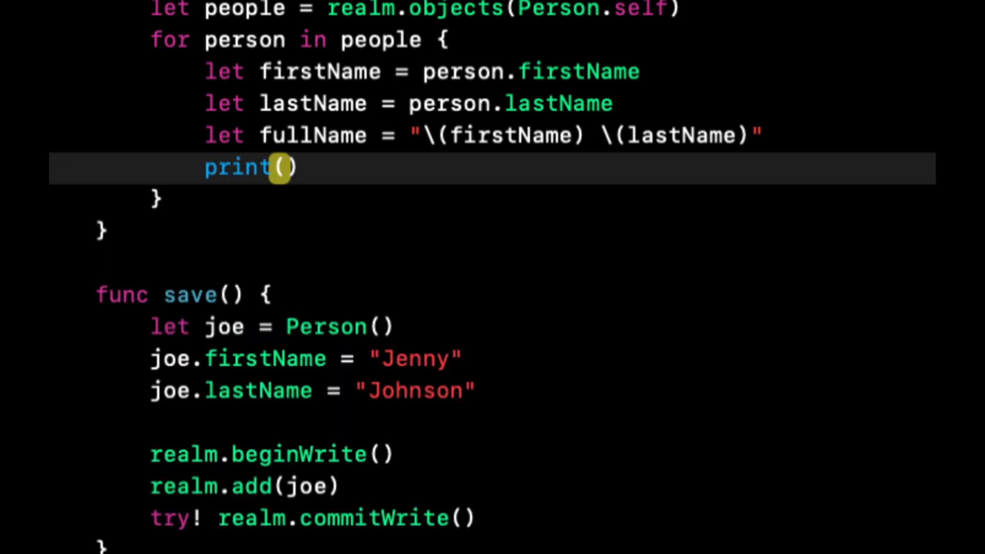
pyautogui.write('"\\(fullName)")')
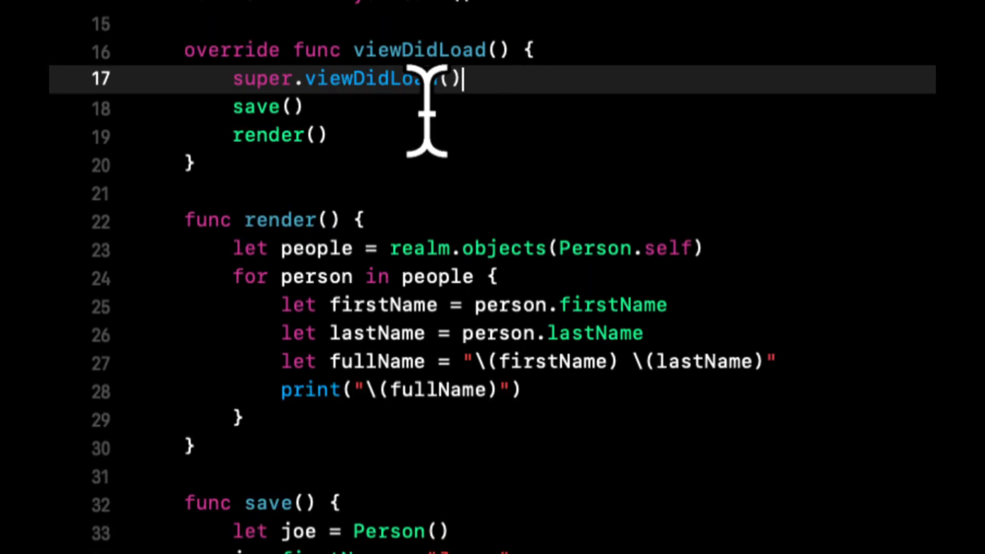
pyautogui.scroll(-3)
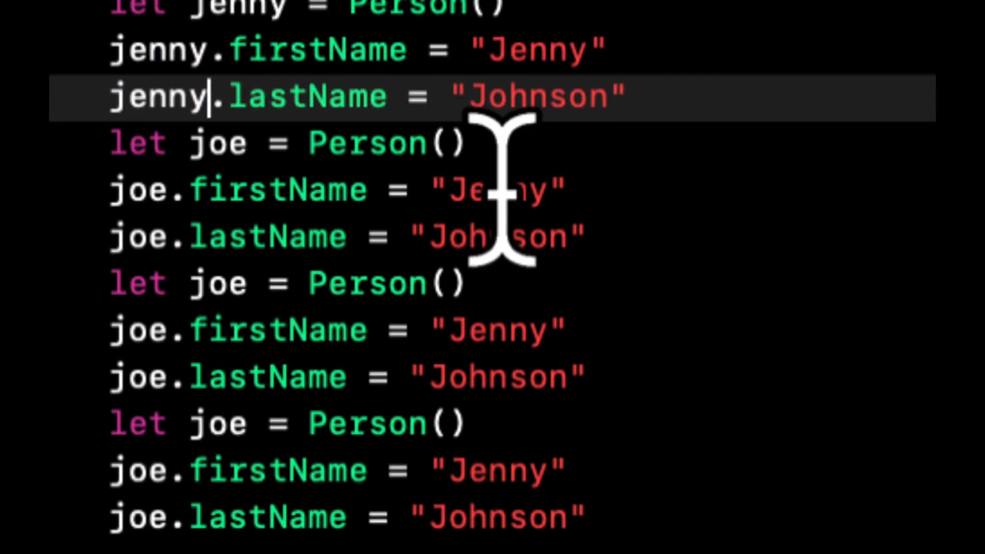
# Duplicate the Person block into jenny, joe, dan and mark, adding each to the realm
pyautogui.scroll(-3)
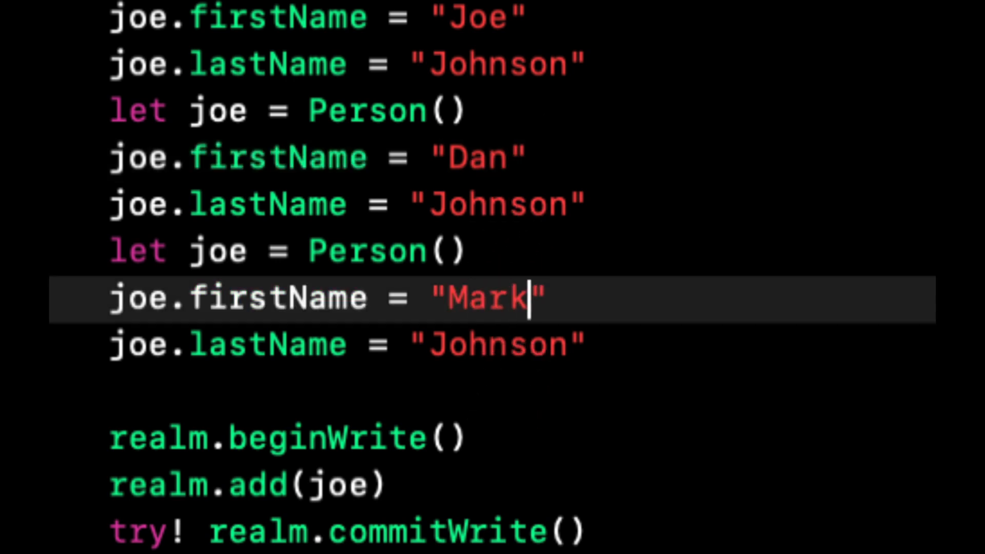
pyautogui.moveTo(218, 103)
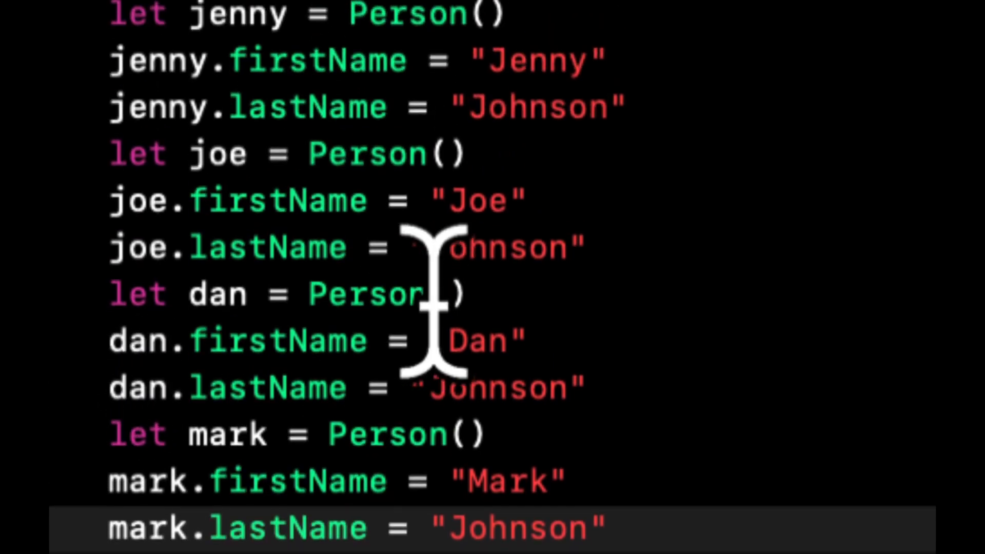
pyautogui.scroll(-3)
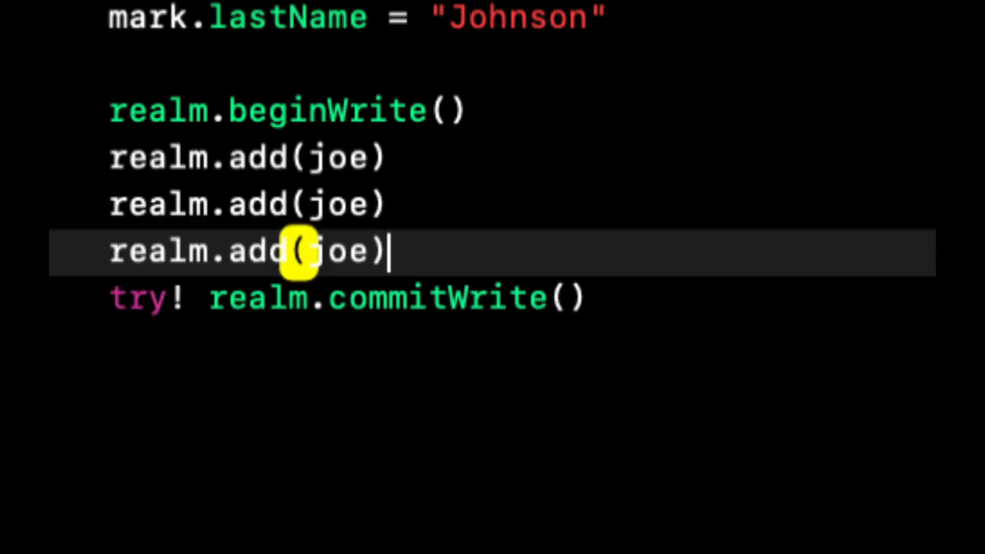
pyautogui.write('jenny')
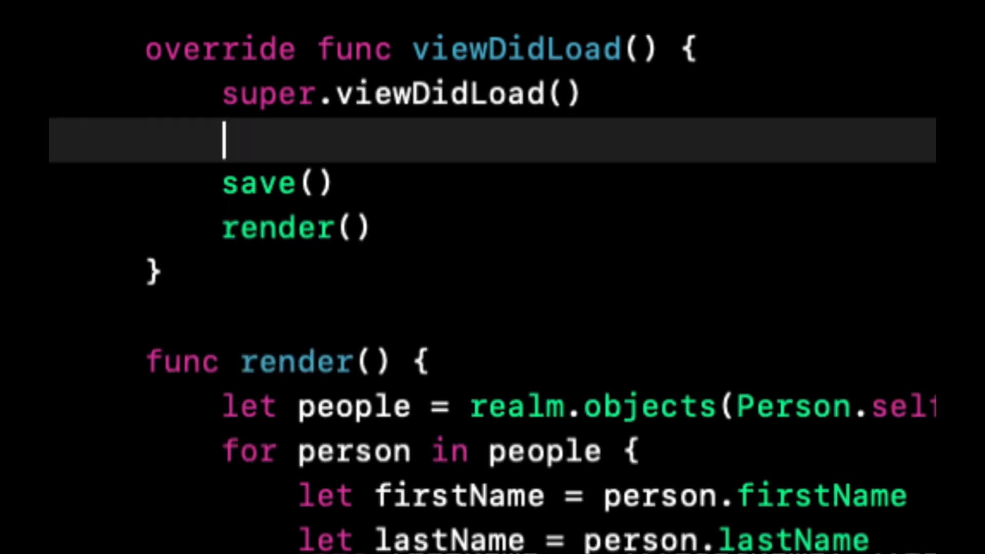
# Add realm.beginWrite(), realm.delete(realm.objects(Person.self)) and try! realm.commitWrite() to viewDidLoad
pyautogui.write('realm.')
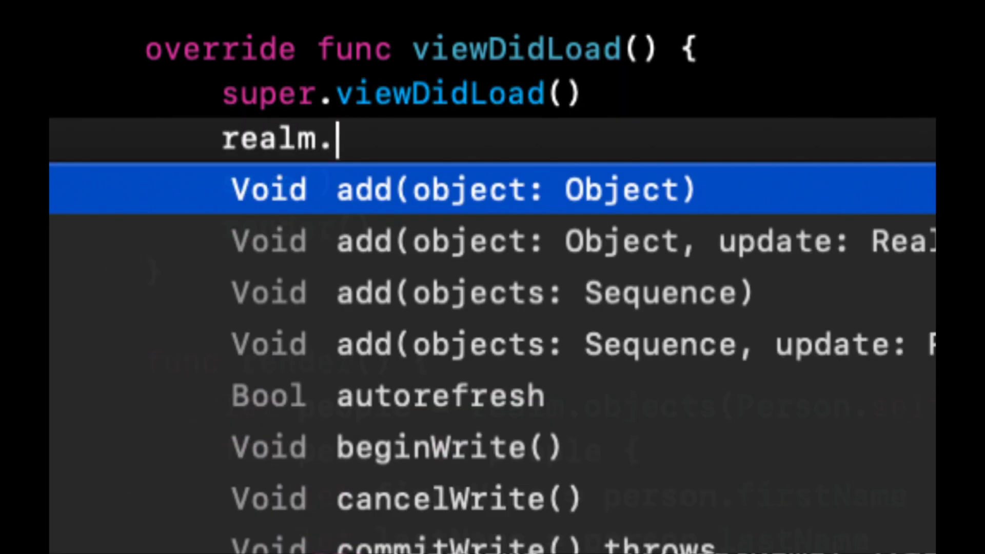
pyautogui.write('beginWrite(')
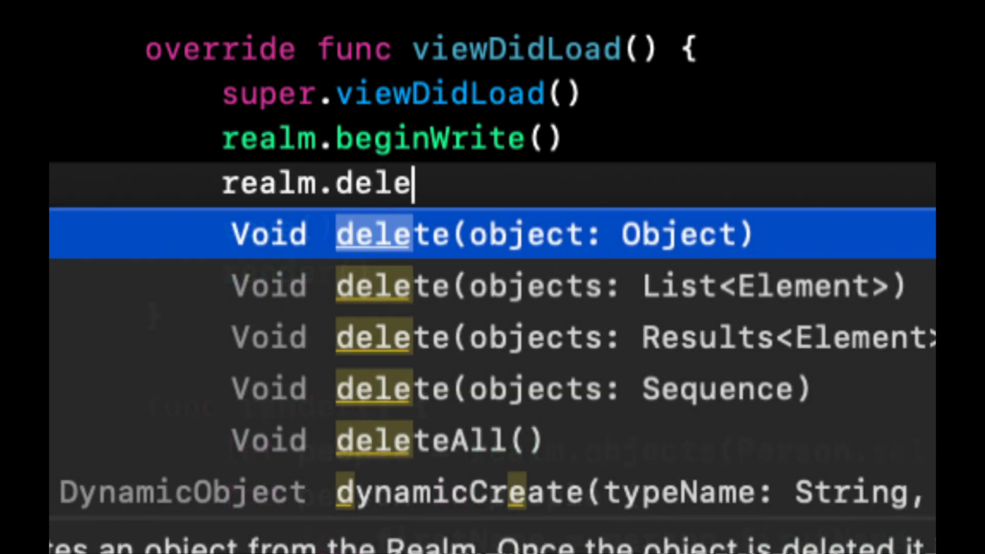
pyautogui.write('te(objects: Results<Element>')
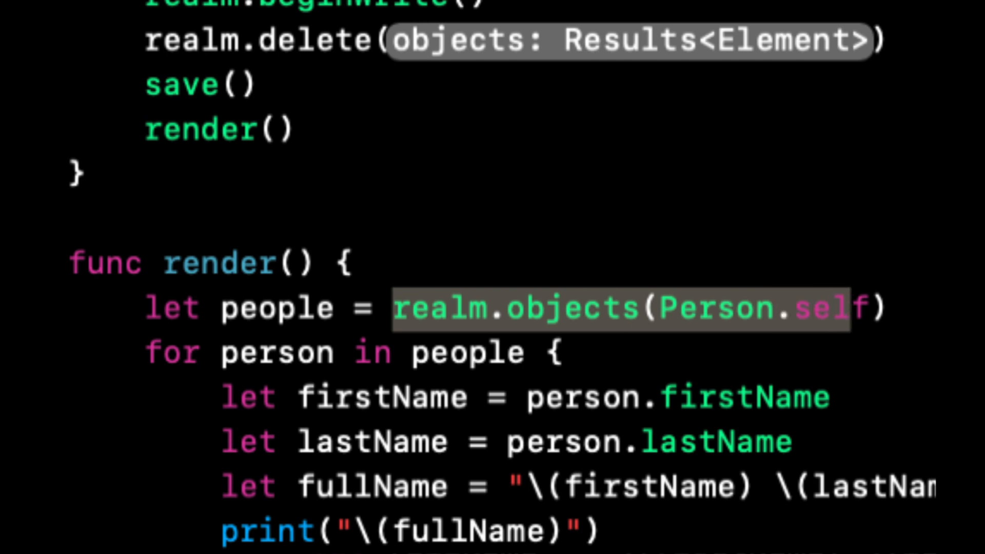
pyautogui.write('realm.objects(Person.self)')
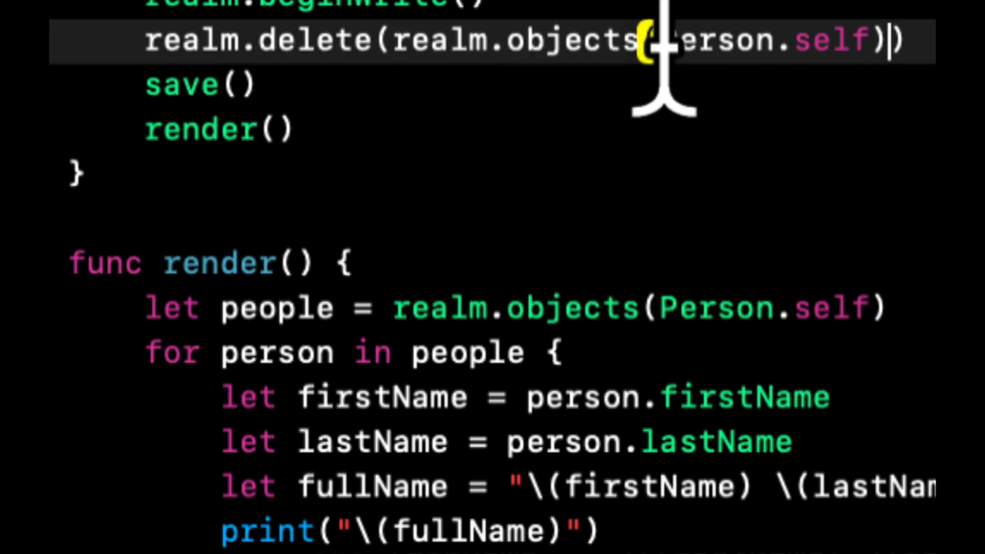
pyautogui.write('realm.co')
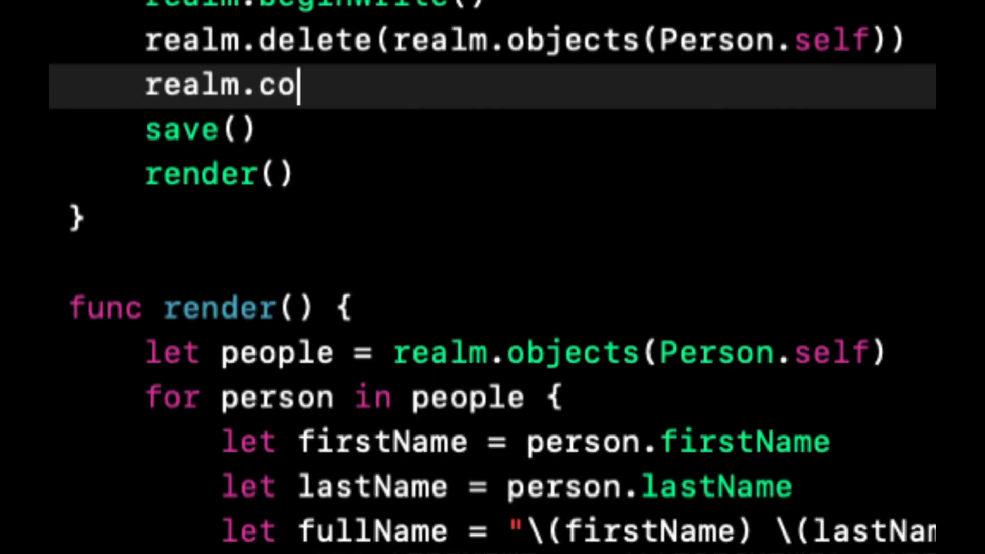
pyautogui.write('mmitWrite()')
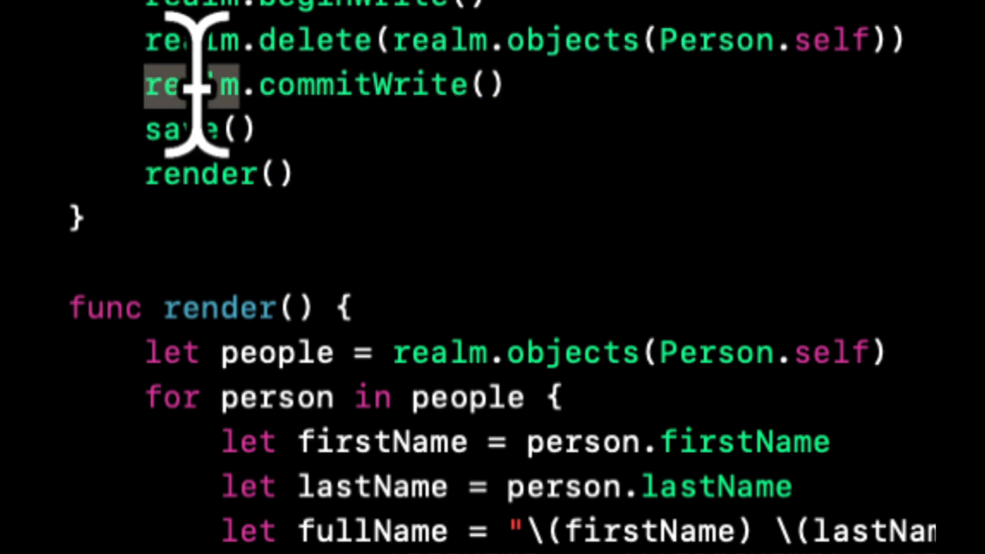
pyautogui.write('try!')
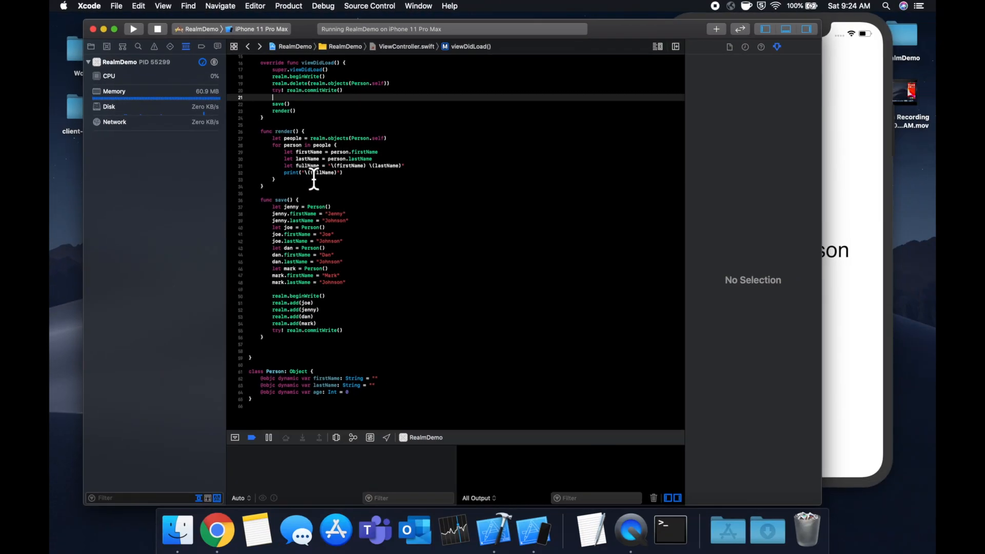
pyautogui.click(135, 29)
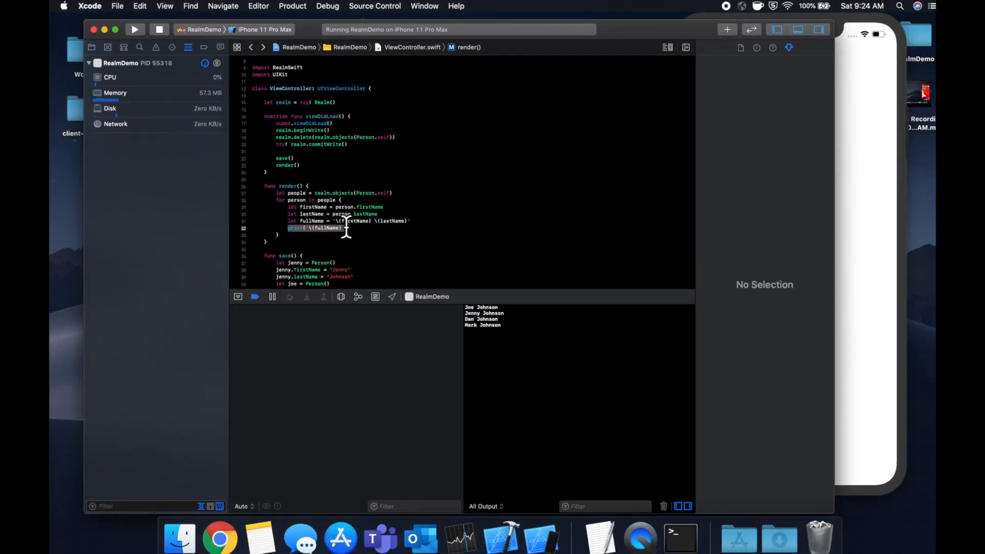
pyautogui.moveTo(452, 223)
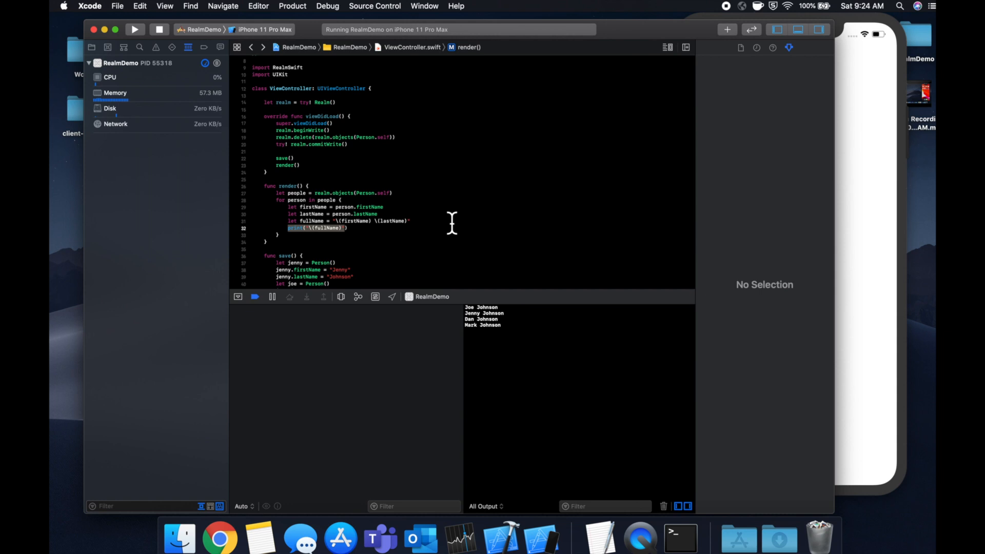
pyautogui.scroll(-3)
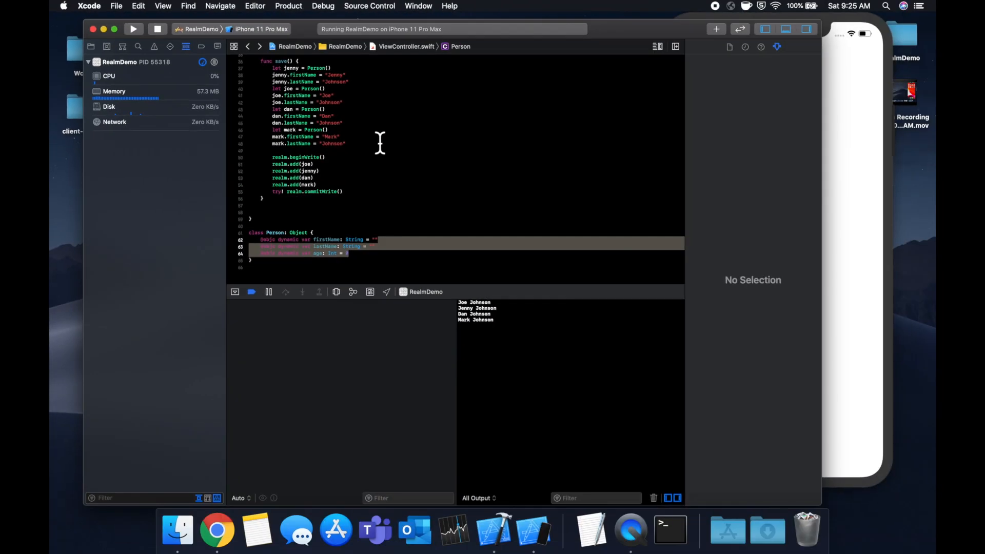
pyautogui.scroll(3)
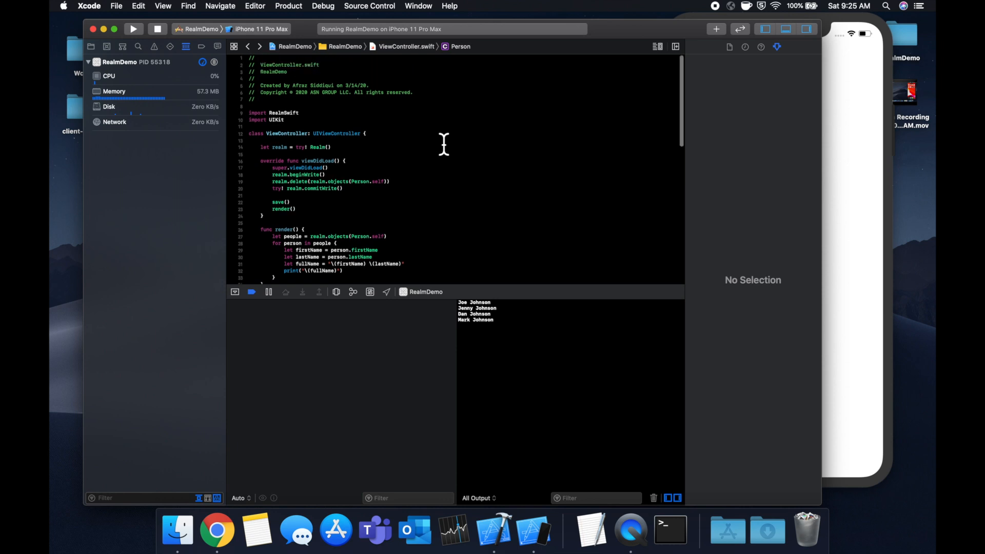
pyautogui.moveTo(551, 157)
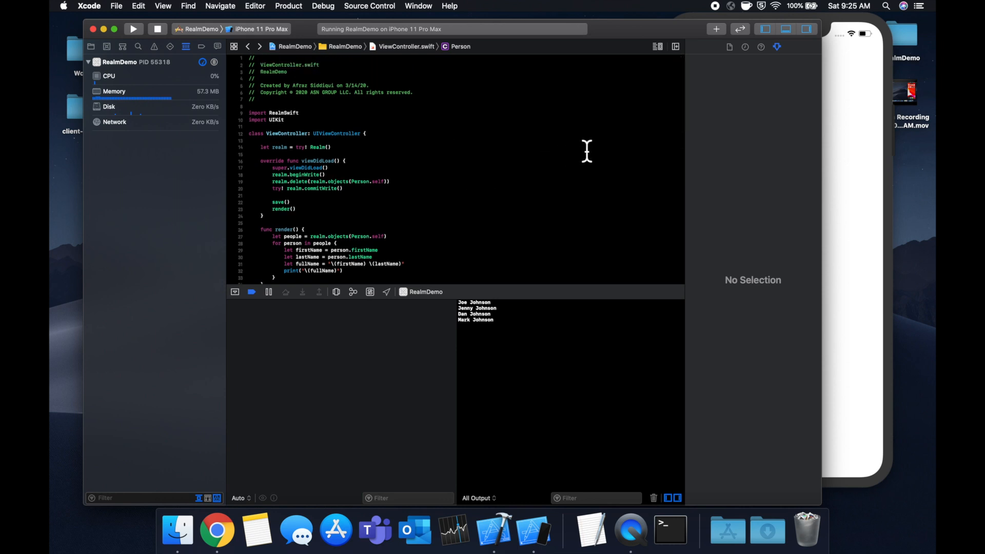
pyautogui.moveTo(611, 130)
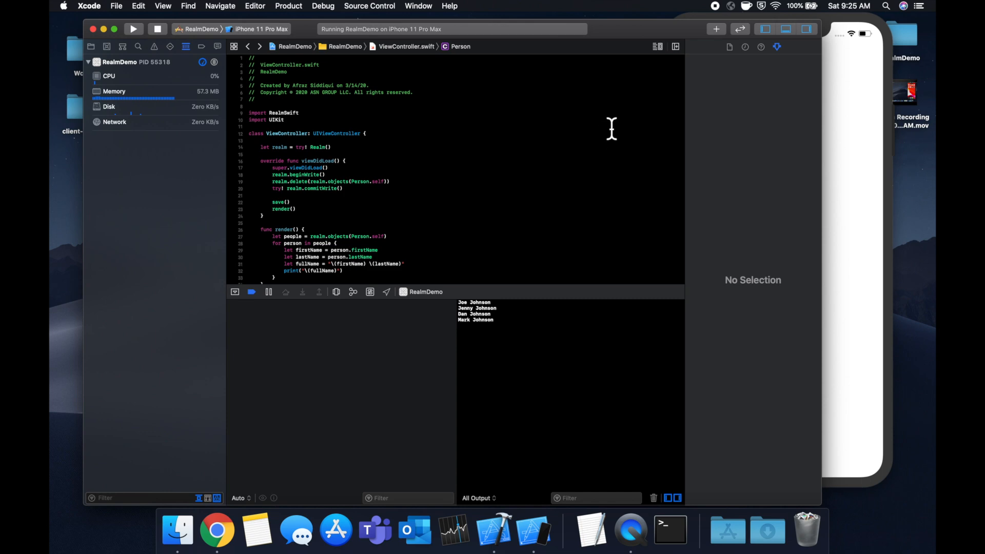